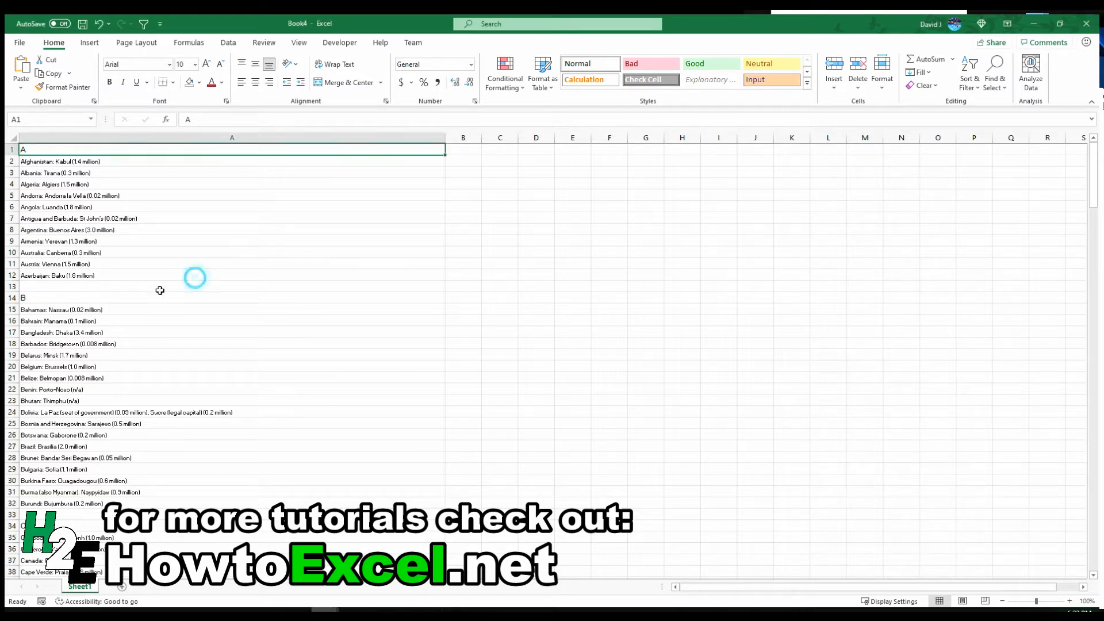
# Select column A's blank cells with Go To Special and delete them, shifting cells up.
pyautogui.click(145, 286)
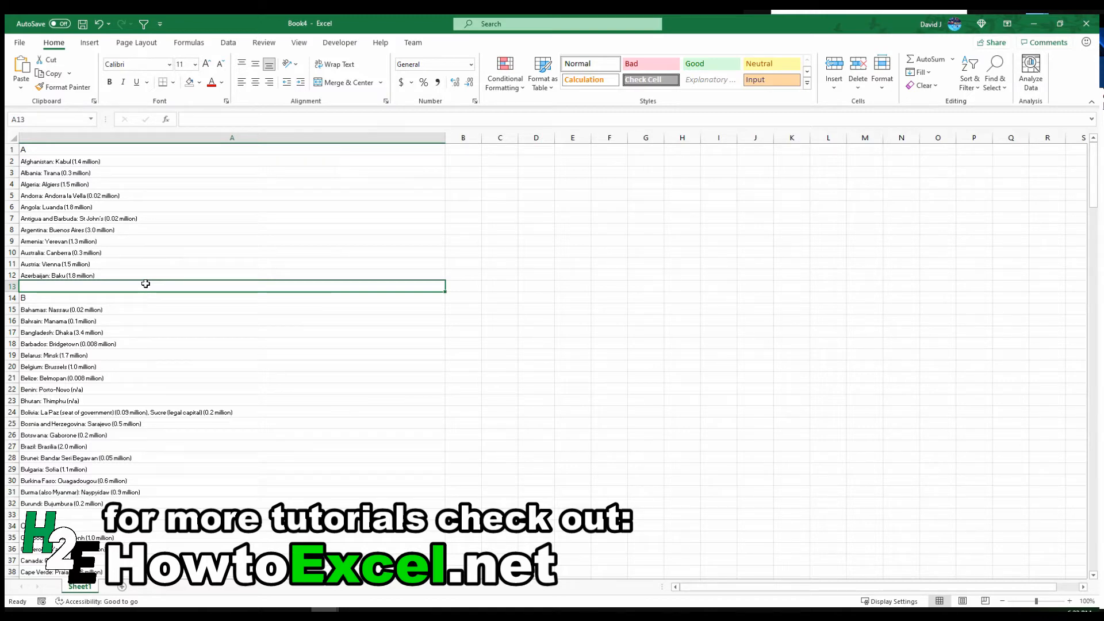
pyautogui.moveTo(167, 166)
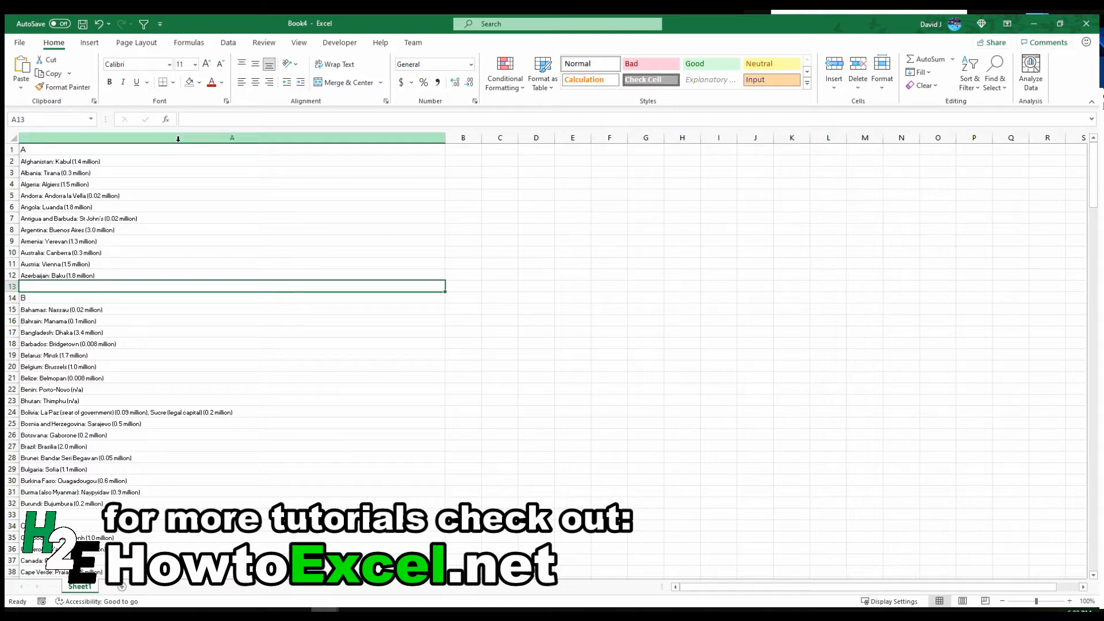
pyautogui.click(231, 138)
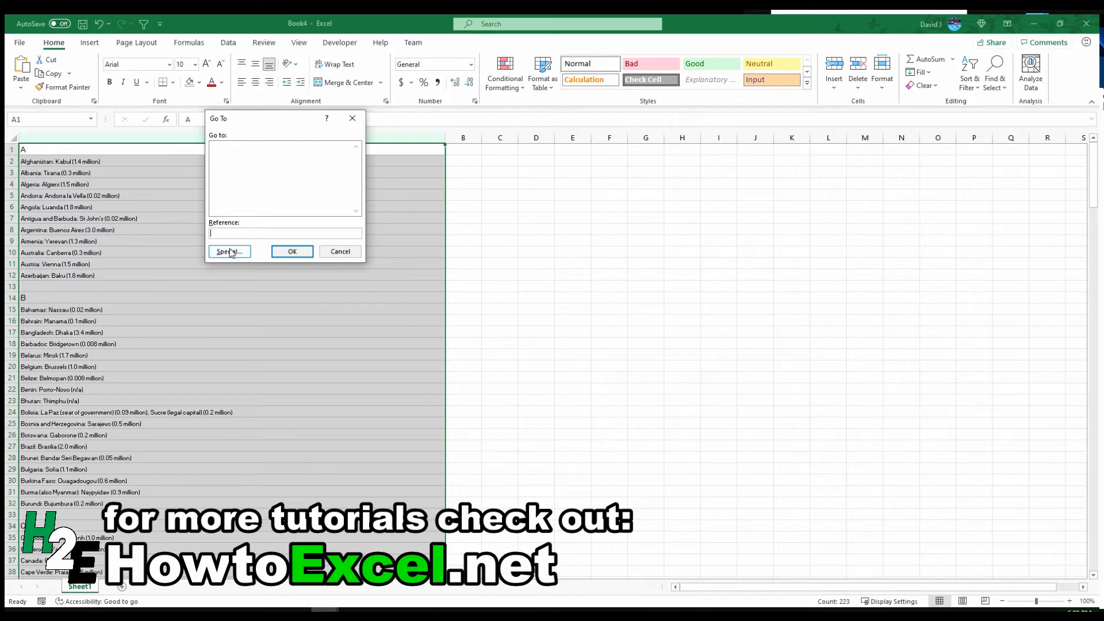
pyautogui.click(229, 251)
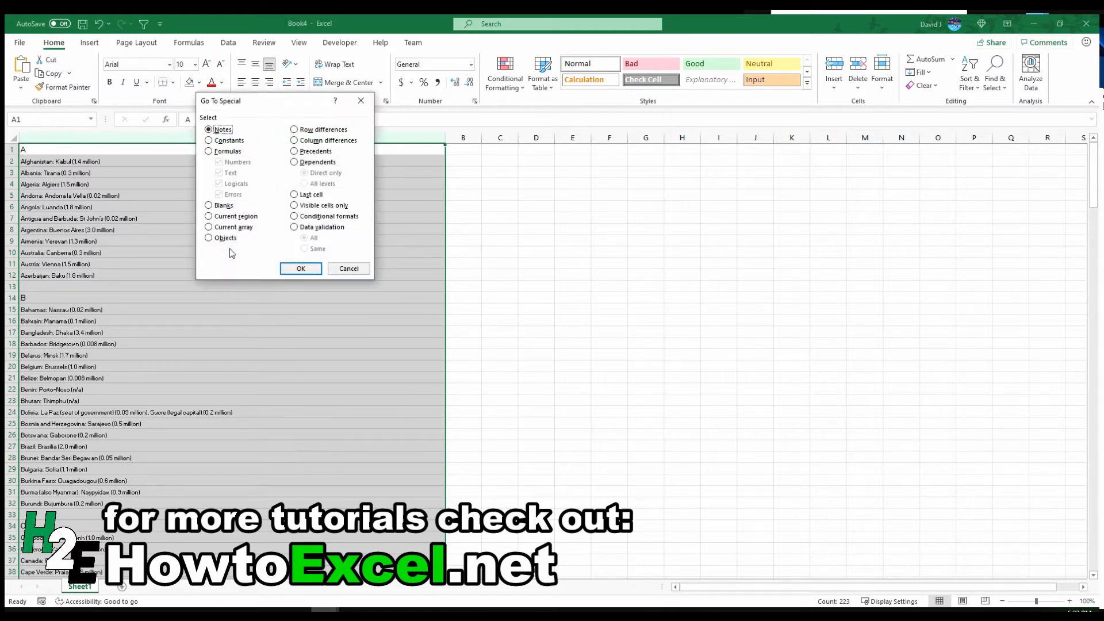
pyautogui.click(210, 204)
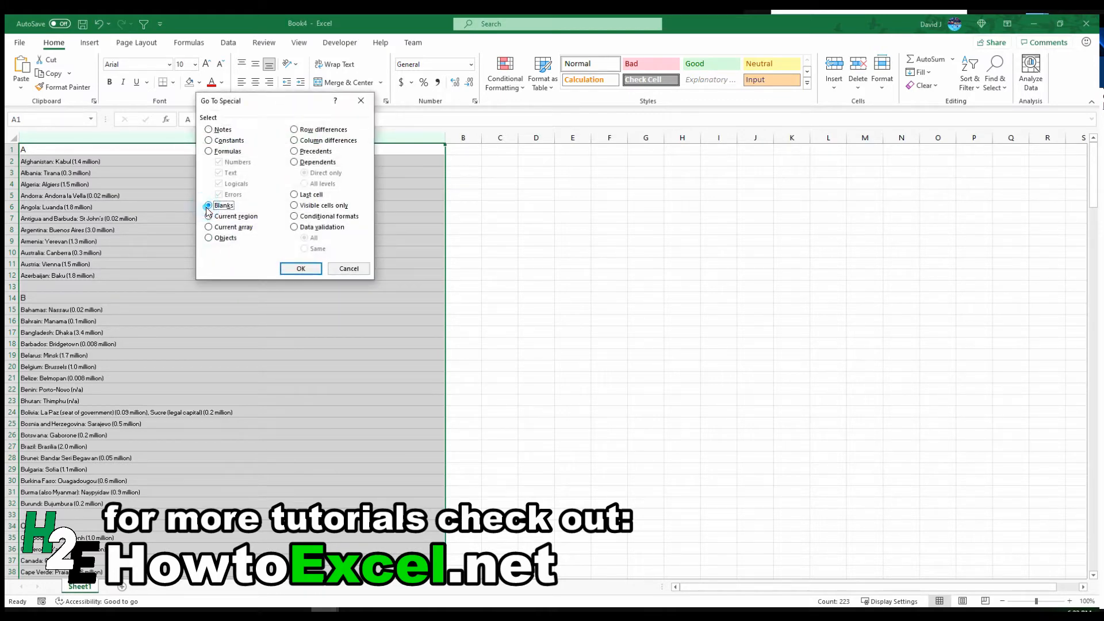
pyautogui.click(300, 269)
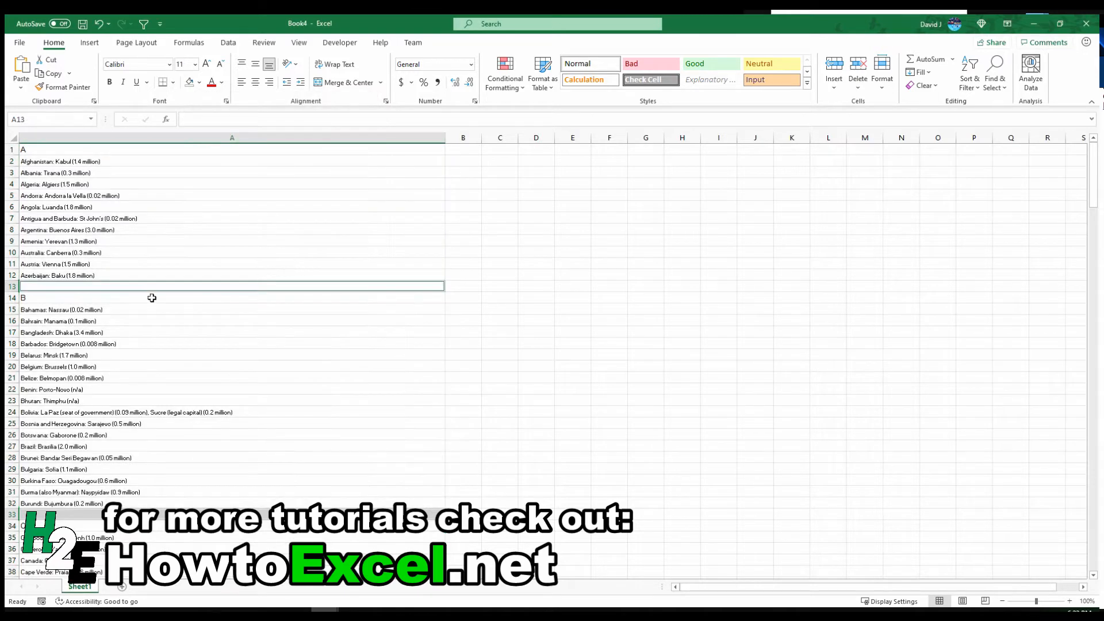
pyautogui.rightClick(152, 286)
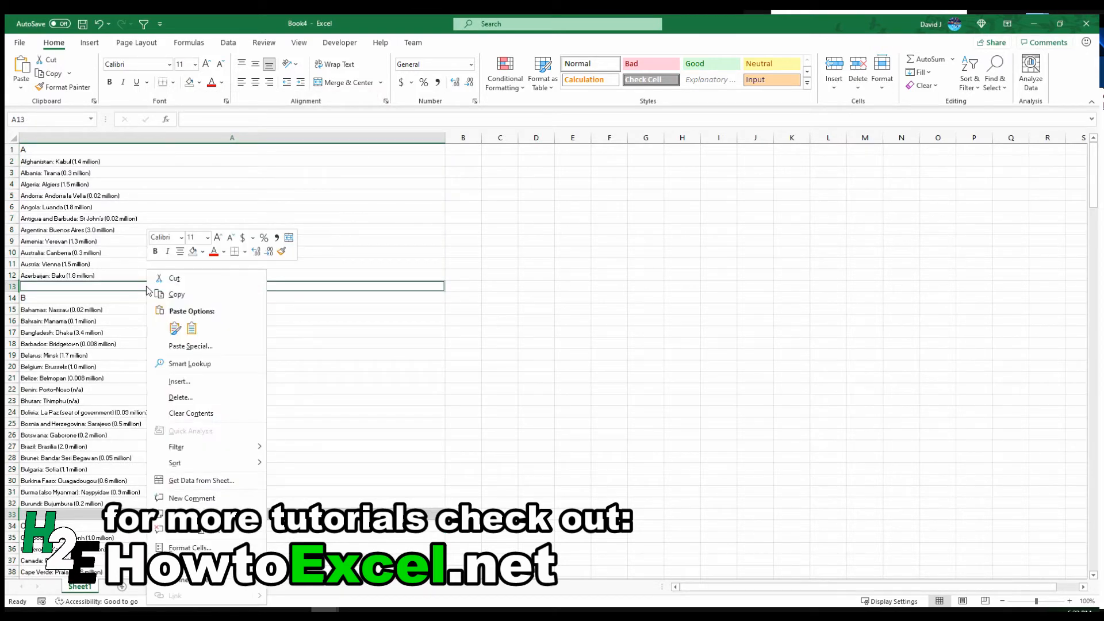
pyautogui.click(180, 397)
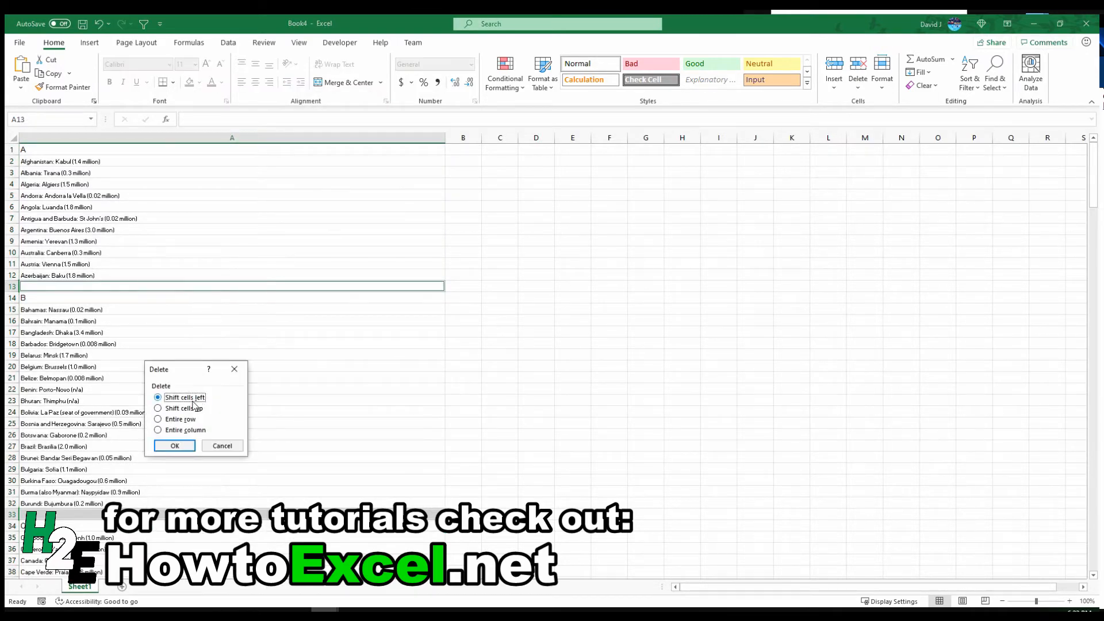
pyautogui.click(173, 445)
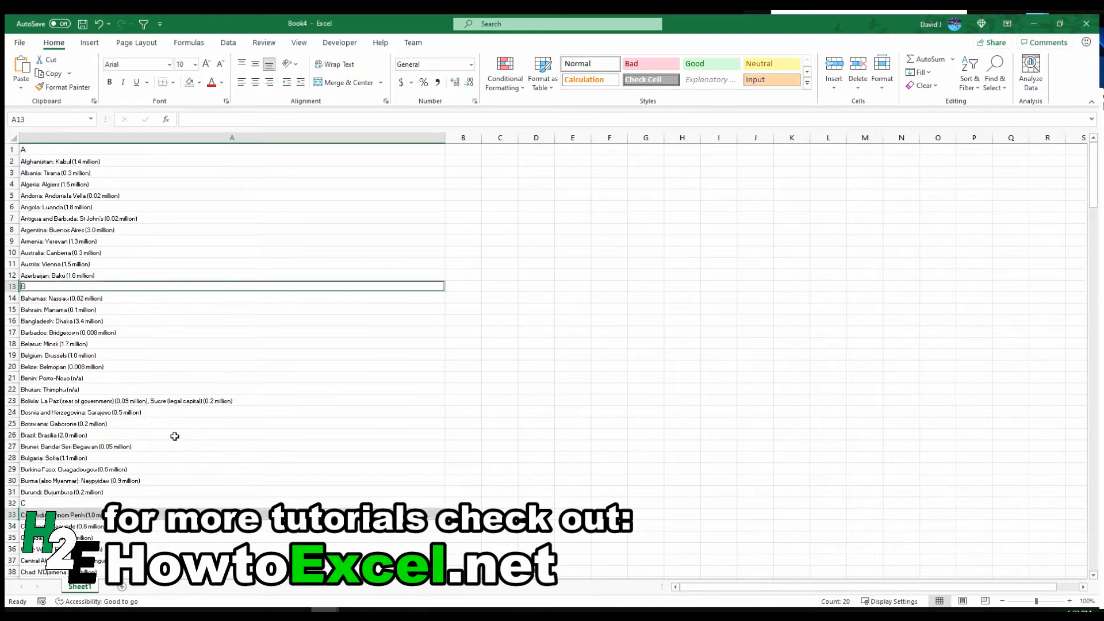
pyautogui.click(232, 332)
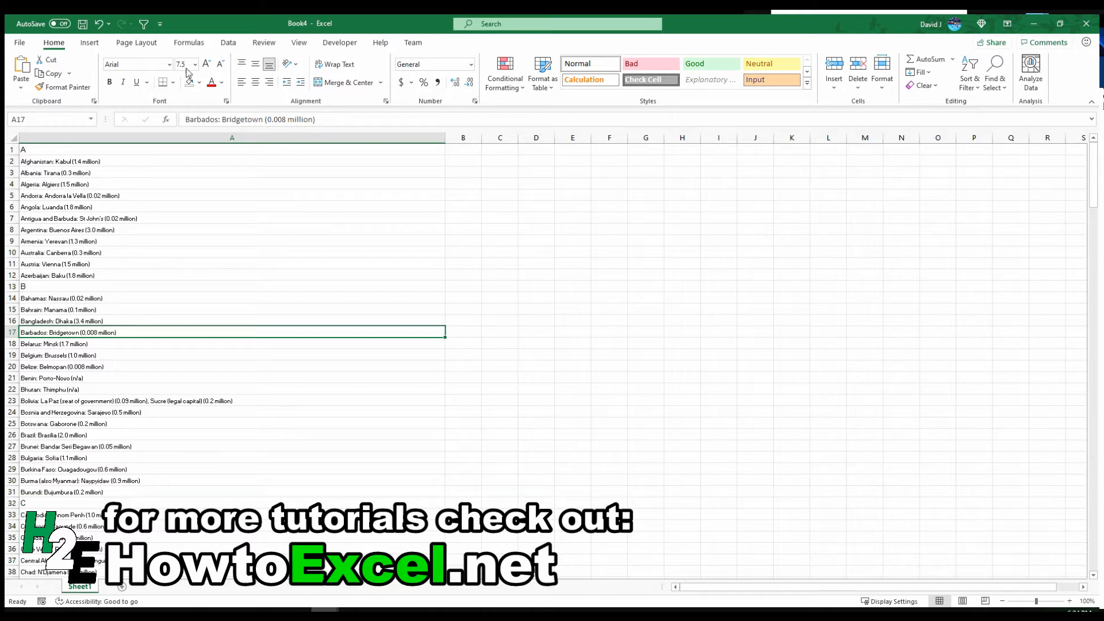
# Send range $A$1:$A$223 with headers to Power Query via From Table/Range.
pyautogui.click(227, 42)
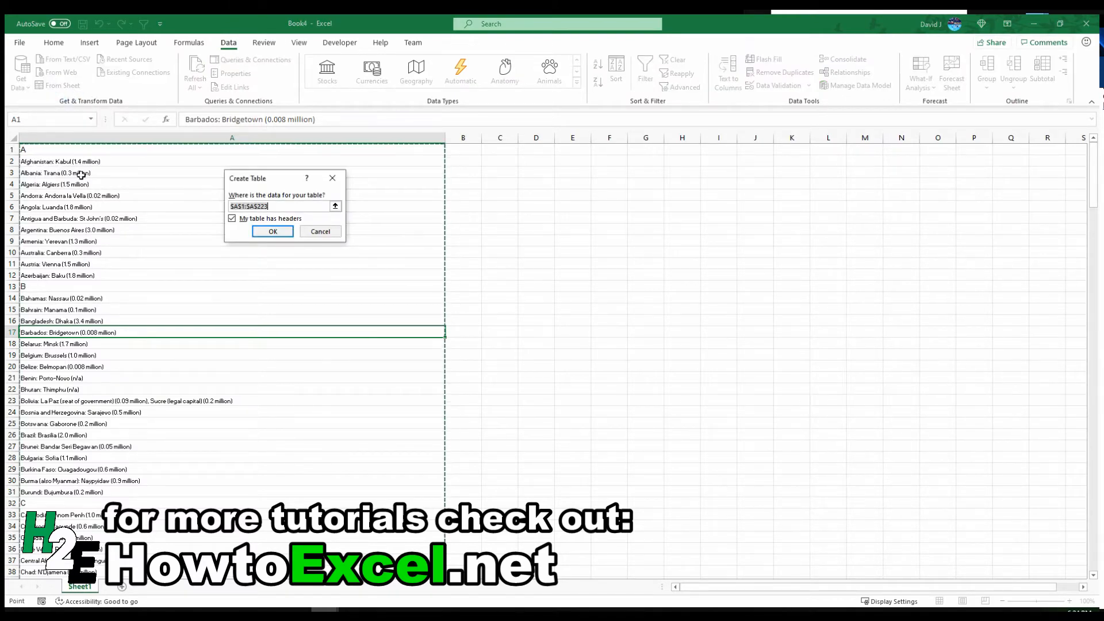
pyautogui.moveTo(196, 326)
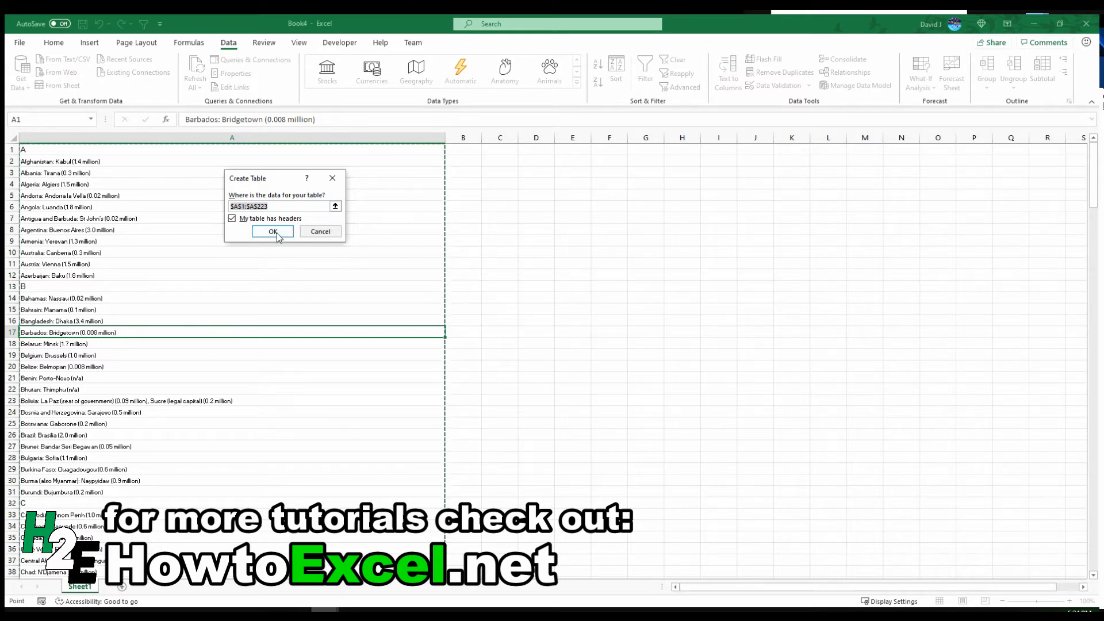
pyautogui.click(272, 232)
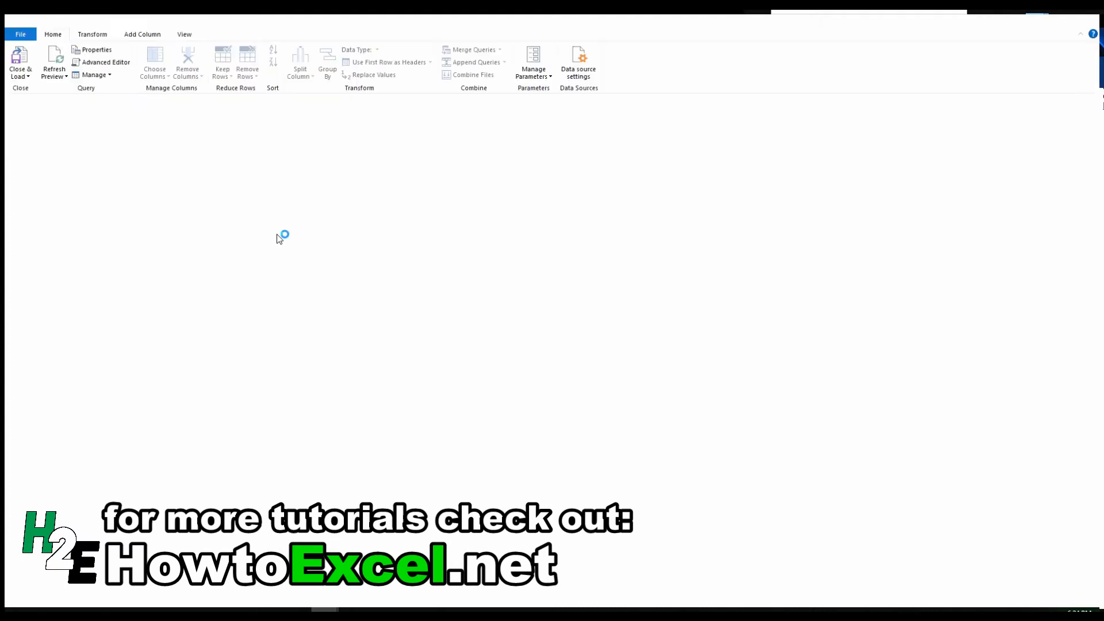
pyautogui.moveTo(277, 238)
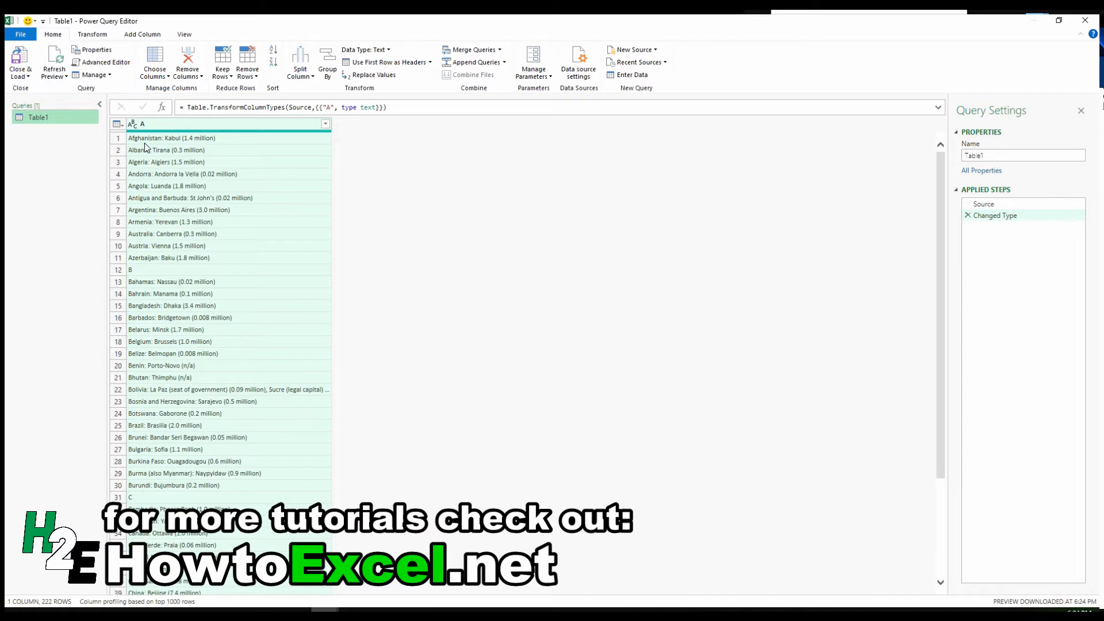
pyautogui.moveTo(186, 148)
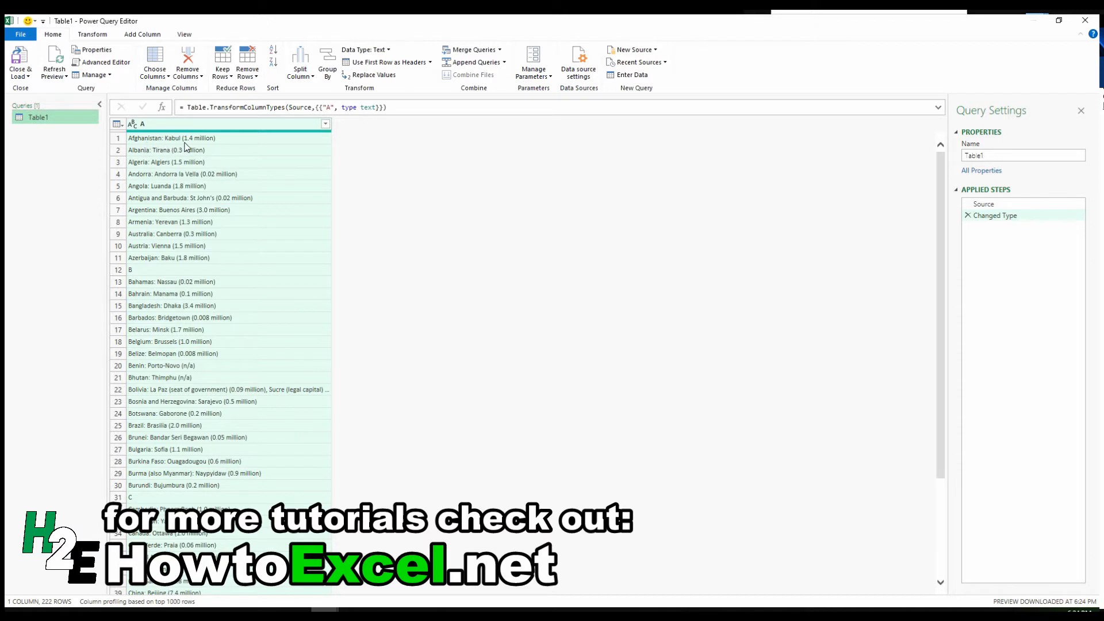
pyautogui.moveTo(184, 161)
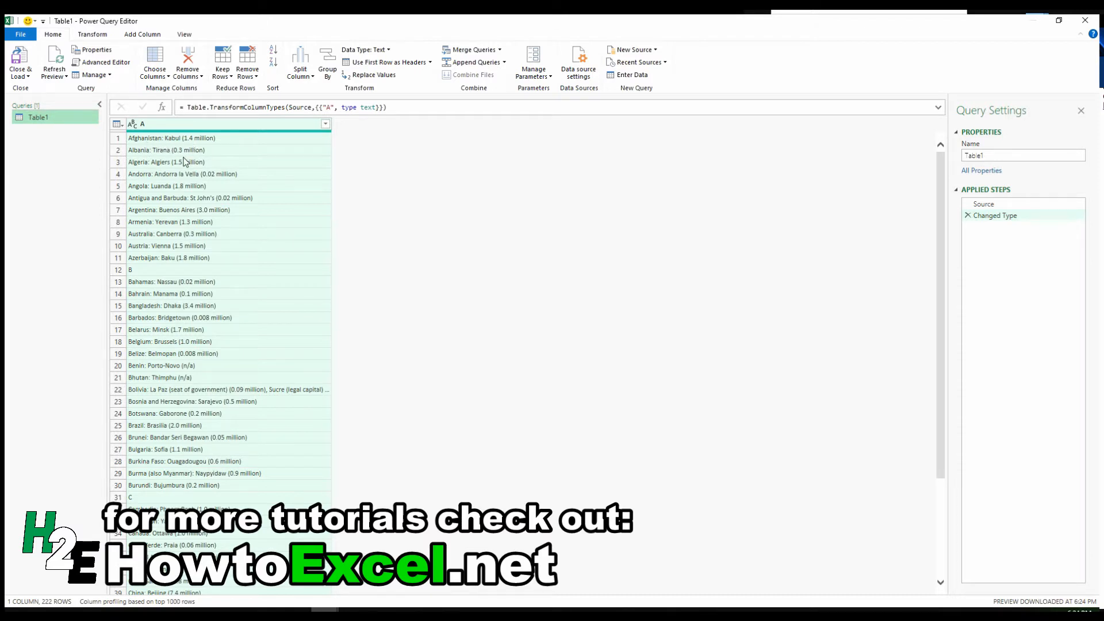
pyautogui.moveTo(156, 148)
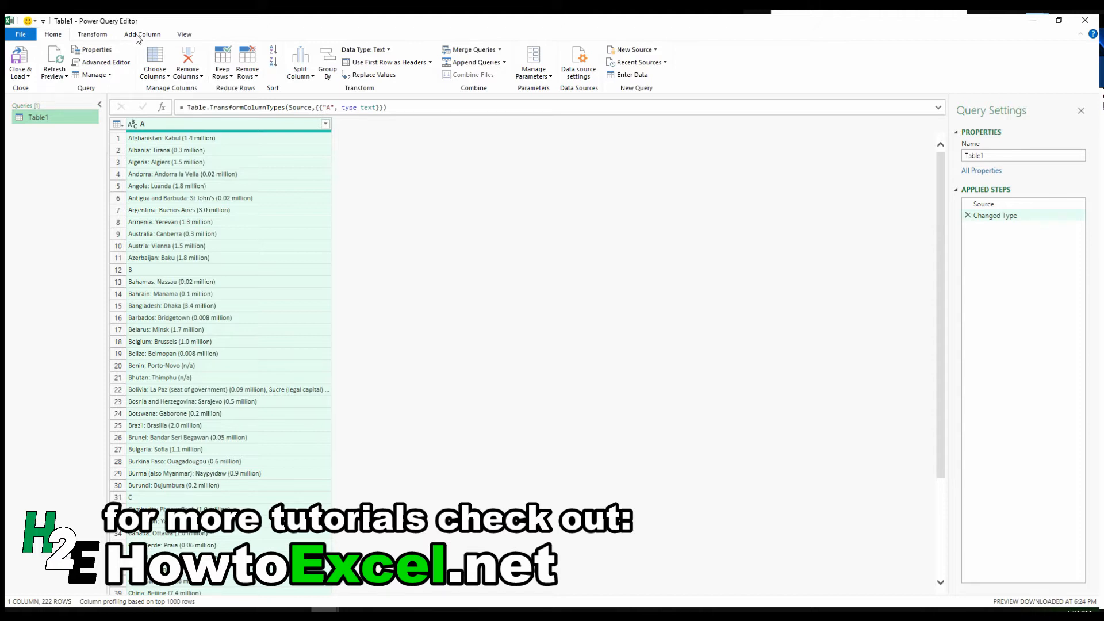
# Switch to the Add Column ribbon once Table1 has loaded.
pyautogui.click(143, 34)
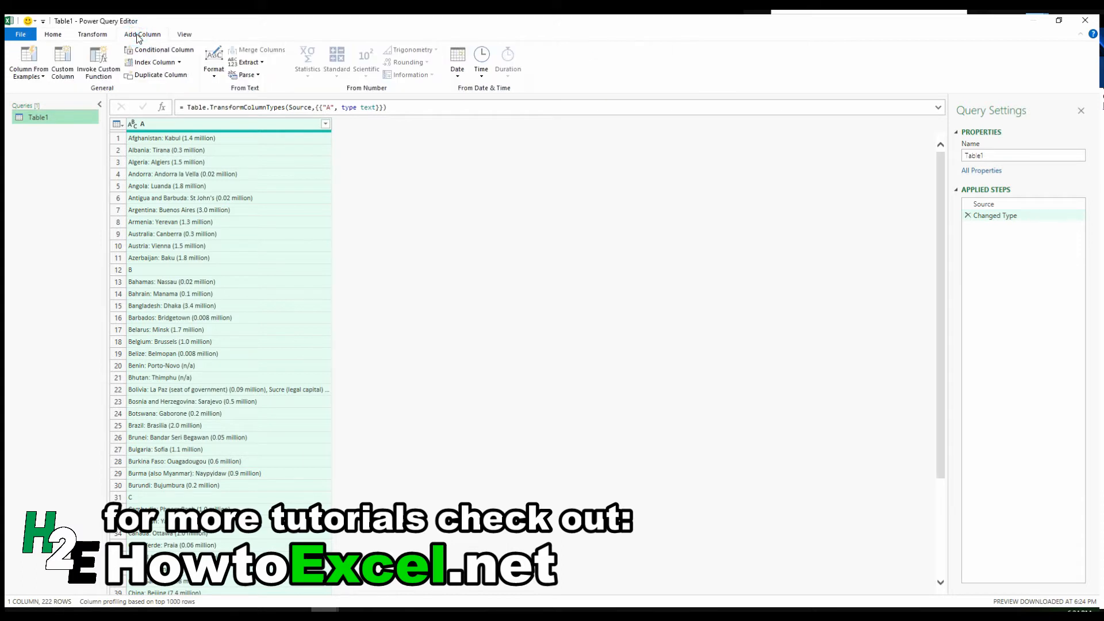
pyautogui.moveTo(266, 73)
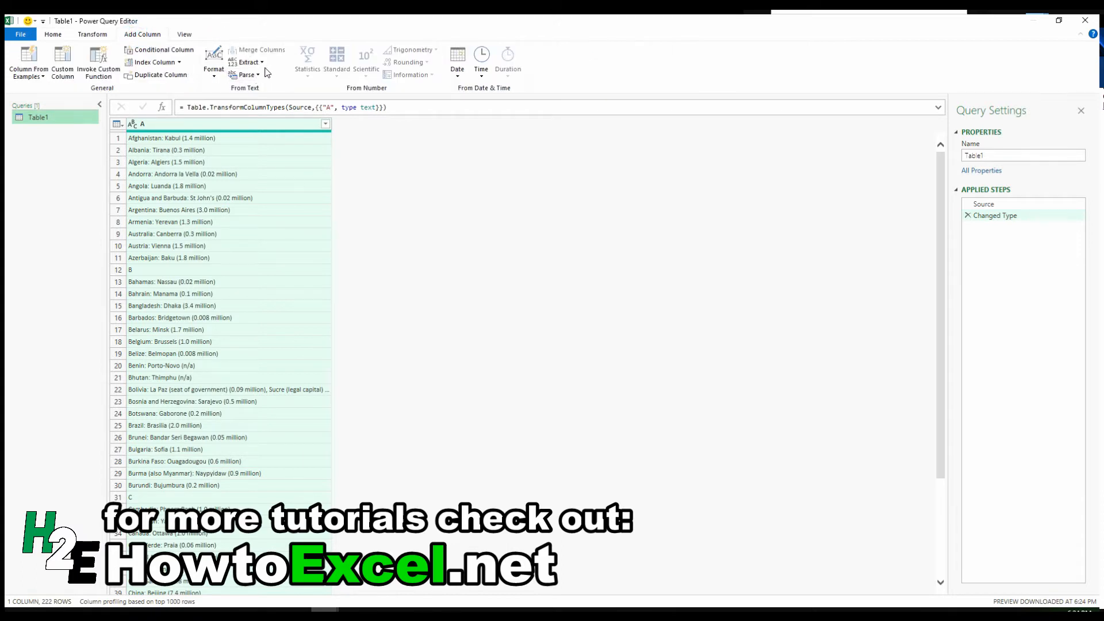
pyautogui.moveTo(280, 82)
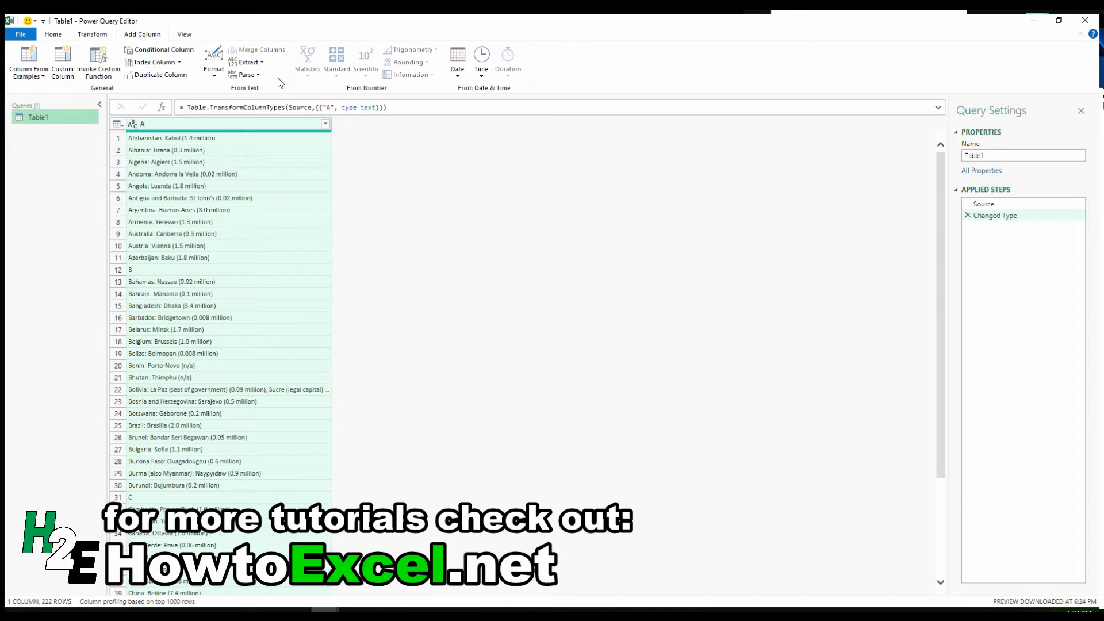
# Add a Text Before Delimiter column using ':' as the delimiter.
pyautogui.click(247, 63)
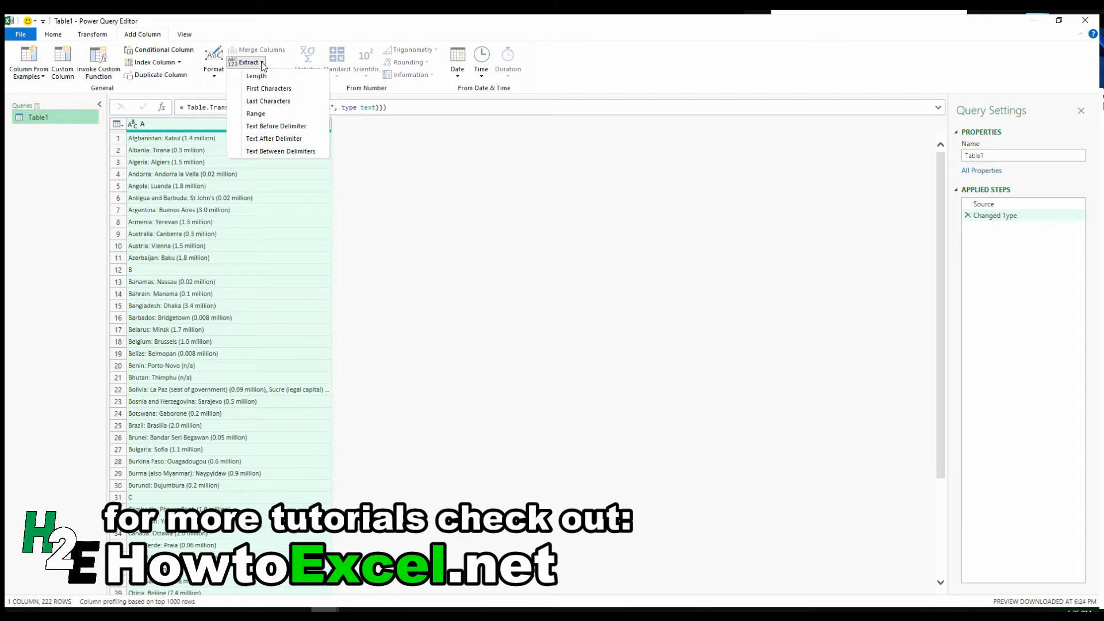
pyautogui.moveTo(153, 144)
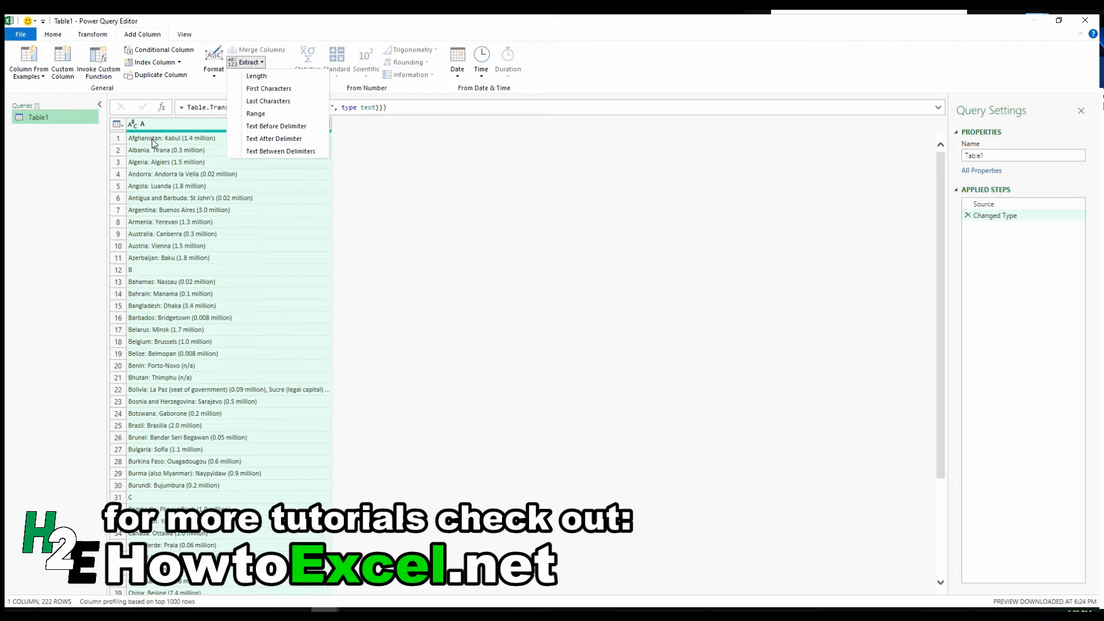
pyautogui.moveTo(255, 113)
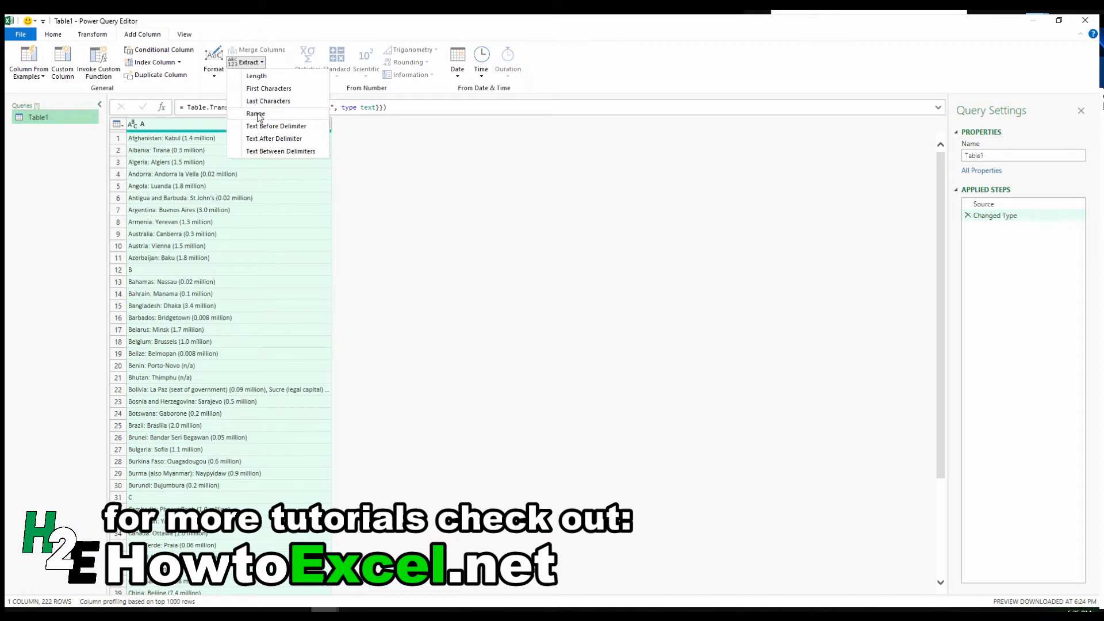
pyautogui.moveTo(276, 126)
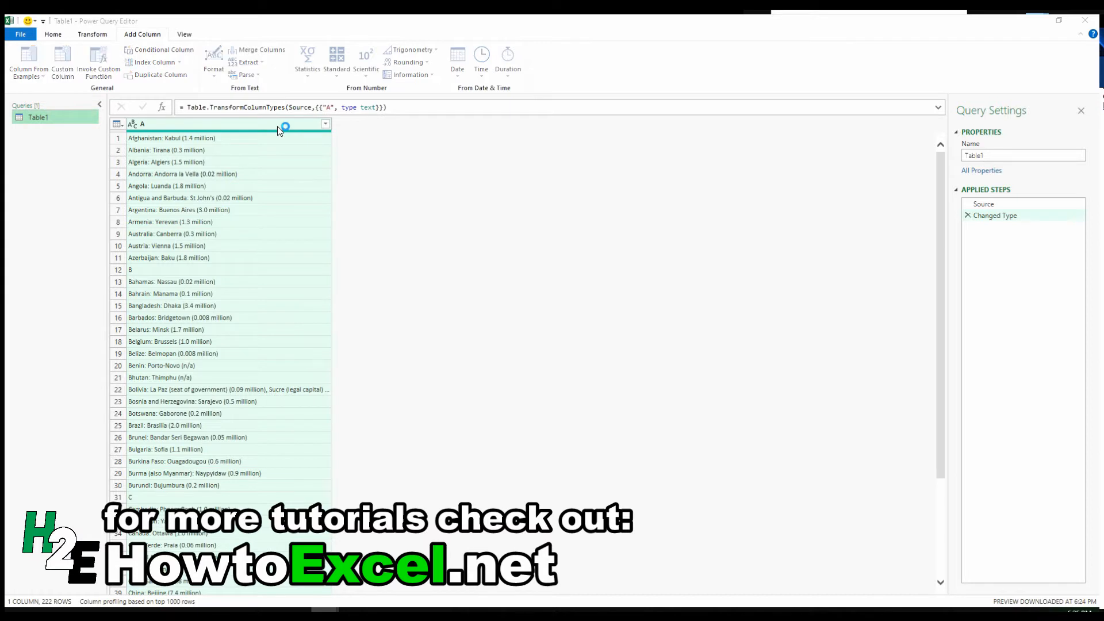
pyautogui.click(247, 62)
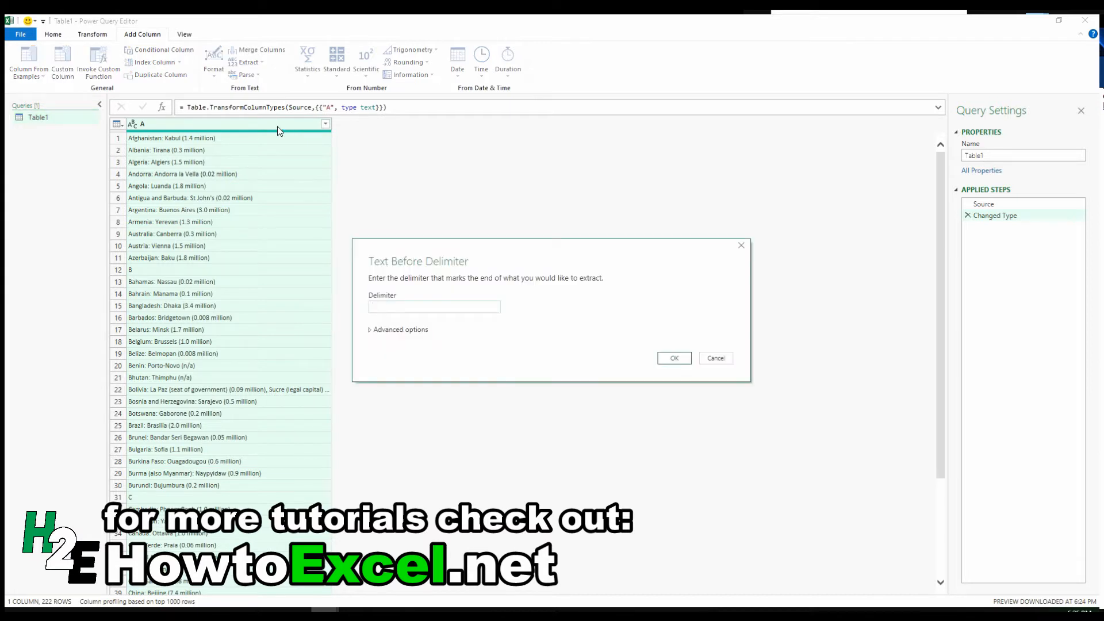
pyautogui.click(433, 307)
pyautogui.write(':')
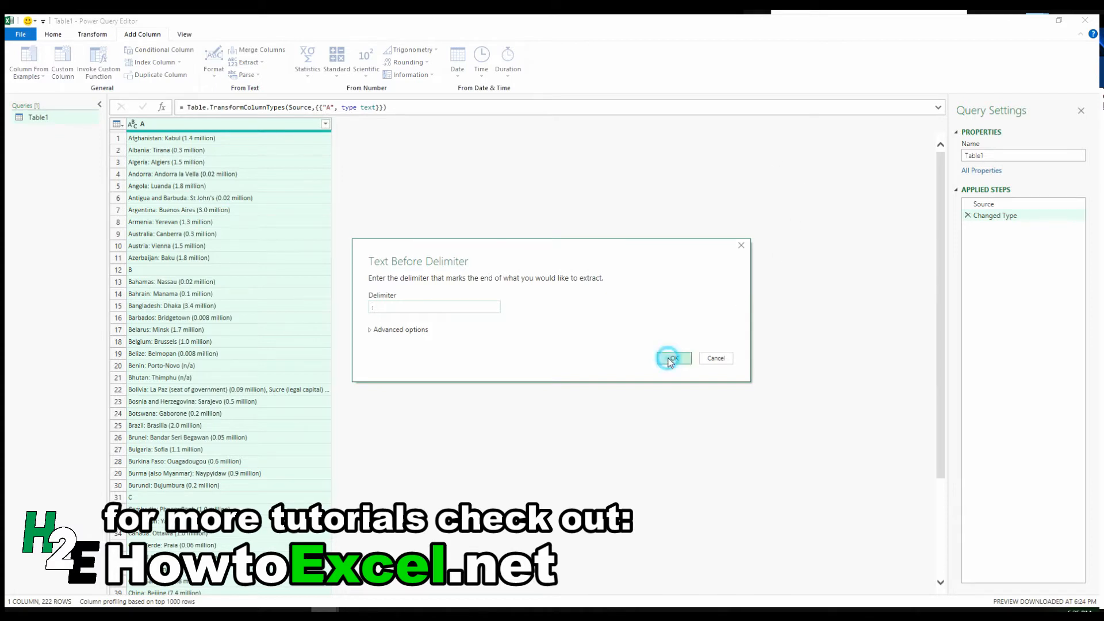
pyautogui.click(669, 358)
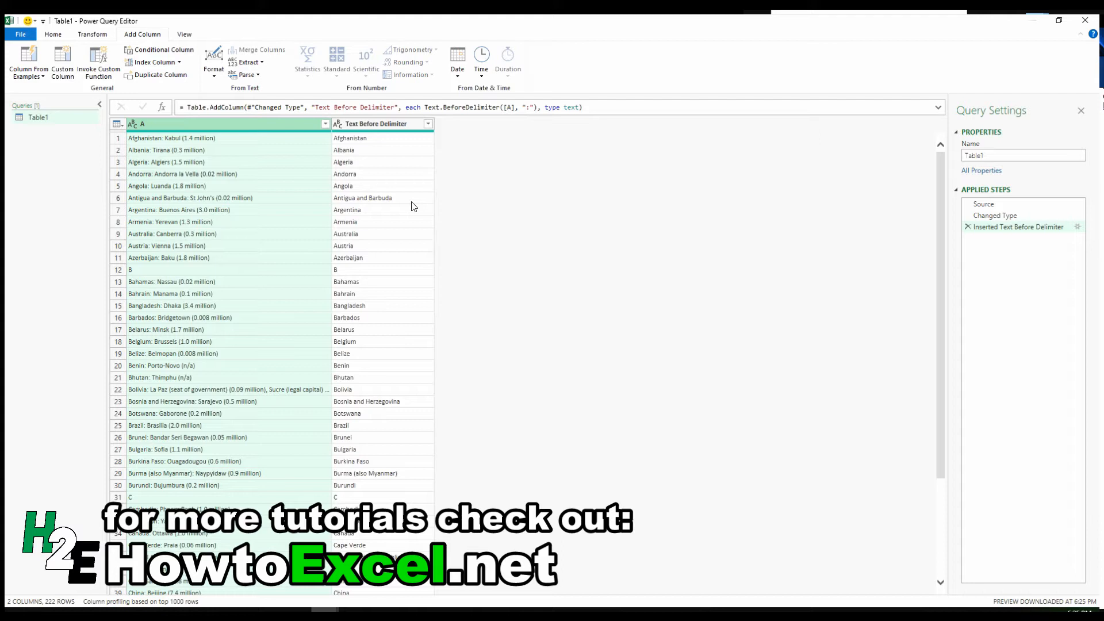
pyautogui.moveTo(396, 144)
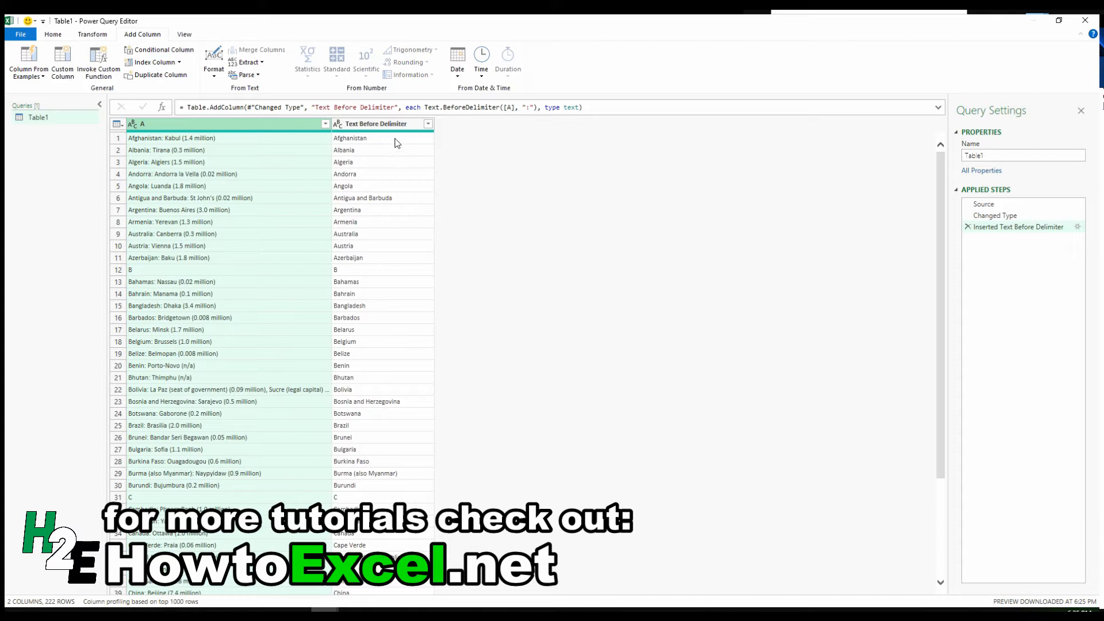
# Rename the Text Before Delimiter column header to 'Country'.
pyautogui.click(376, 124)
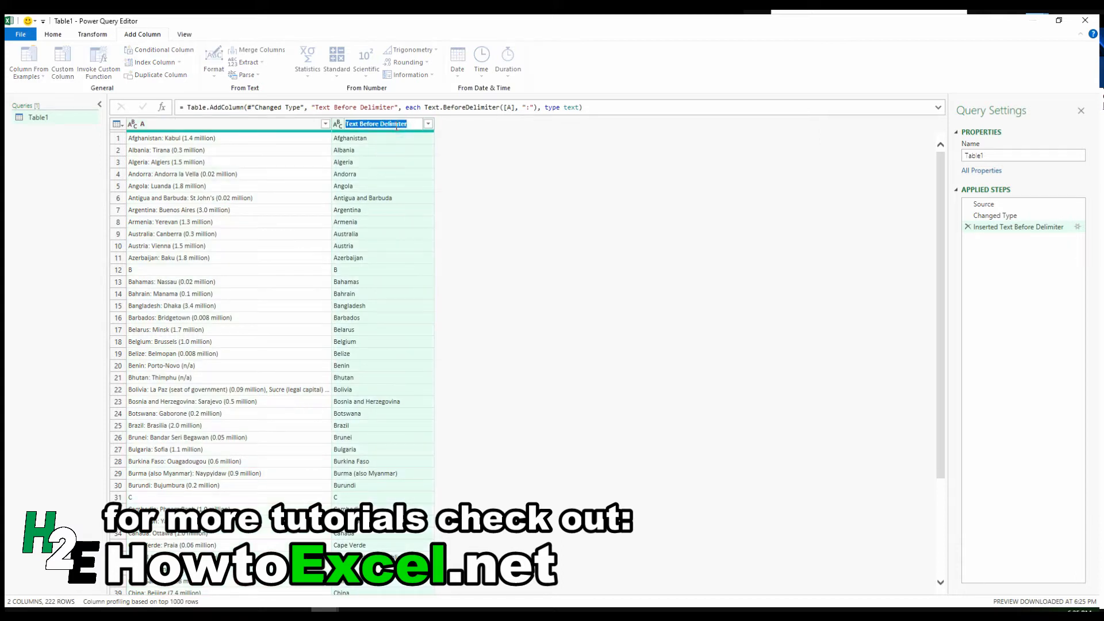
pyautogui.write('Country')
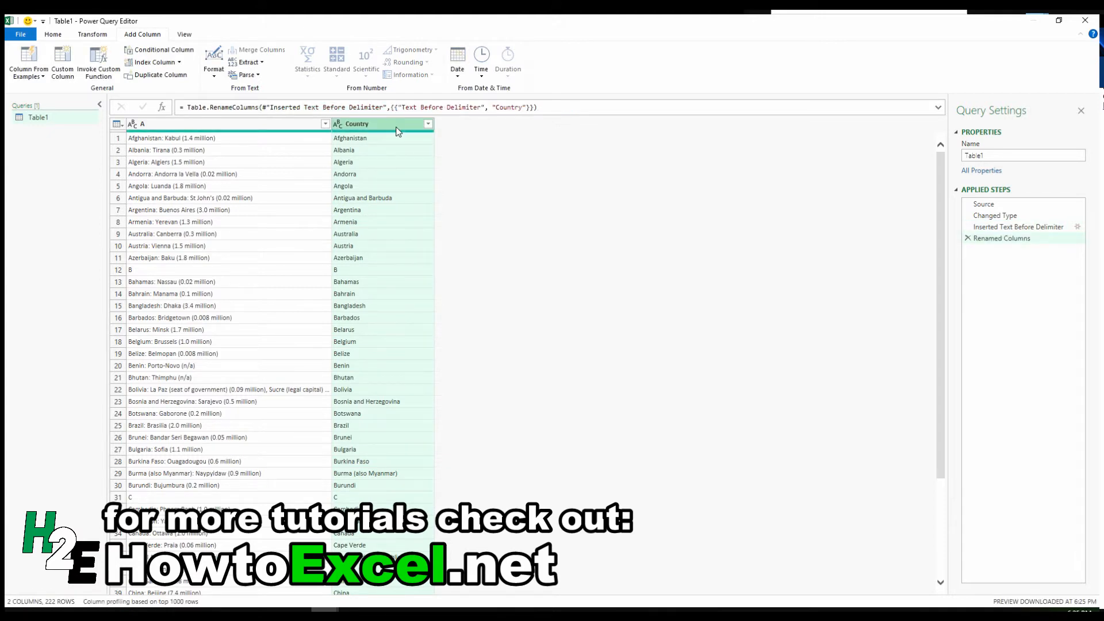
pyautogui.moveTo(165, 154)
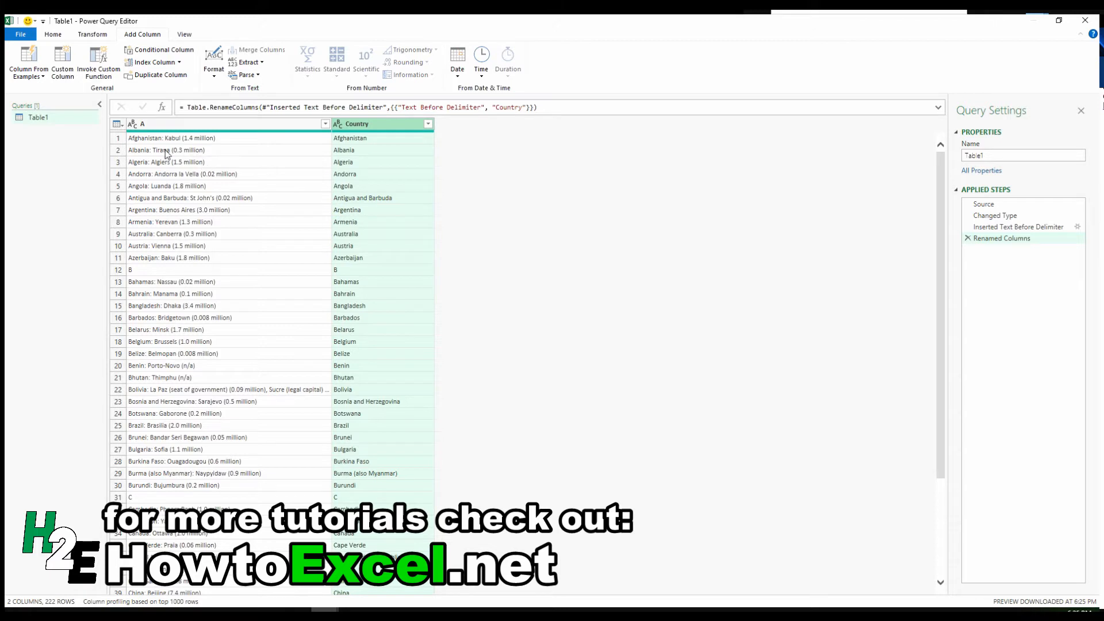
pyautogui.moveTo(182, 141)
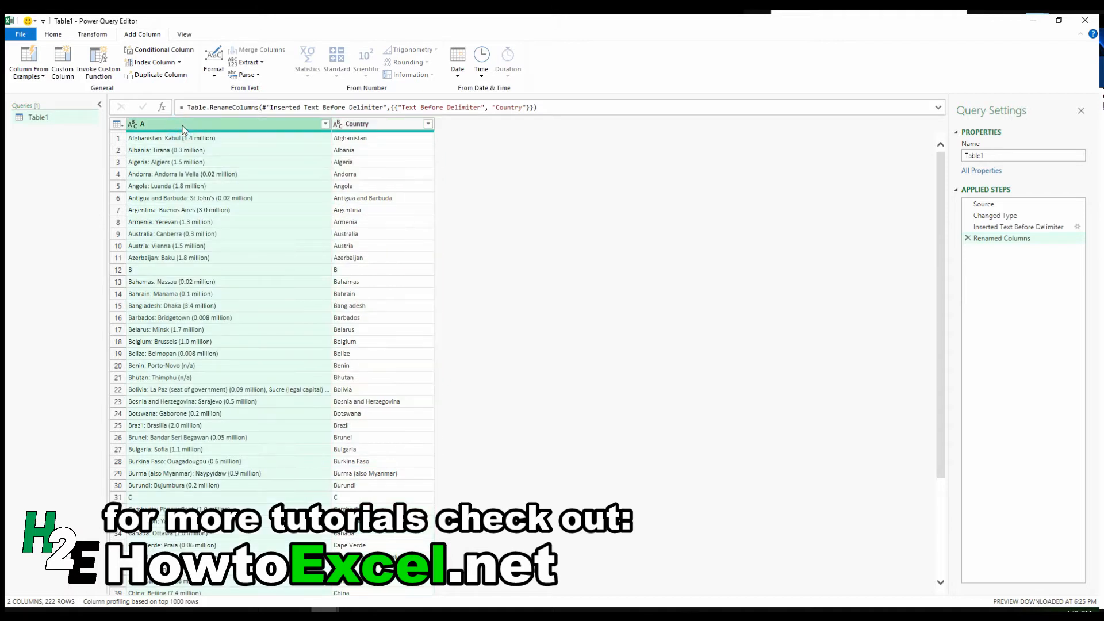
# Extract the text between the colon and opening parenthesis into a new City column.
pyautogui.click(248, 62)
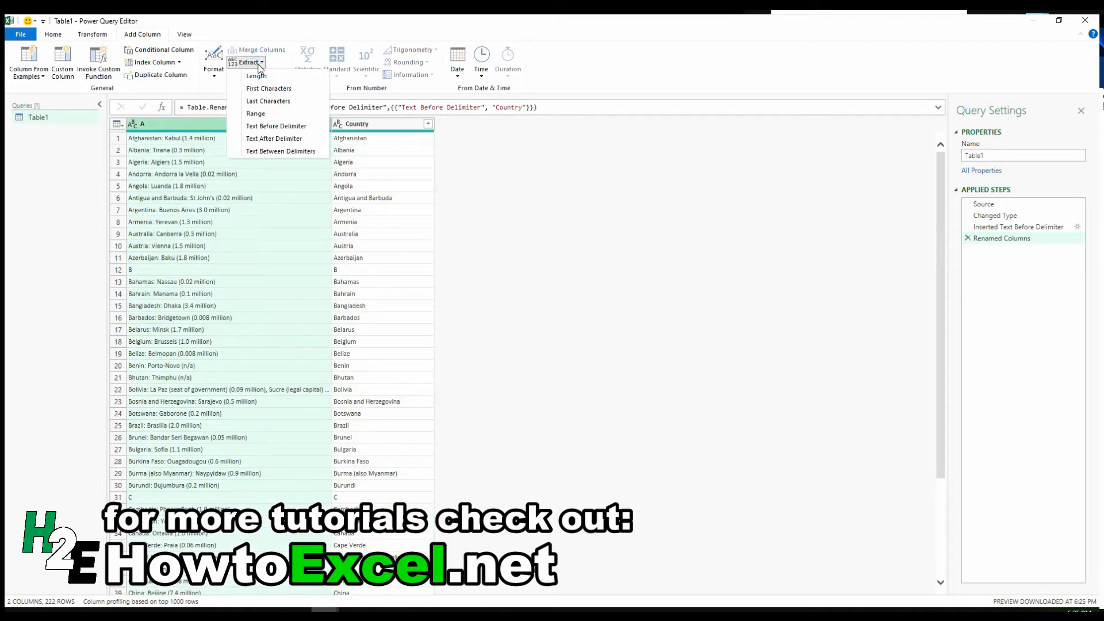
pyautogui.moveTo(280, 151)
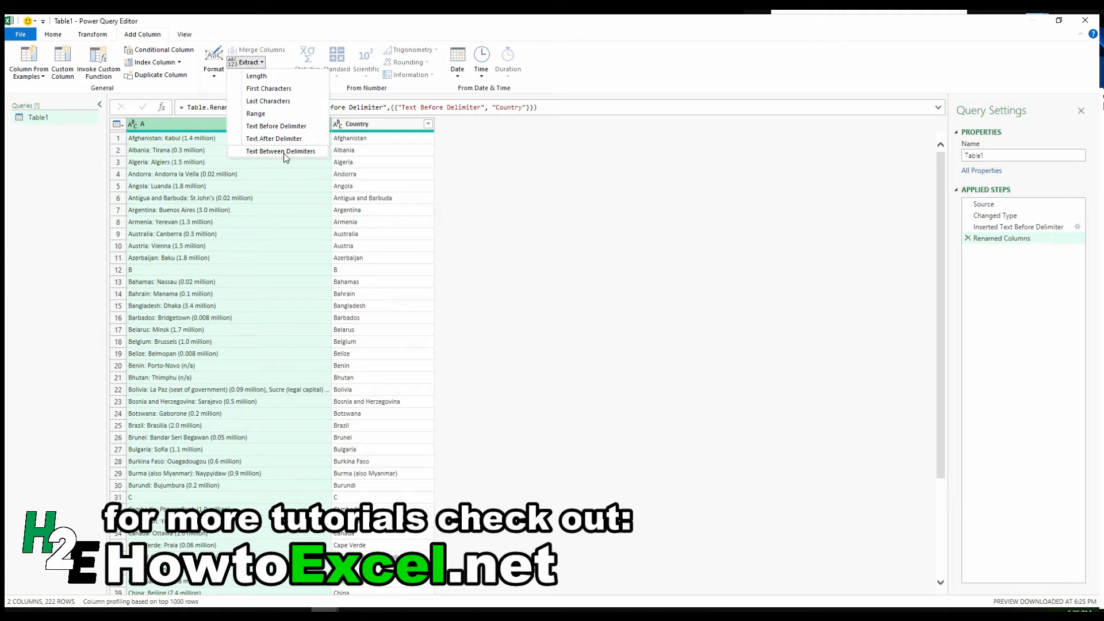
pyautogui.click(280, 151)
pyautogui.write('(')
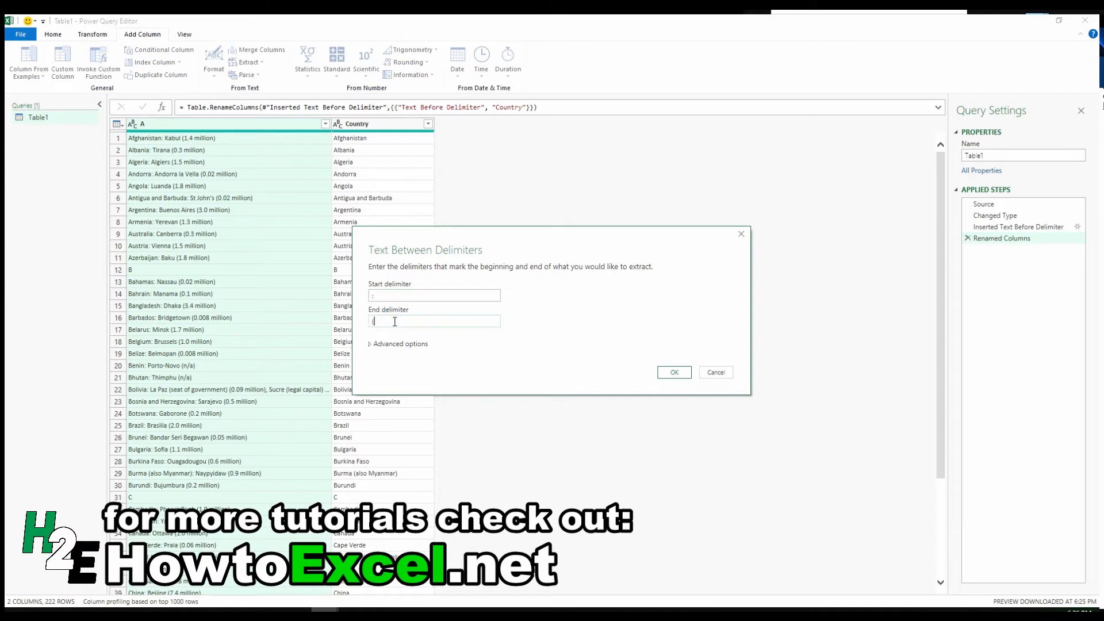
pyautogui.click(673, 372)
pyautogui.write('City')
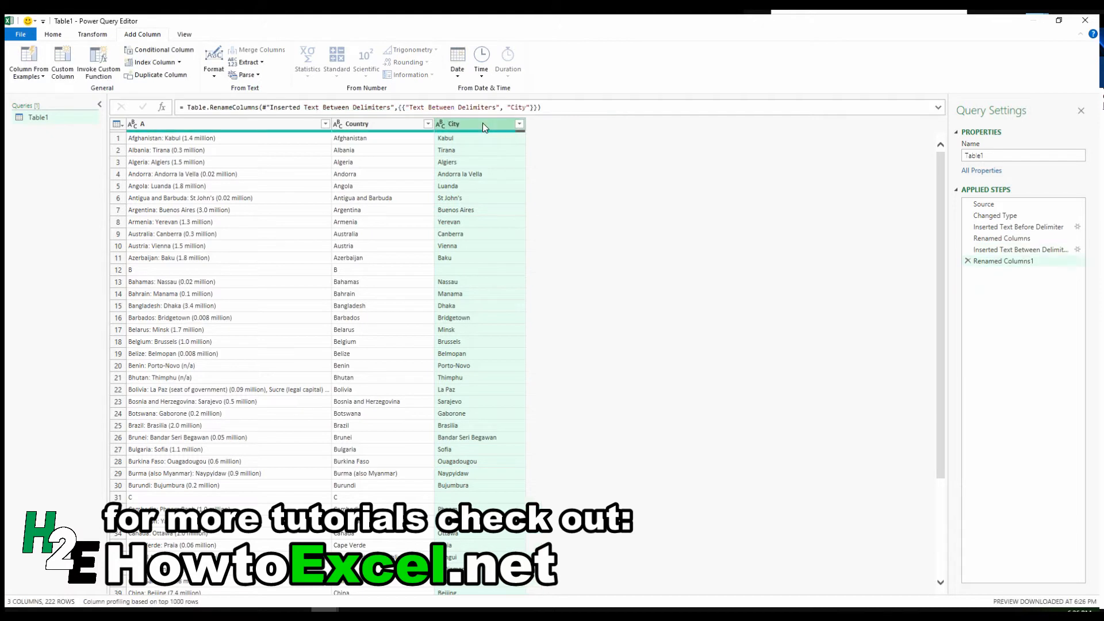
pyautogui.moveTo(386, 178)
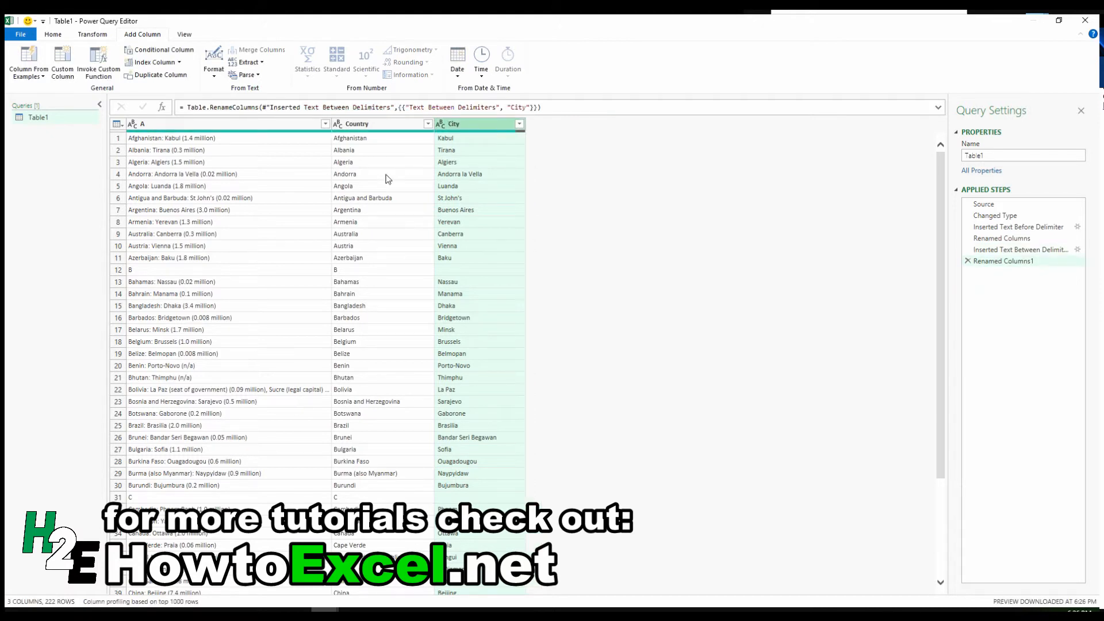
pyautogui.moveTo(435, 148)
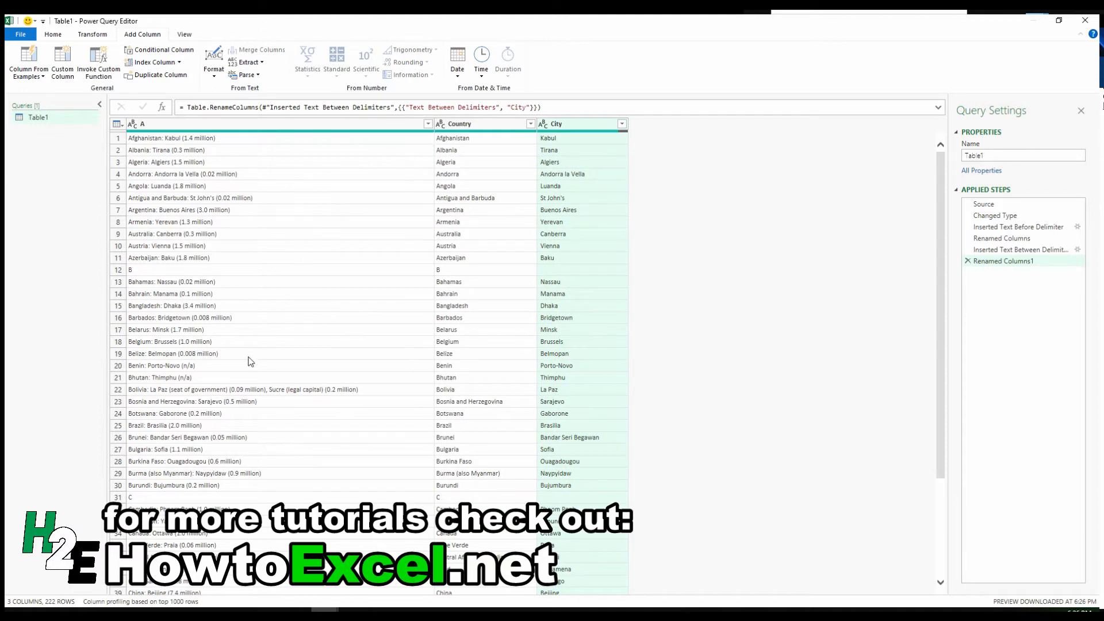
pyautogui.moveTo(246, 372)
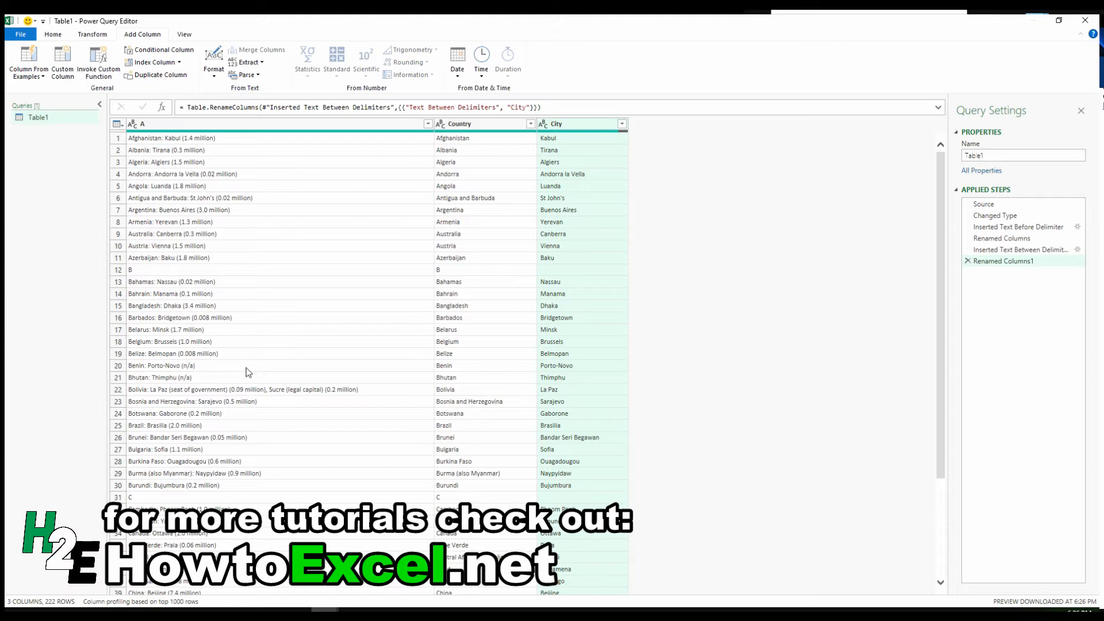
pyautogui.moveTo(182, 395)
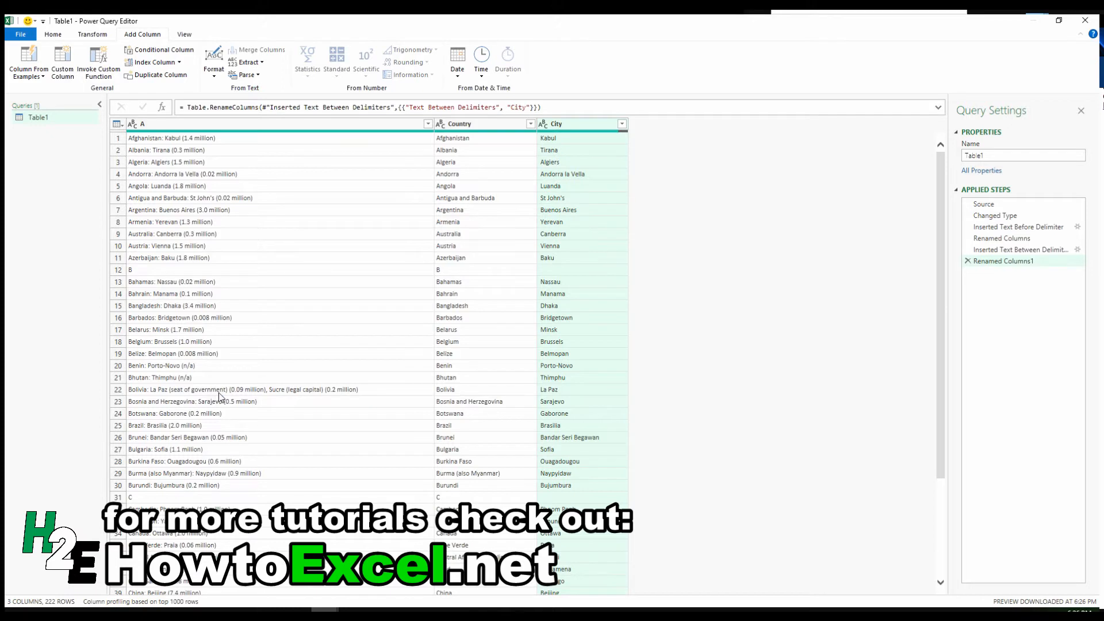
pyautogui.moveTo(270, 134)
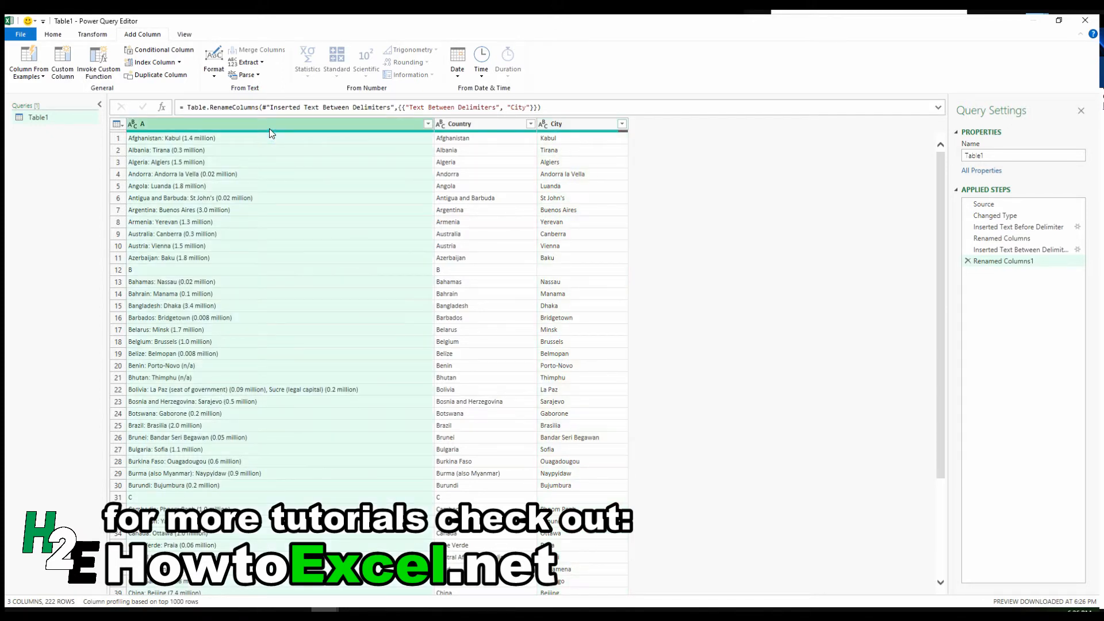
# Extract text between '(' and ')', scanning for the start delimiter from the end.
pyautogui.click(246, 62)
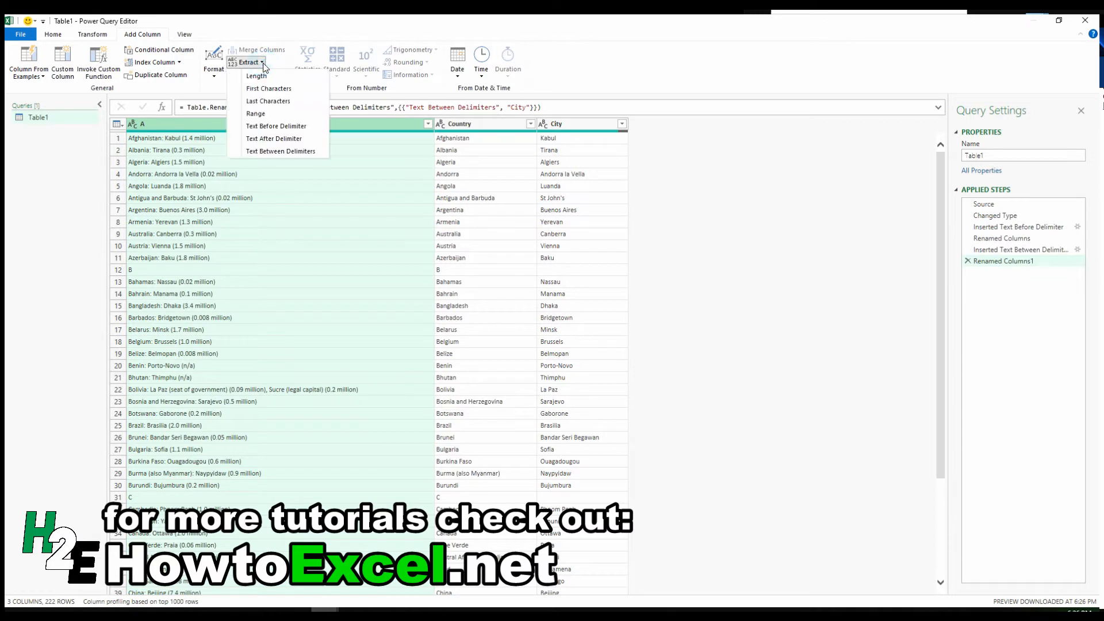
pyautogui.click(277, 153)
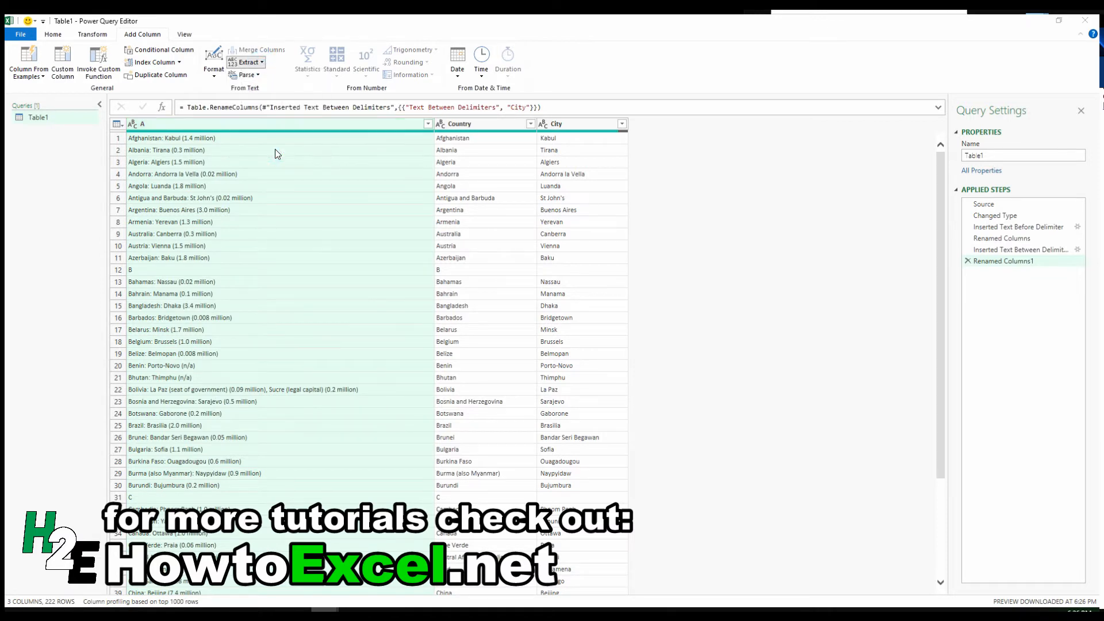
pyautogui.click(245, 62)
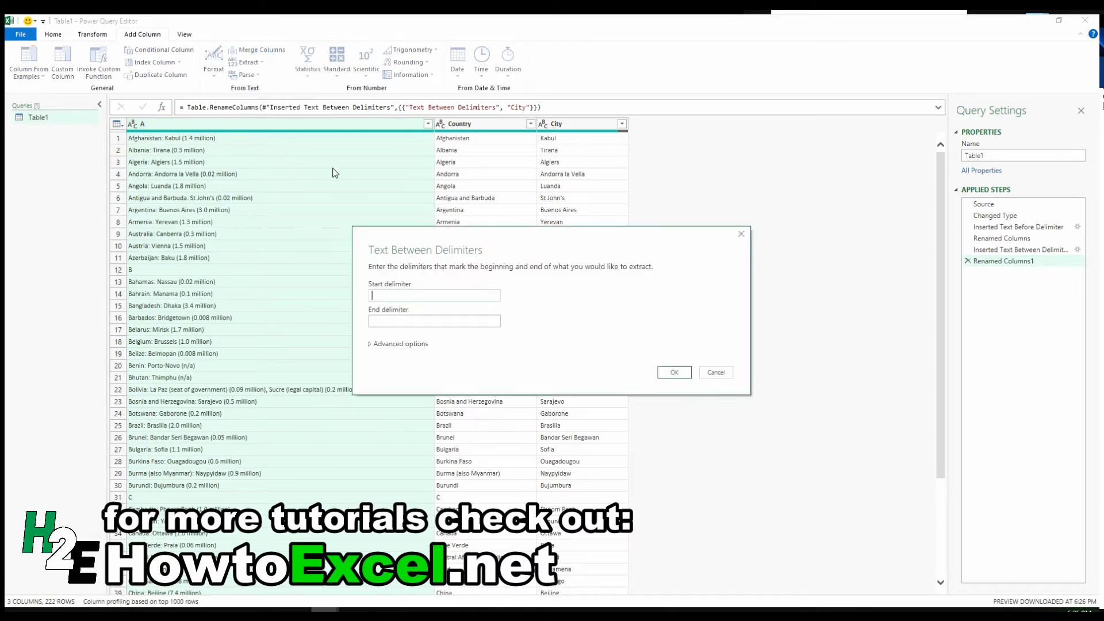
pyautogui.write('(')
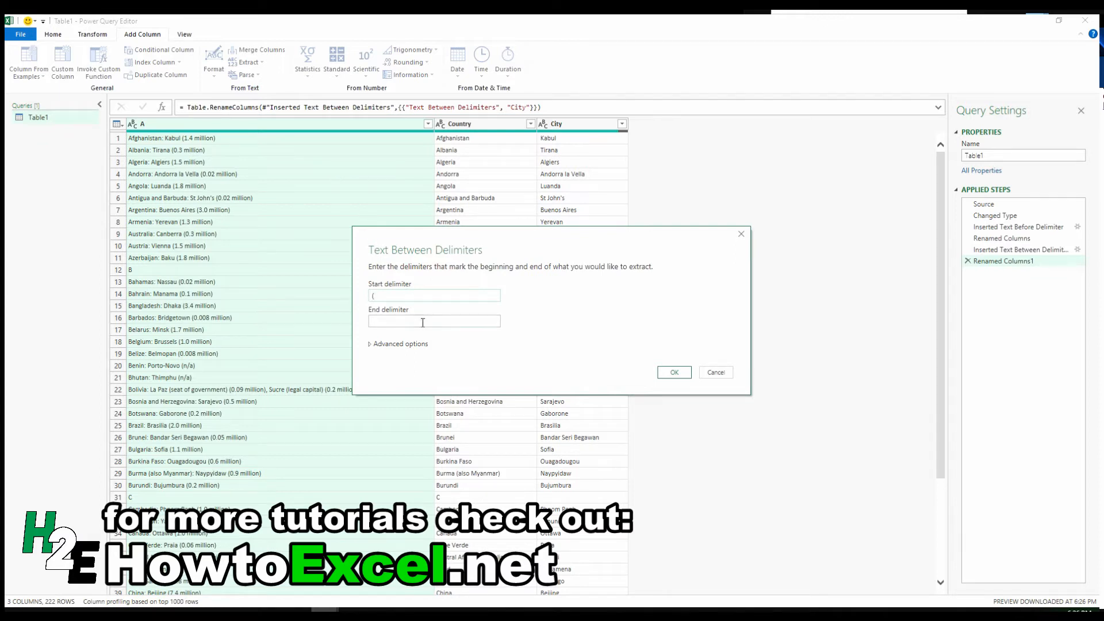
pyautogui.write(')')
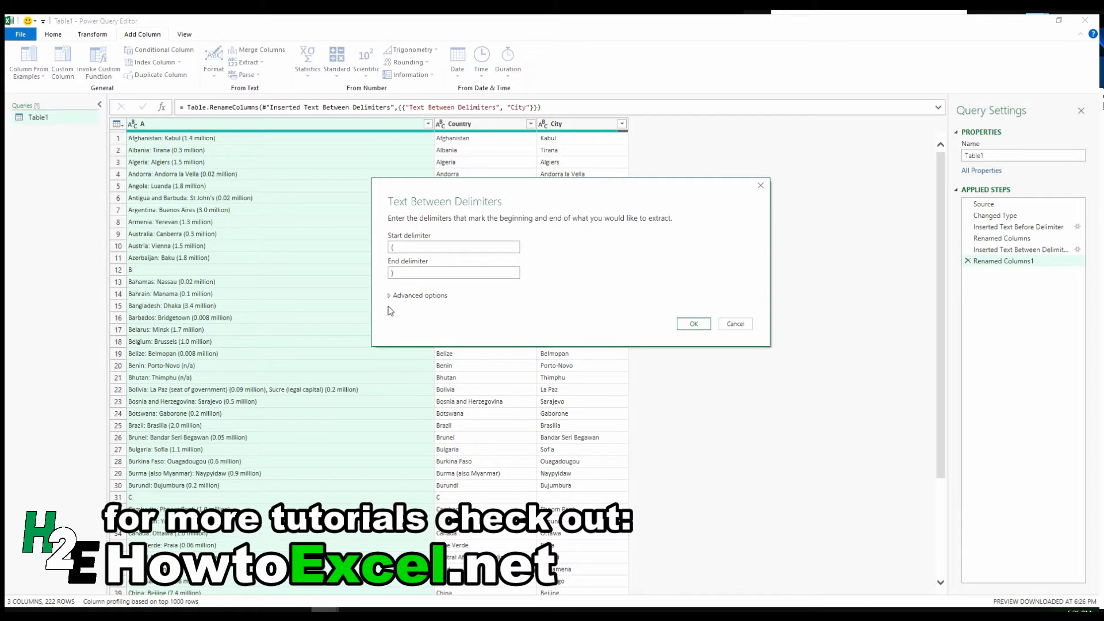
pyautogui.click(417, 295)
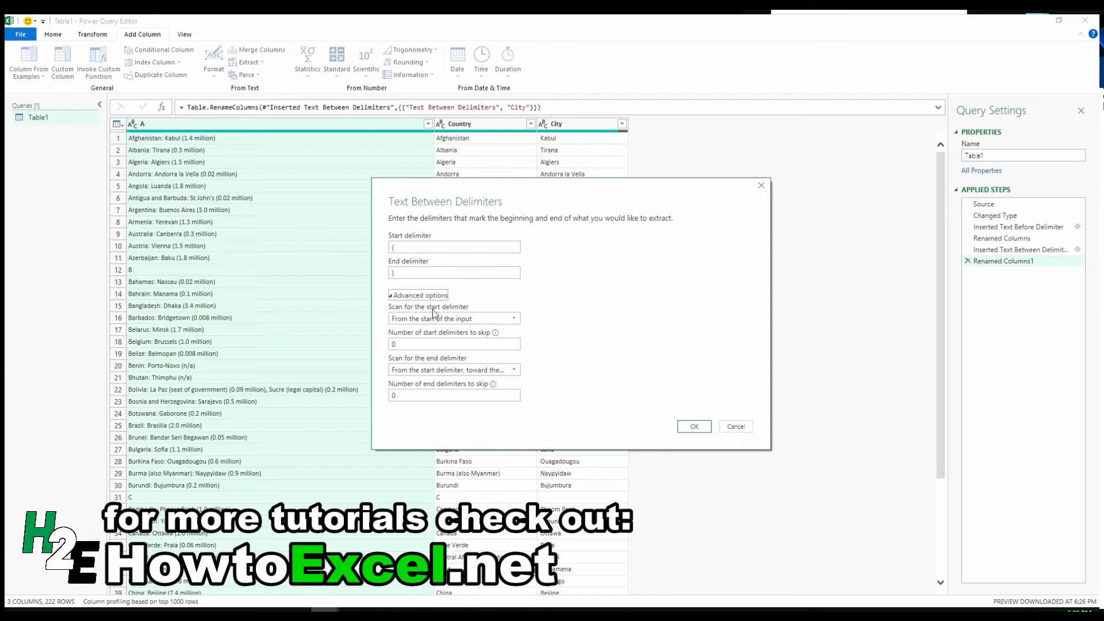
pyautogui.click(454, 318)
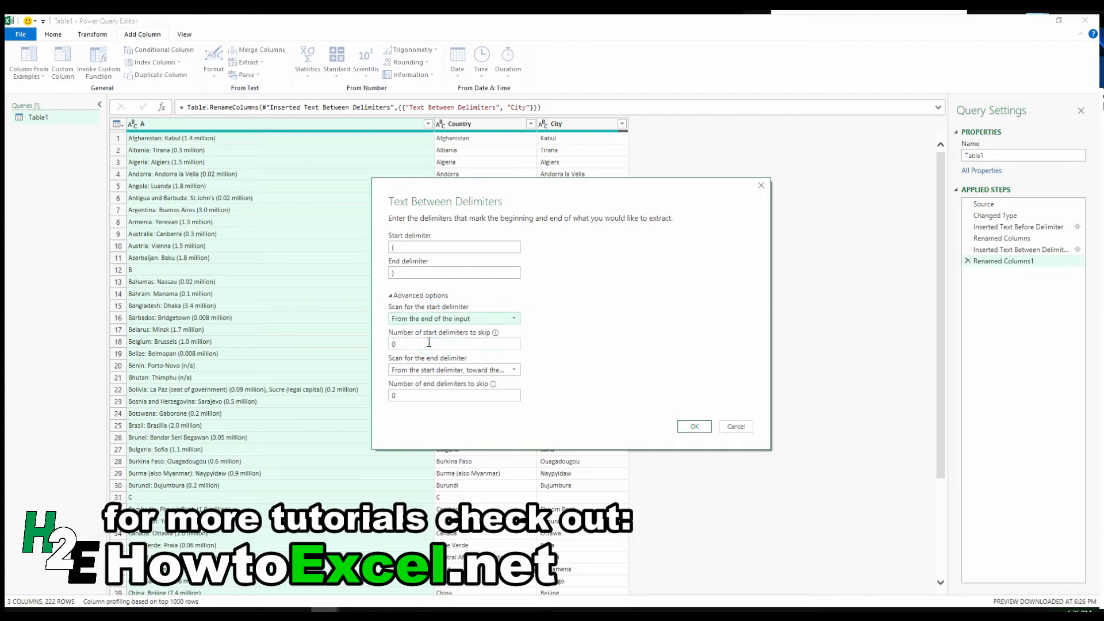
pyautogui.moveTo(226, 157)
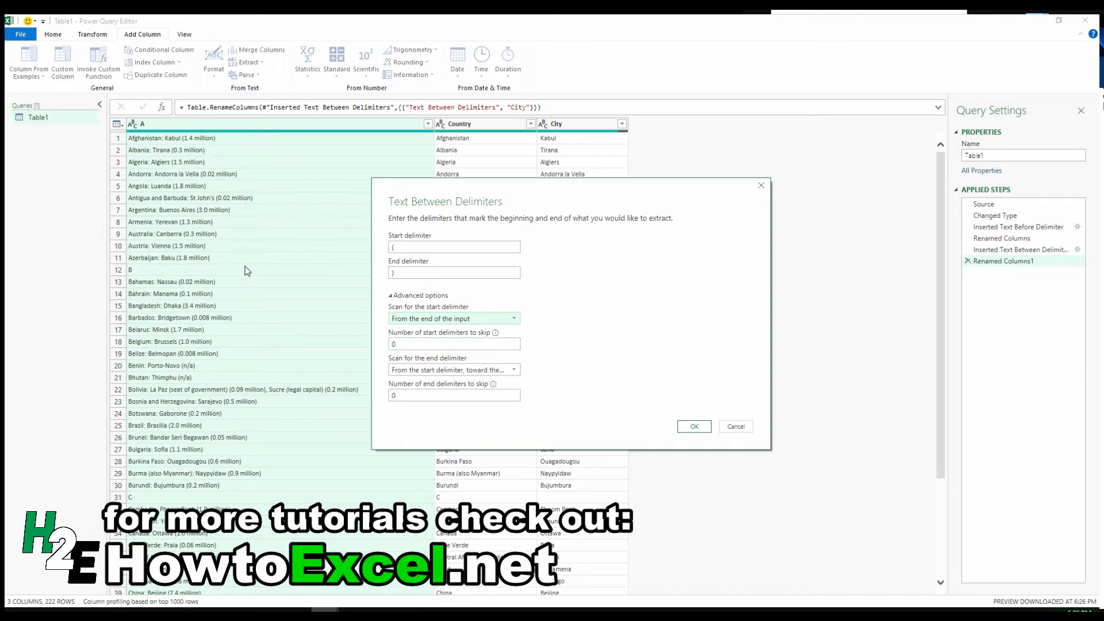
pyautogui.moveTo(344, 400)
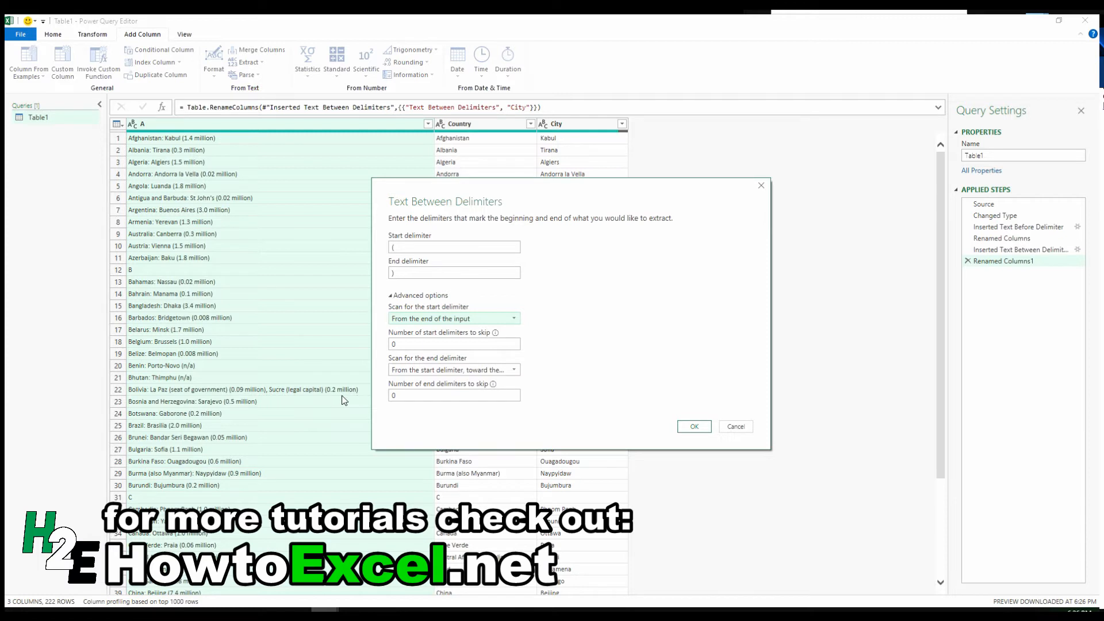
pyautogui.moveTo(337, 396)
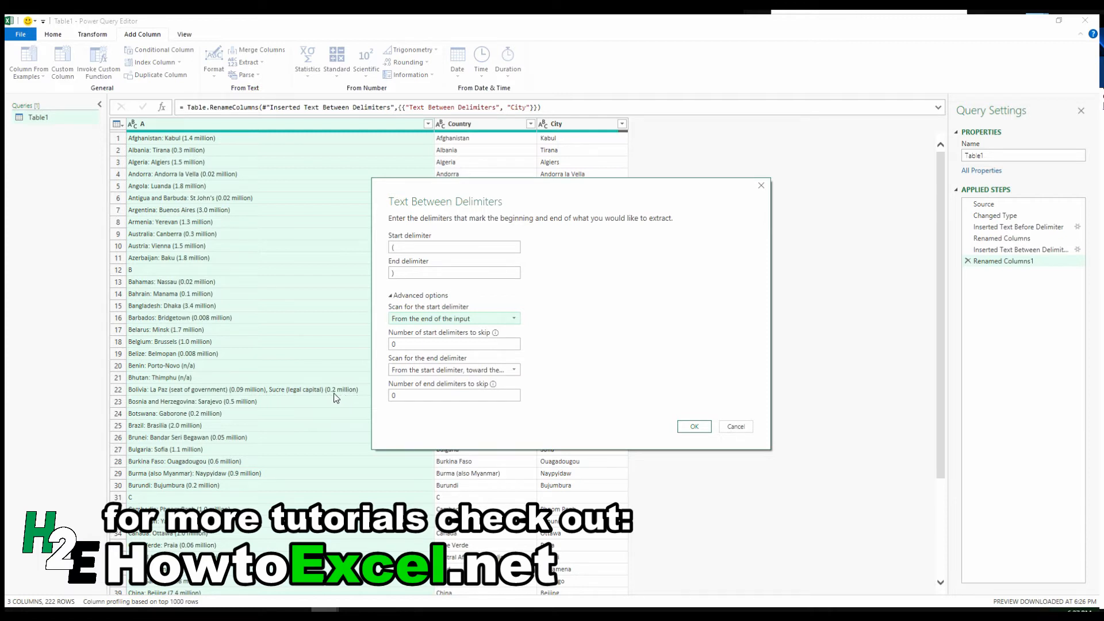
pyautogui.moveTo(352, 395)
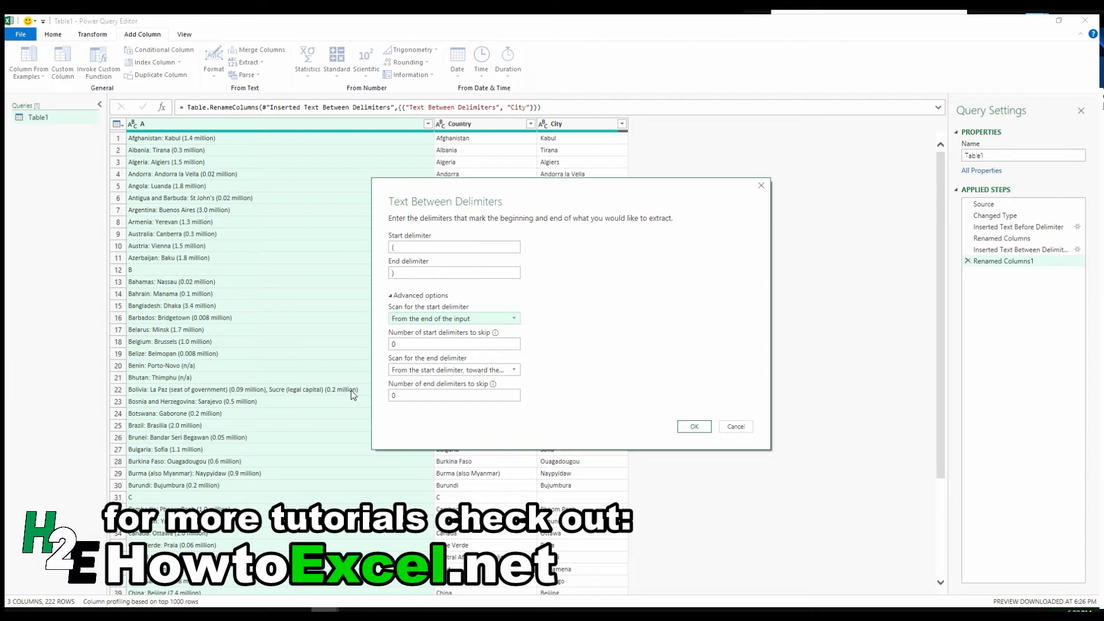
pyautogui.moveTo(232, 405)
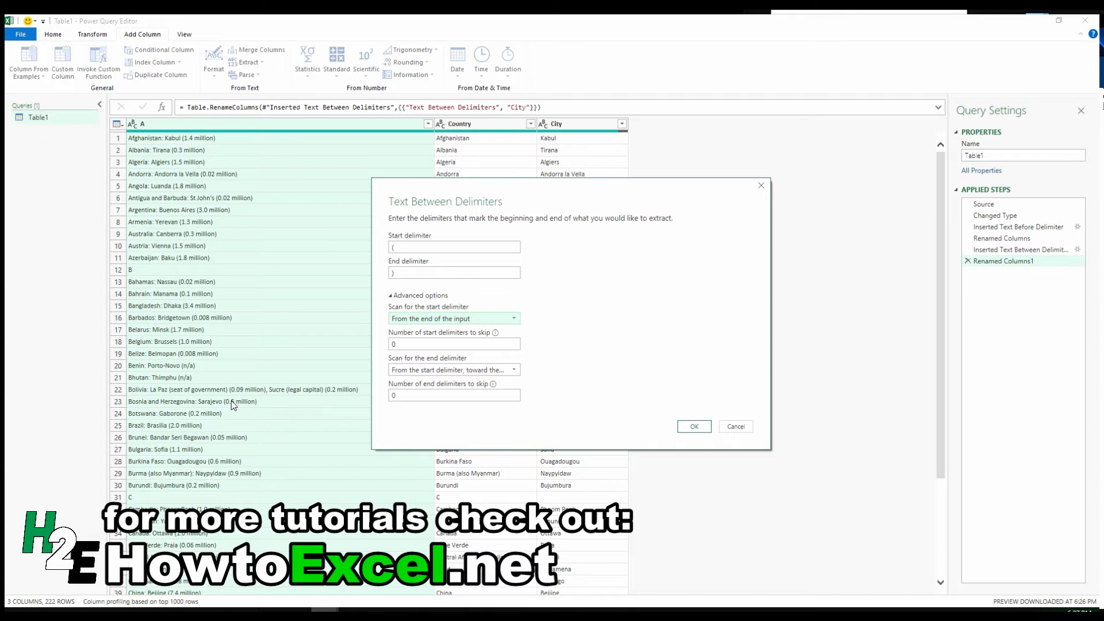
pyautogui.moveTo(182, 392)
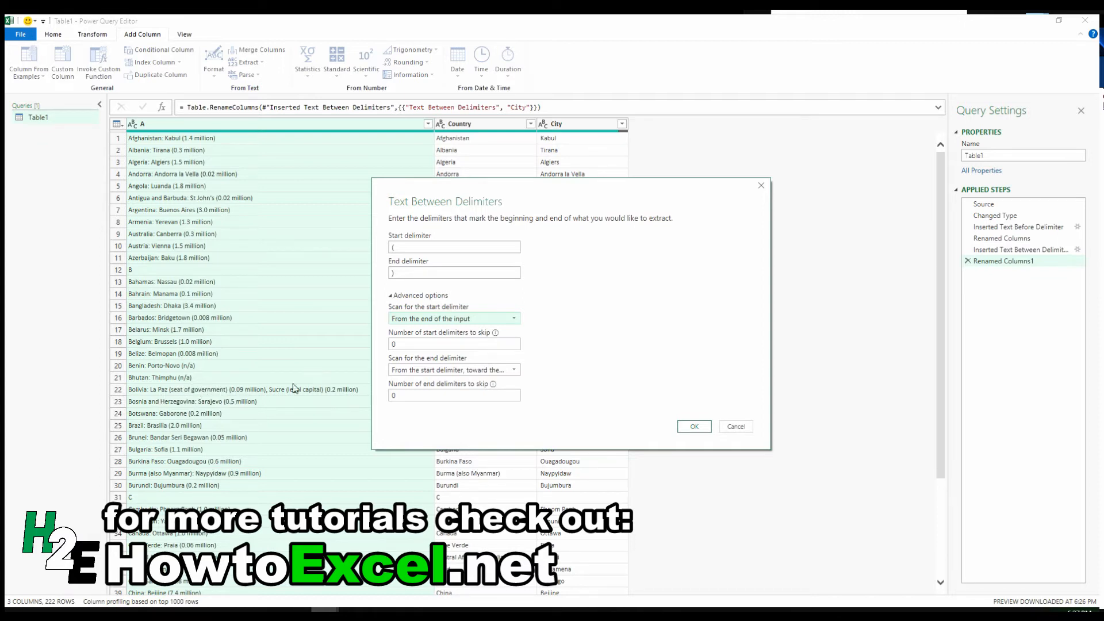
pyautogui.moveTo(357, 374)
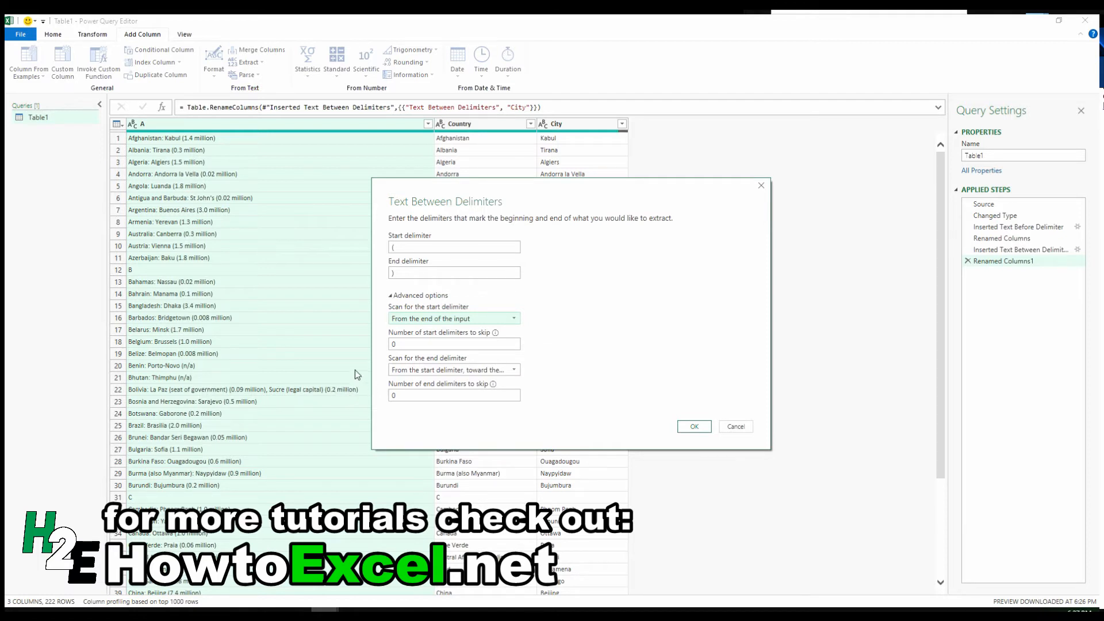
pyautogui.click(694, 426)
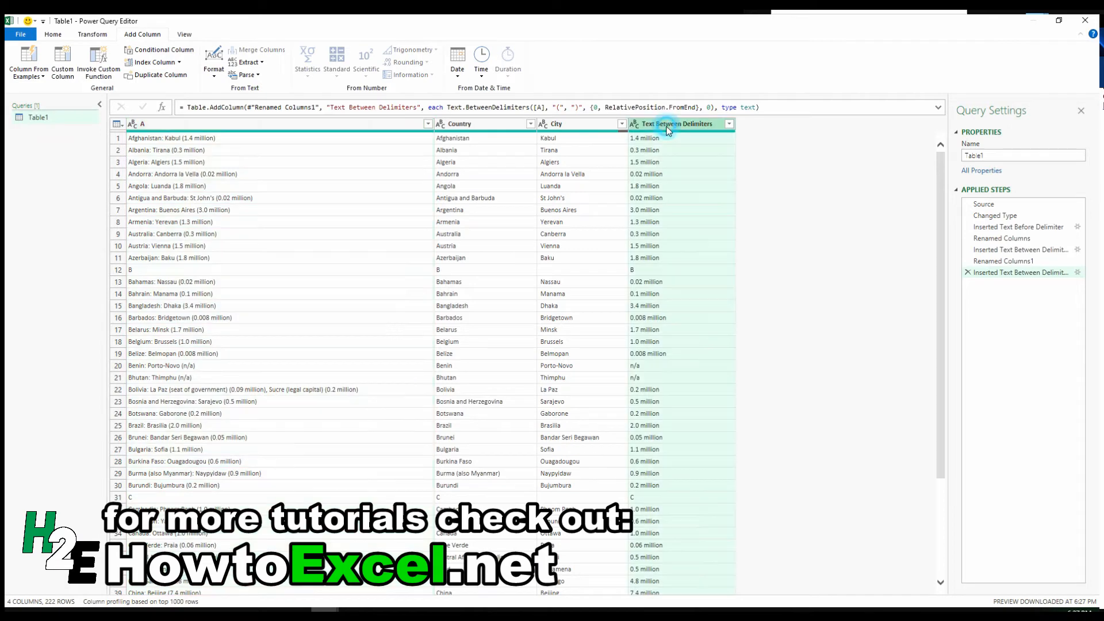
# Rename the Text Between Delimiters column header to 'Population'.
pyautogui.doubleClick(678, 123)
pyautogui.write('Population')
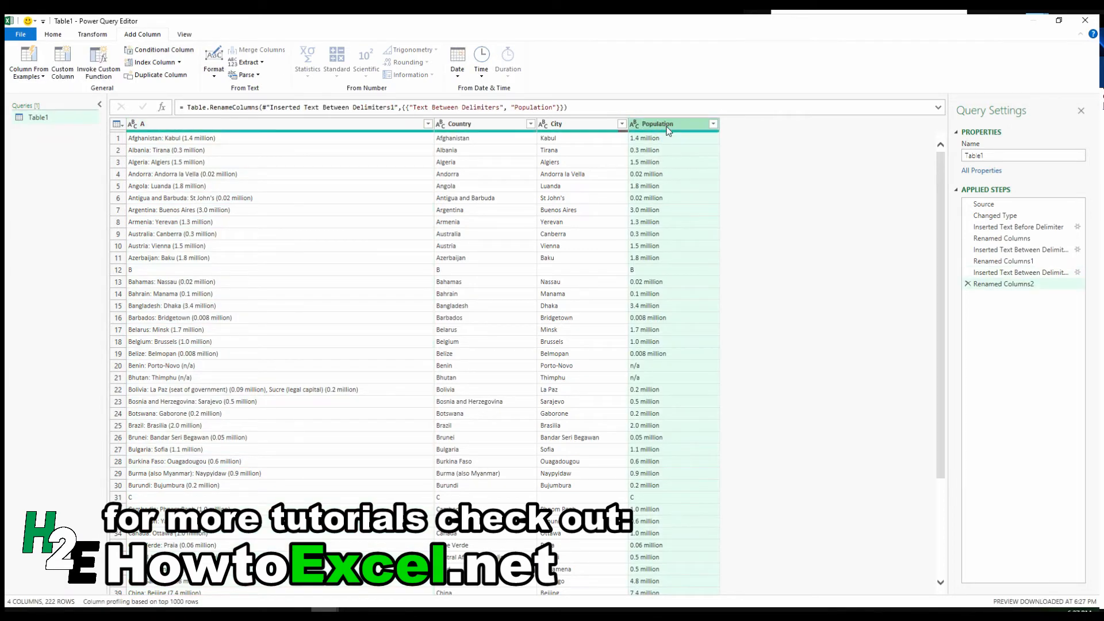
pyautogui.moveTo(652, 201)
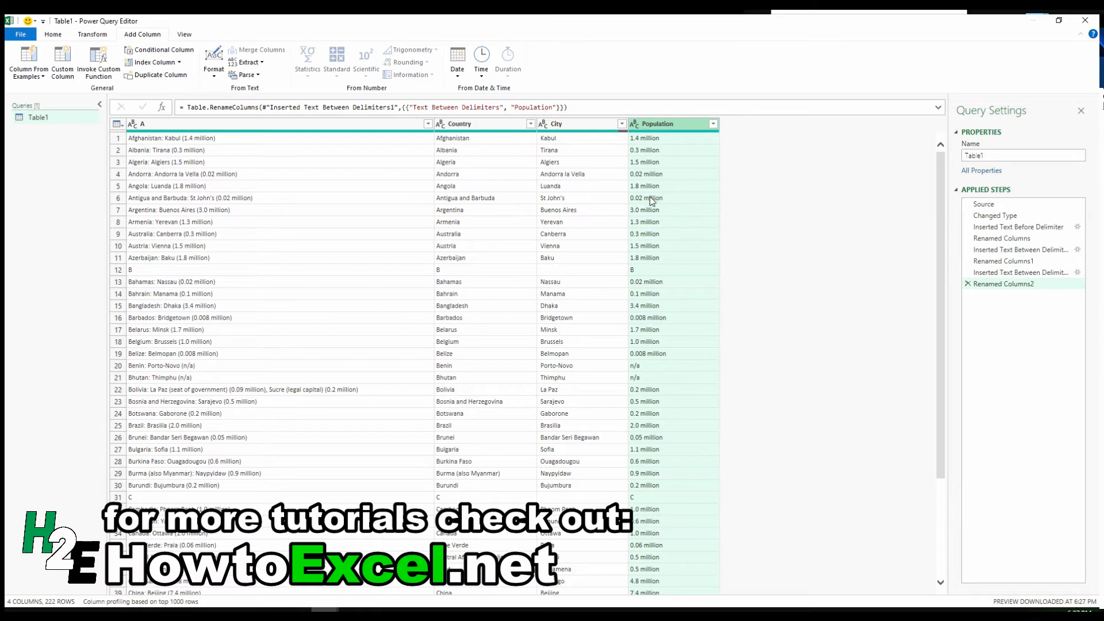
pyautogui.moveTo(296, 298)
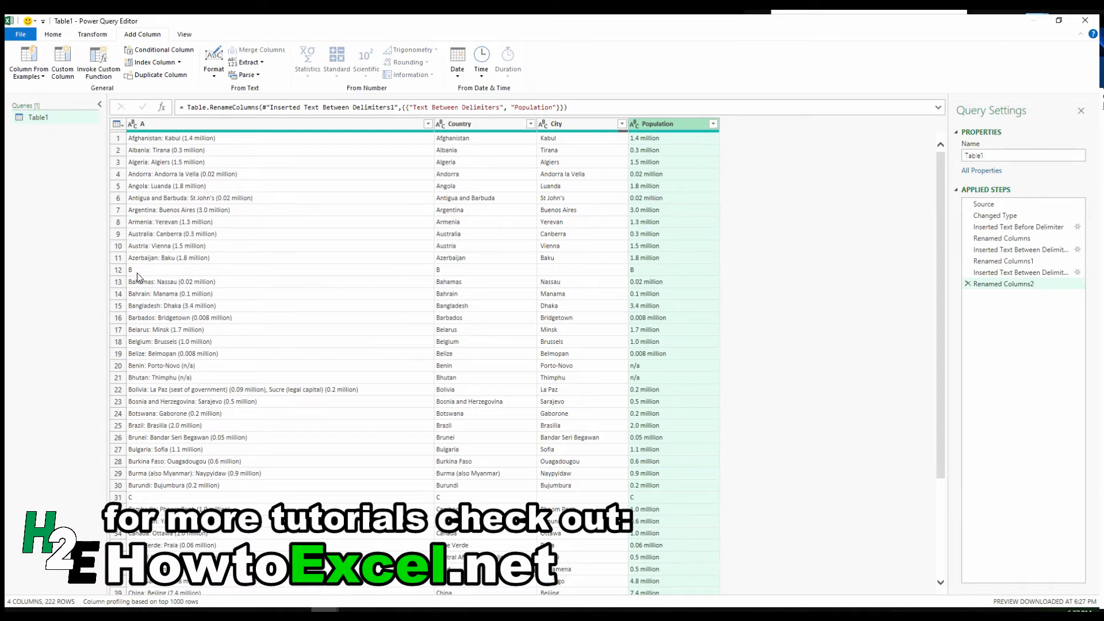
pyautogui.moveTo(325, 461)
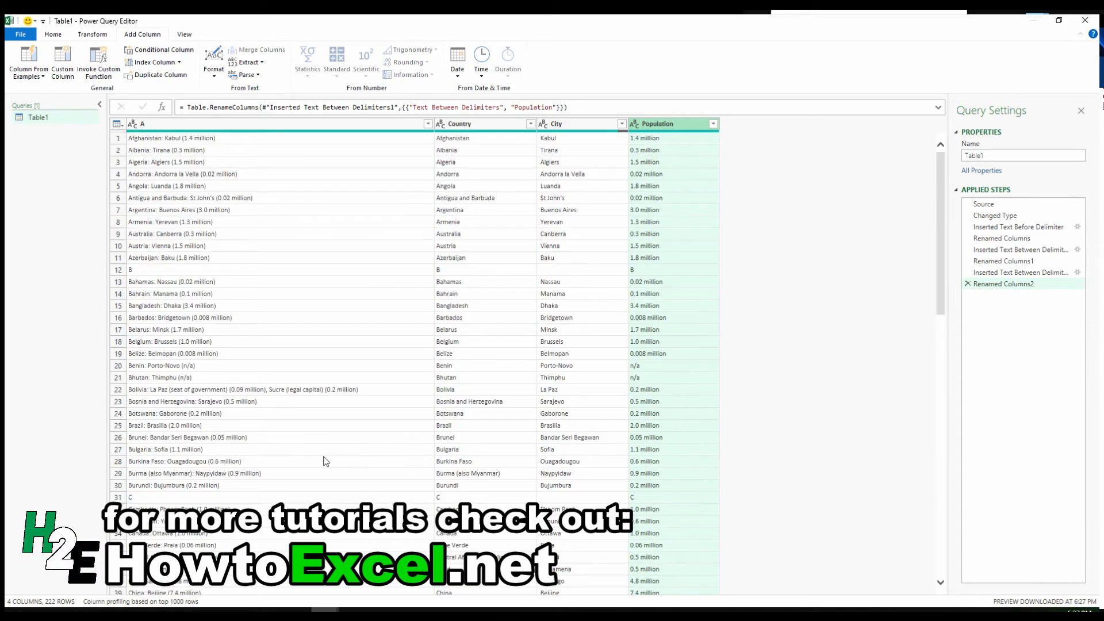
pyautogui.moveTo(460, 281)
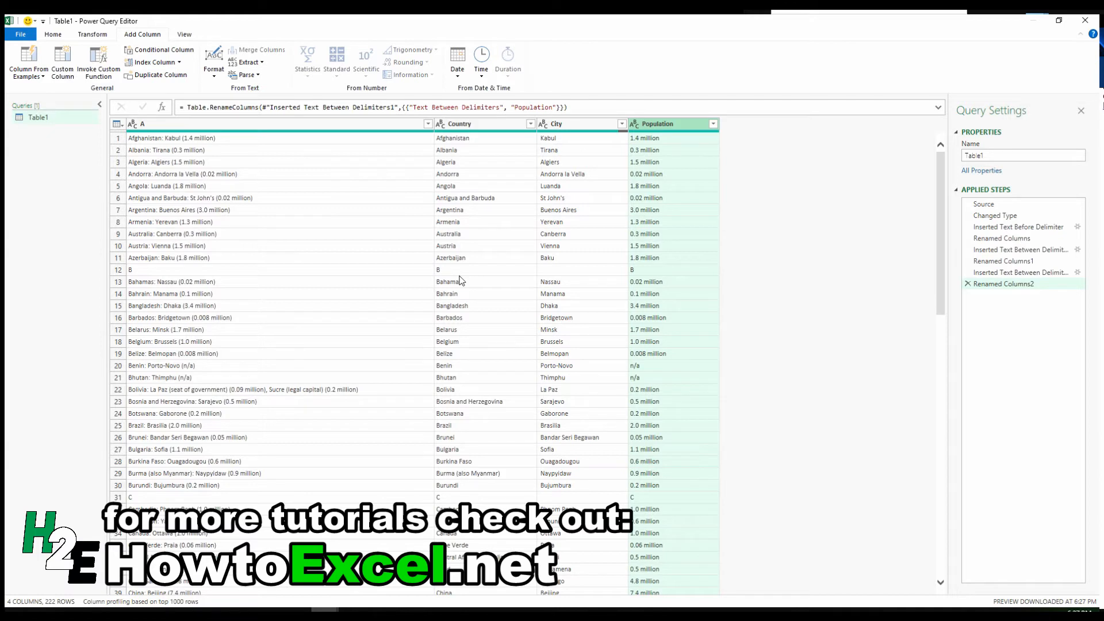
pyautogui.moveTo(571, 271)
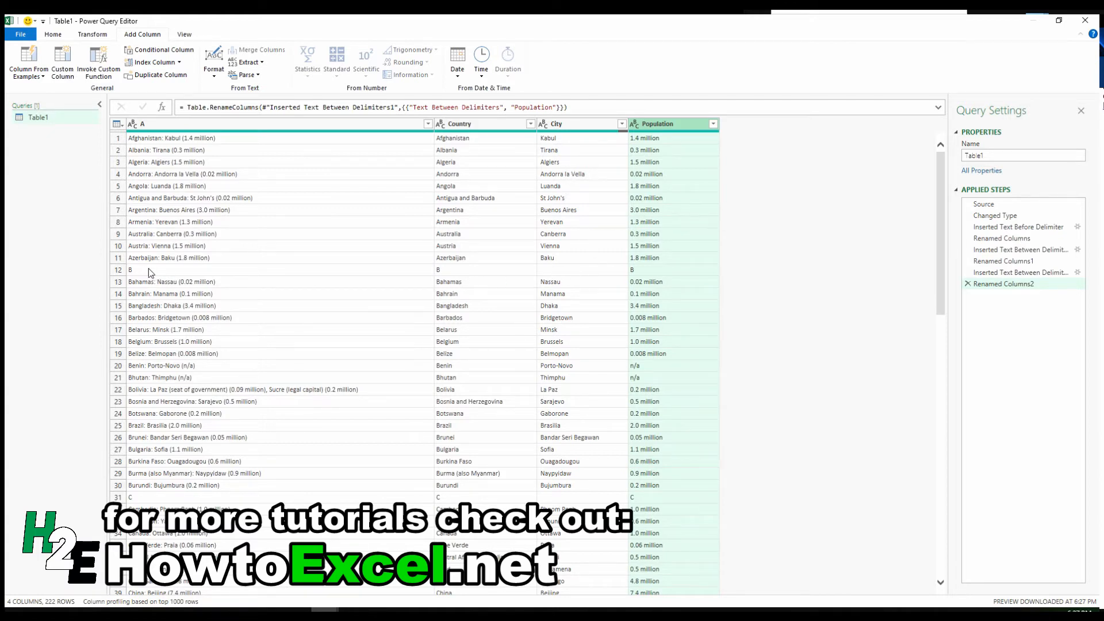
pyautogui.moveTo(592, 186)
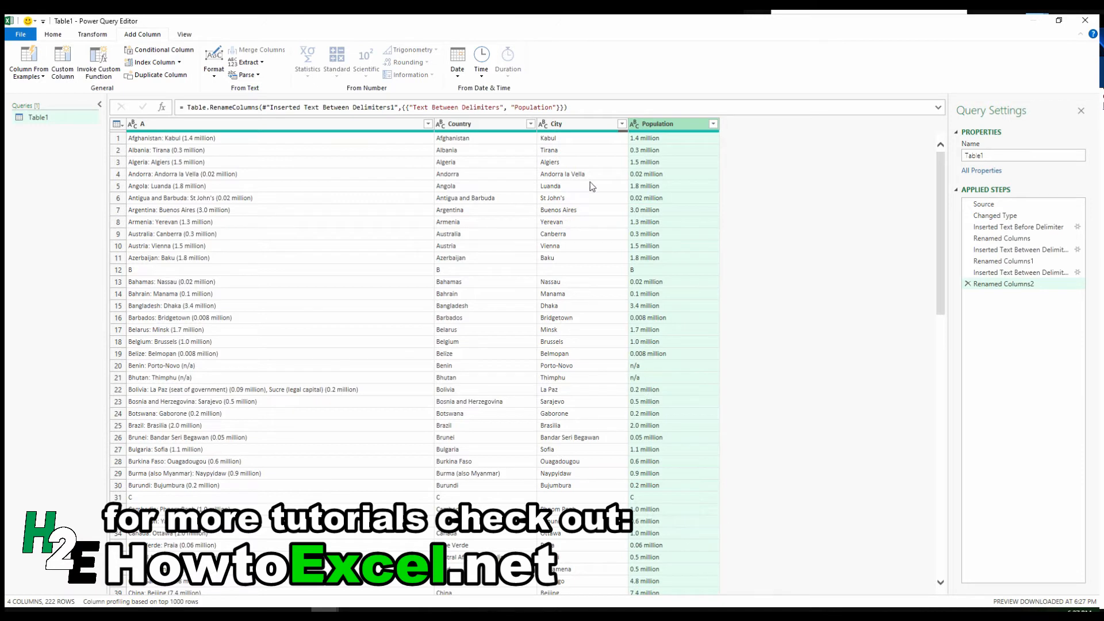
# Bring up the context menu on the A column header.
pyautogui.click(621, 124)
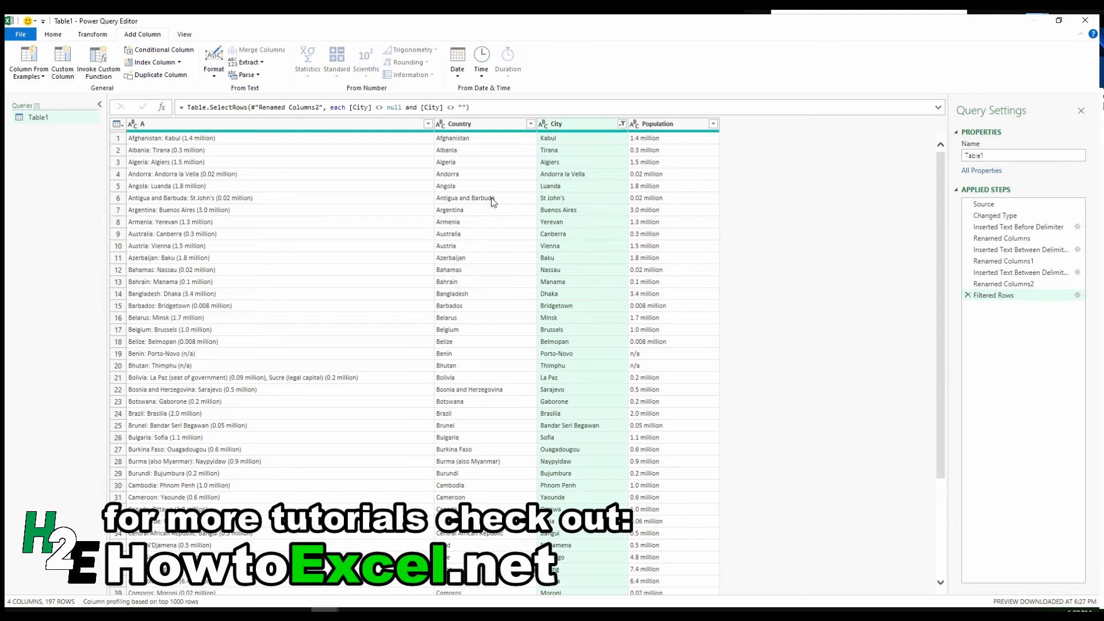
pyautogui.moveTo(906, 162)
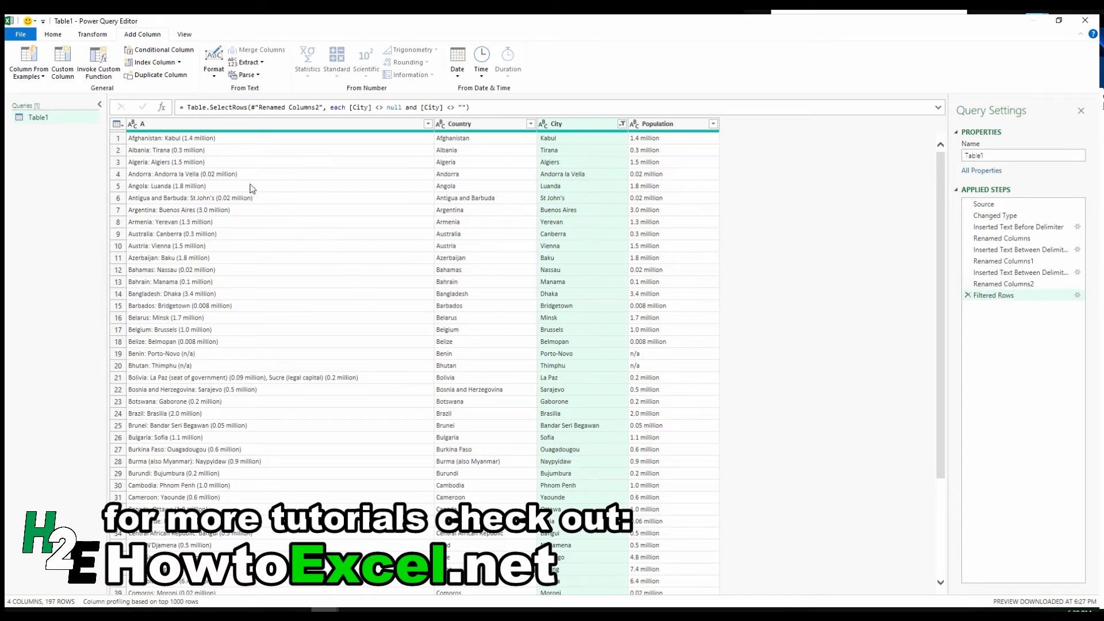
pyautogui.moveTo(301, 147)
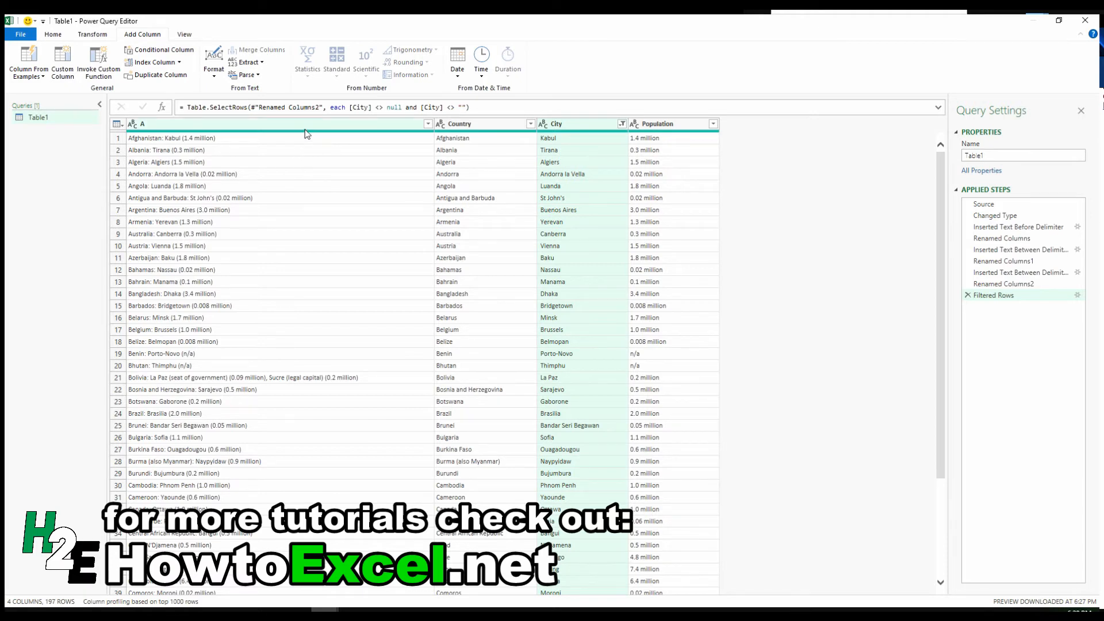
pyautogui.moveTo(301, 131)
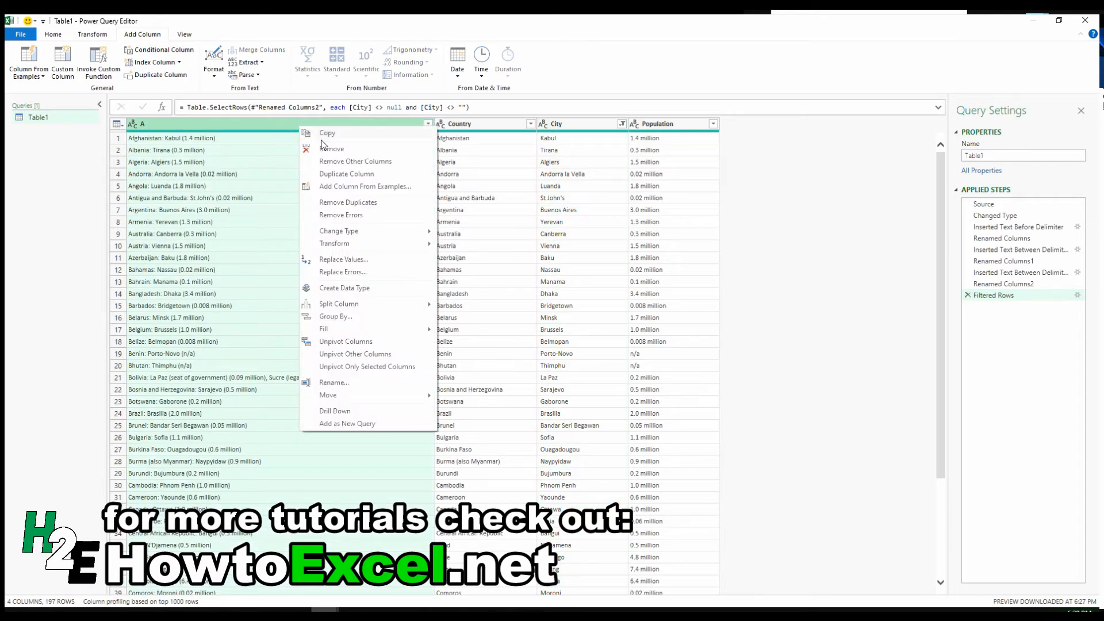
# Remove column A, then Close & Load the Country, City, Population table.
pyautogui.click(332, 149)
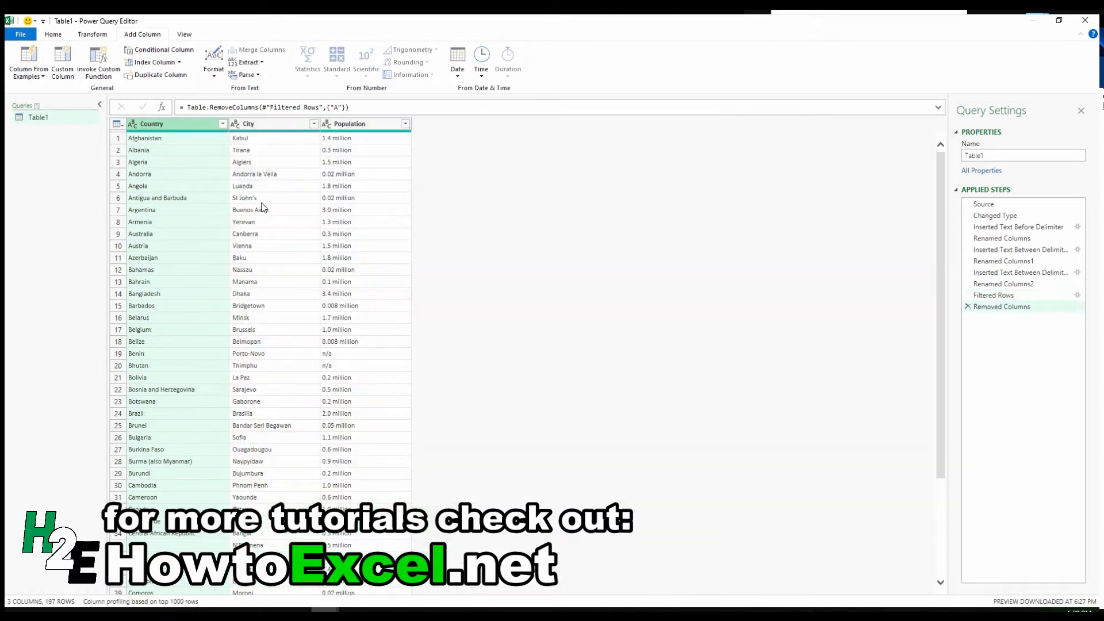
pyautogui.moveTo(230, 198)
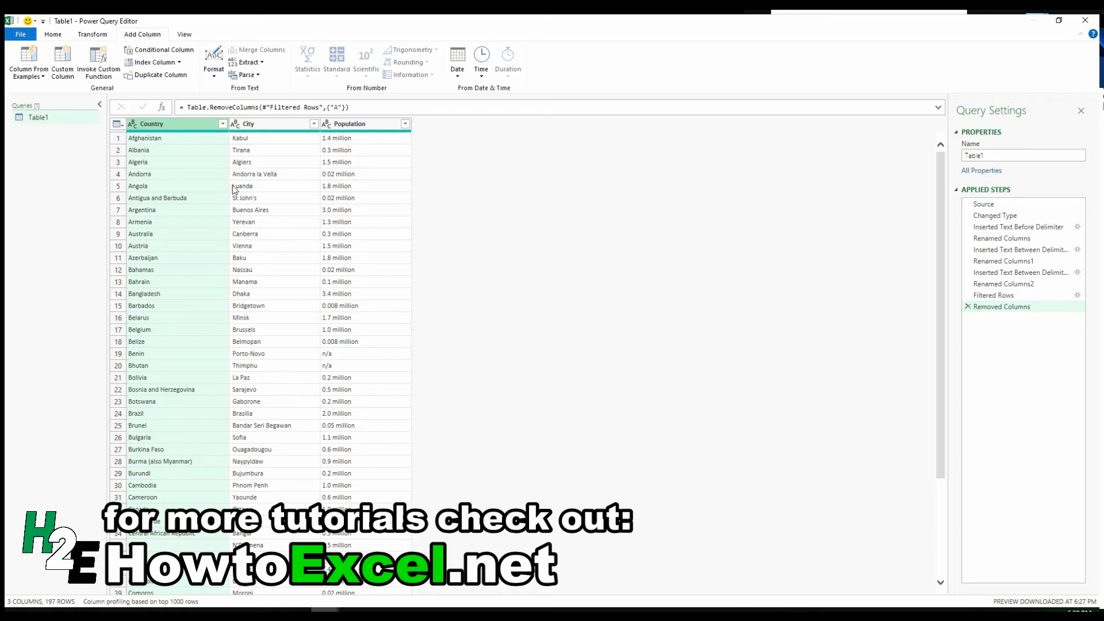
pyautogui.click(53, 34)
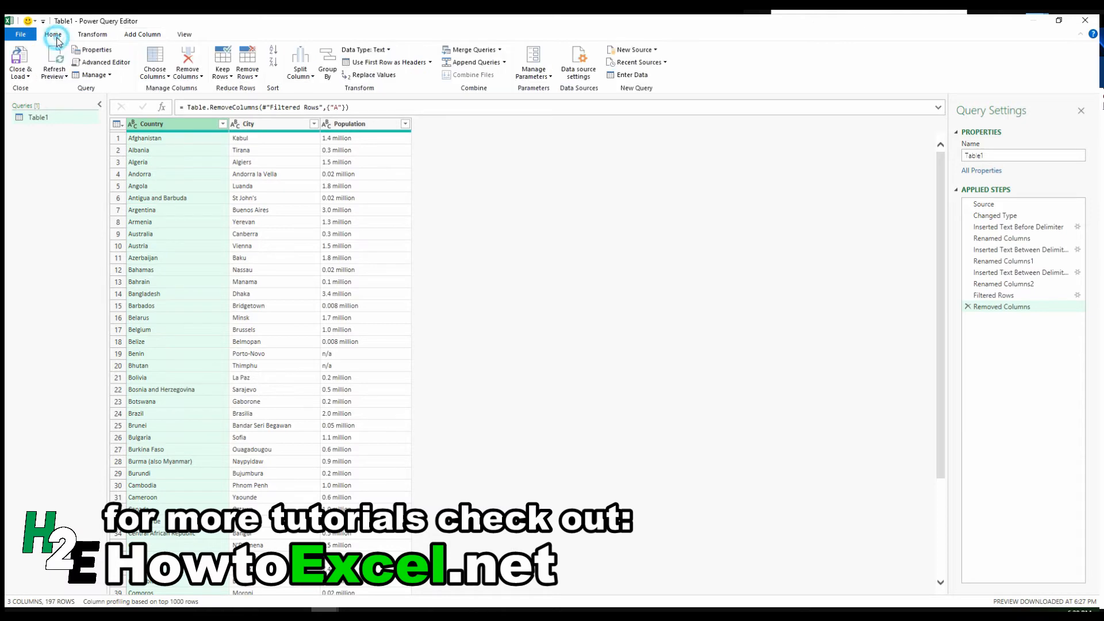
pyautogui.moveTo(21, 59)
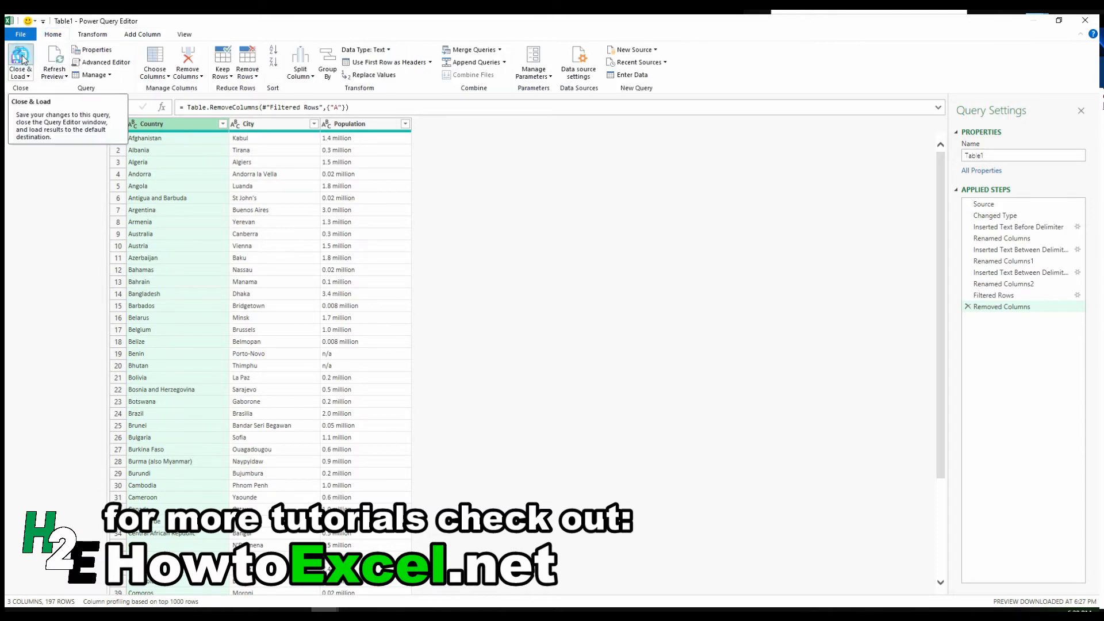
pyautogui.click(21, 63)
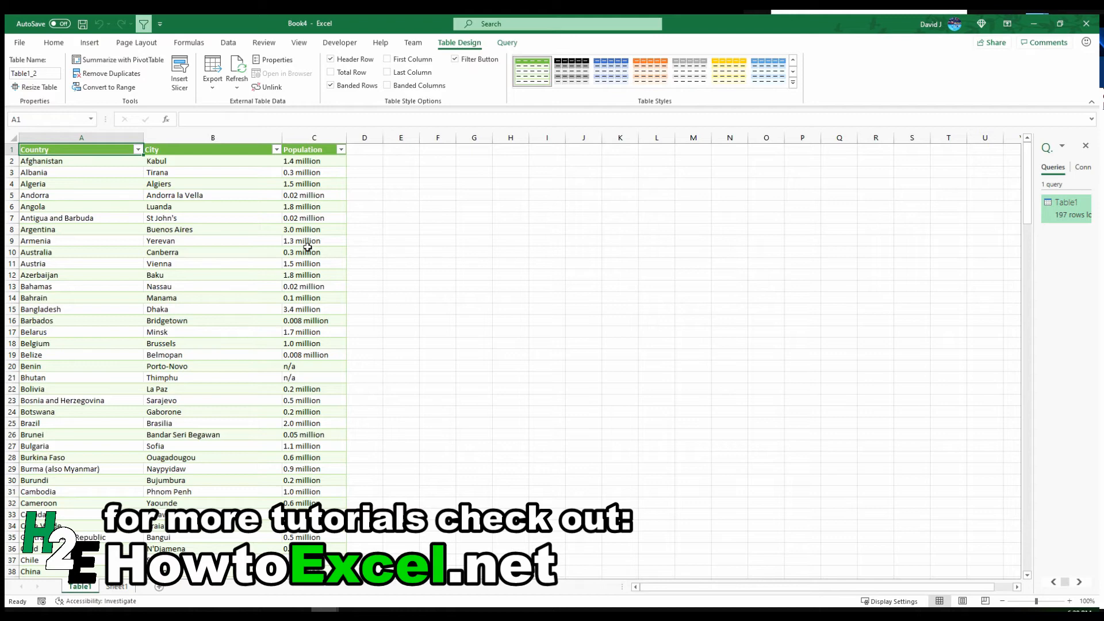
# Return to Sheet1 with the country list and show the Data commands to reopen Table1.
pyautogui.click(116, 586)
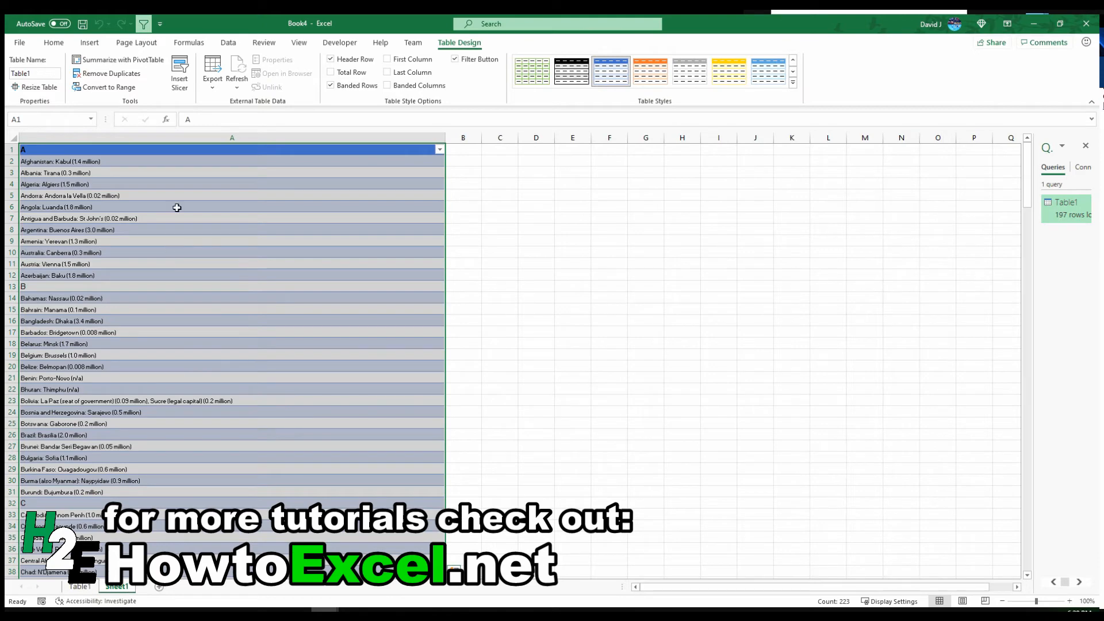
pyautogui.click(228, 42)
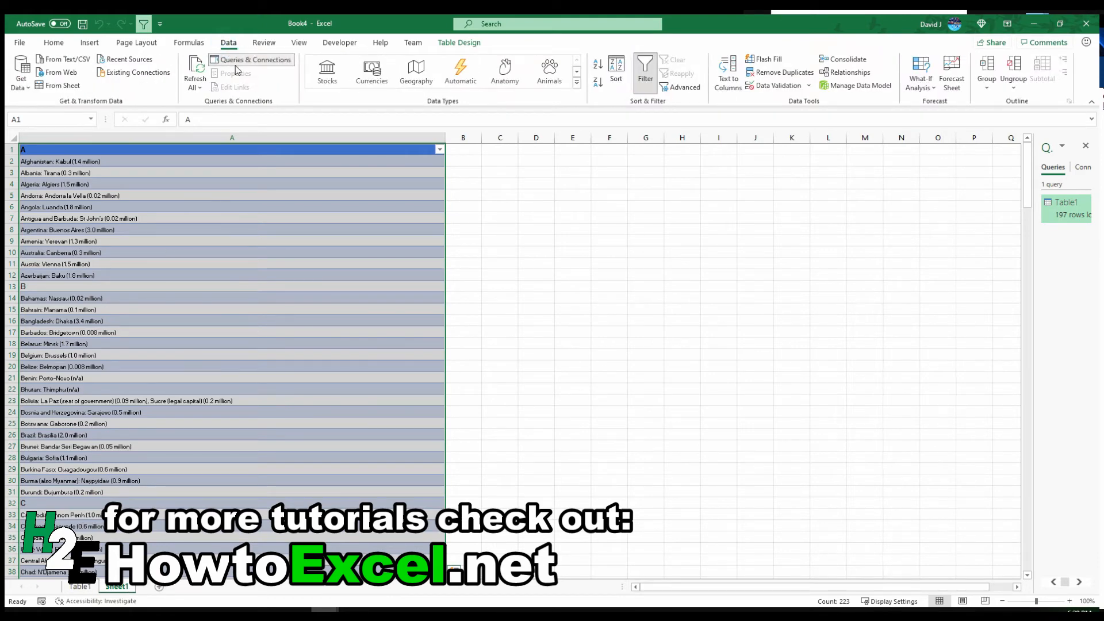
pyautogui.moveTo(251, 59)
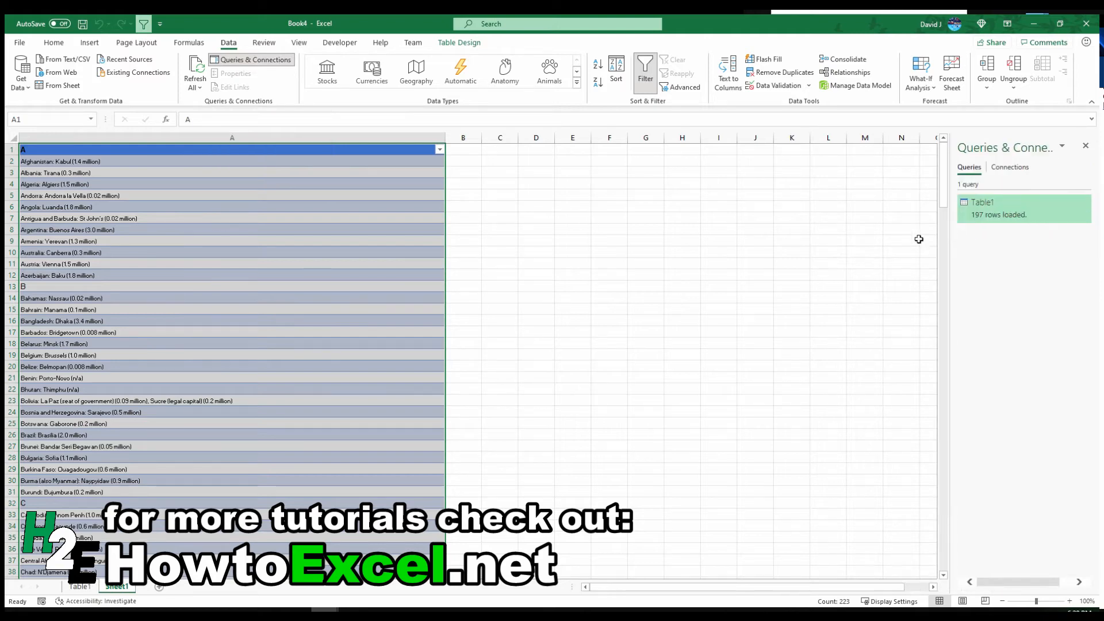
pyautogui.moveTo(982, 208)
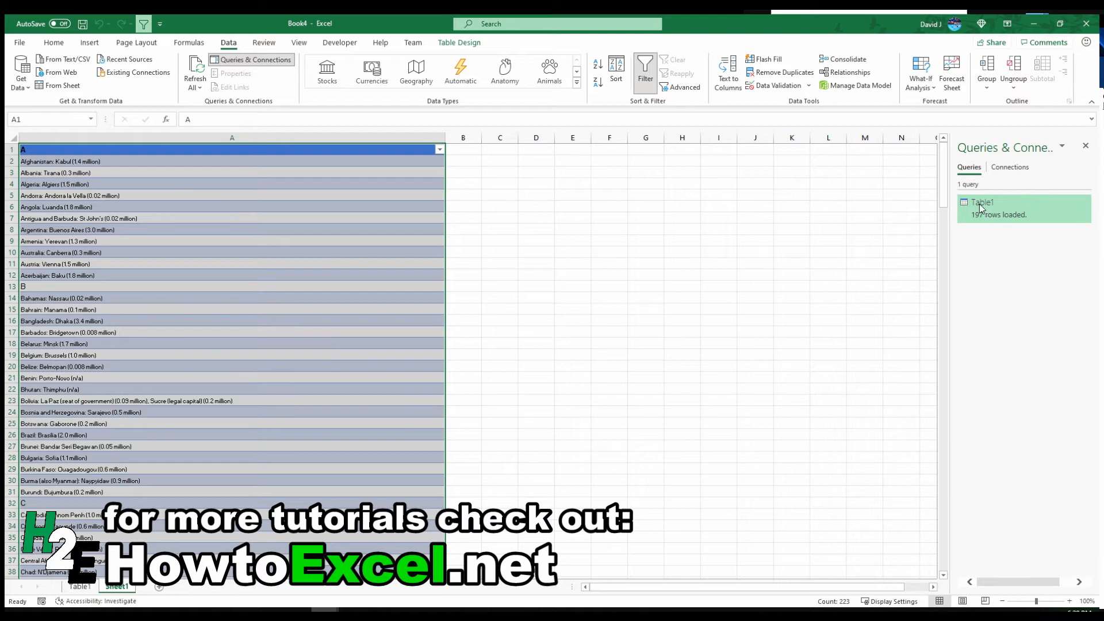
pyautogui.moveTo(986, 216)
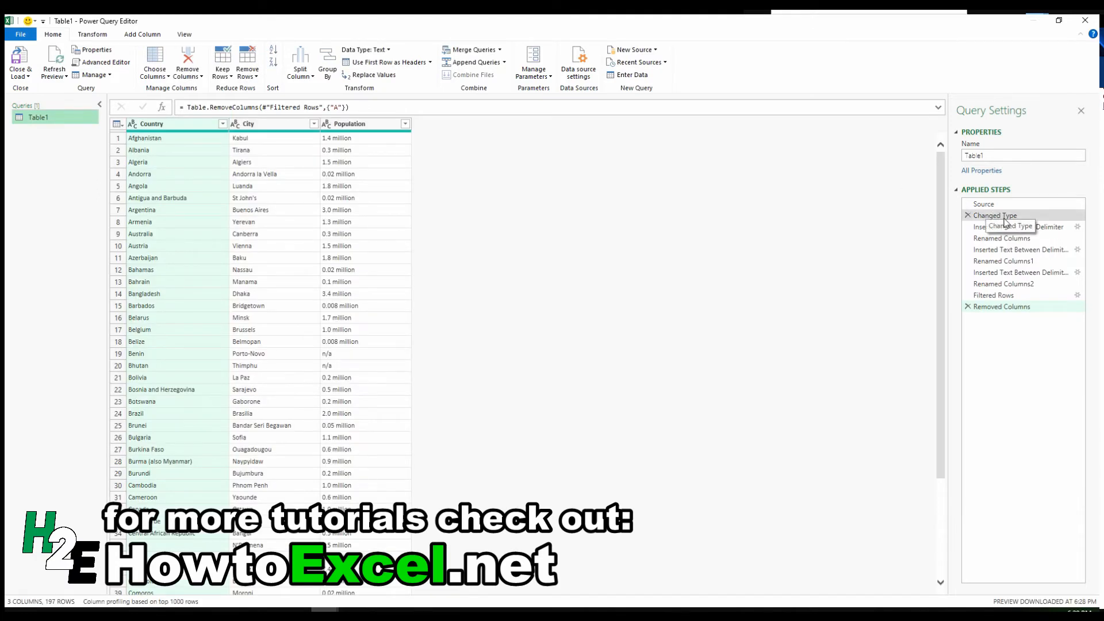
# From the Changed Type step, add a column from examples extracting country names like Afghanistan.
pyautogui.click(1020, 226)
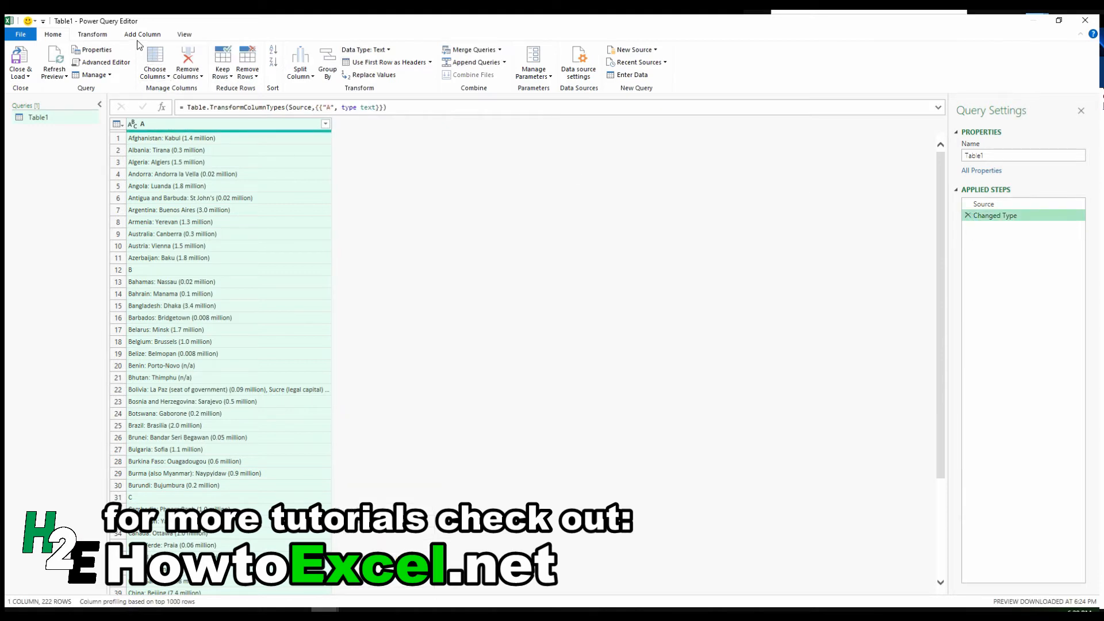
pyautogui.click(141, 34)
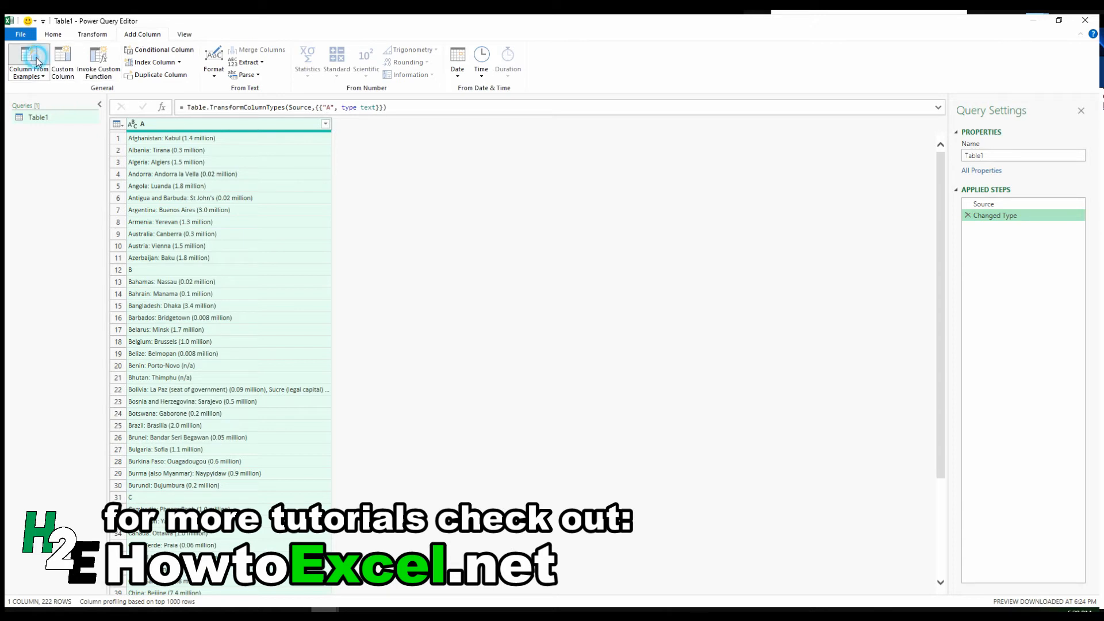
pyautogui.click(28, 62)
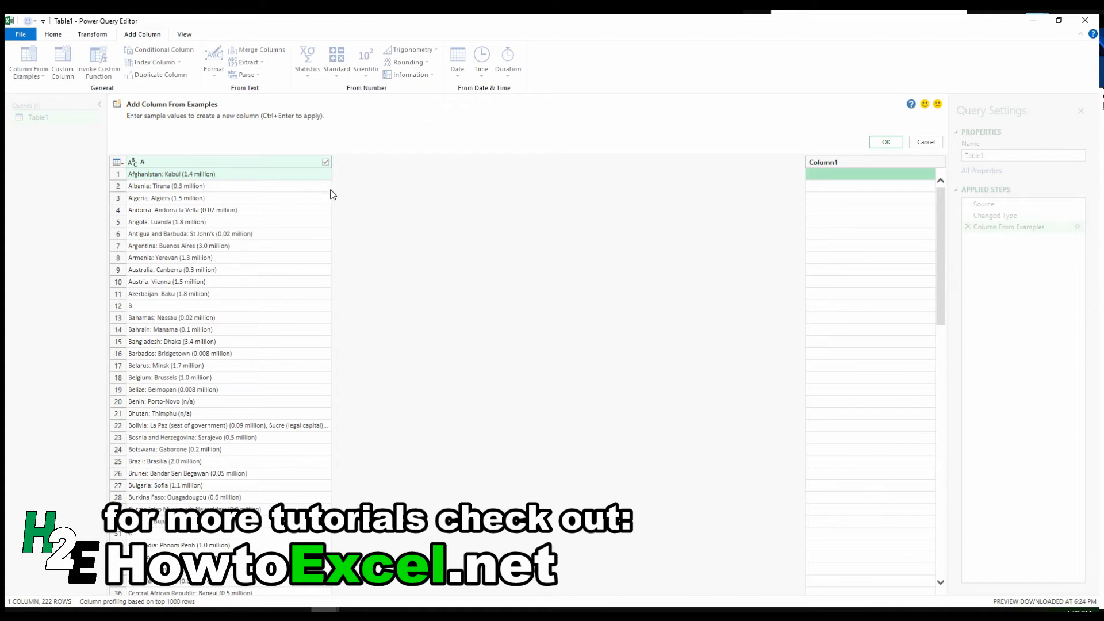
pyautogui.moveTo(838, 191)
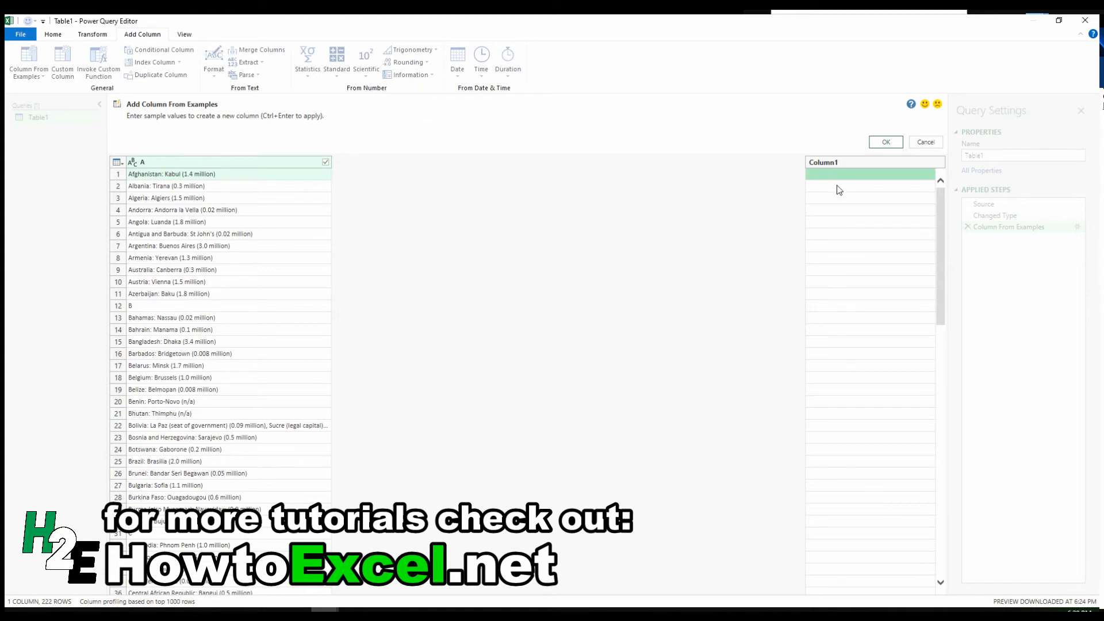
pyautogui.moveTo(843, 229)
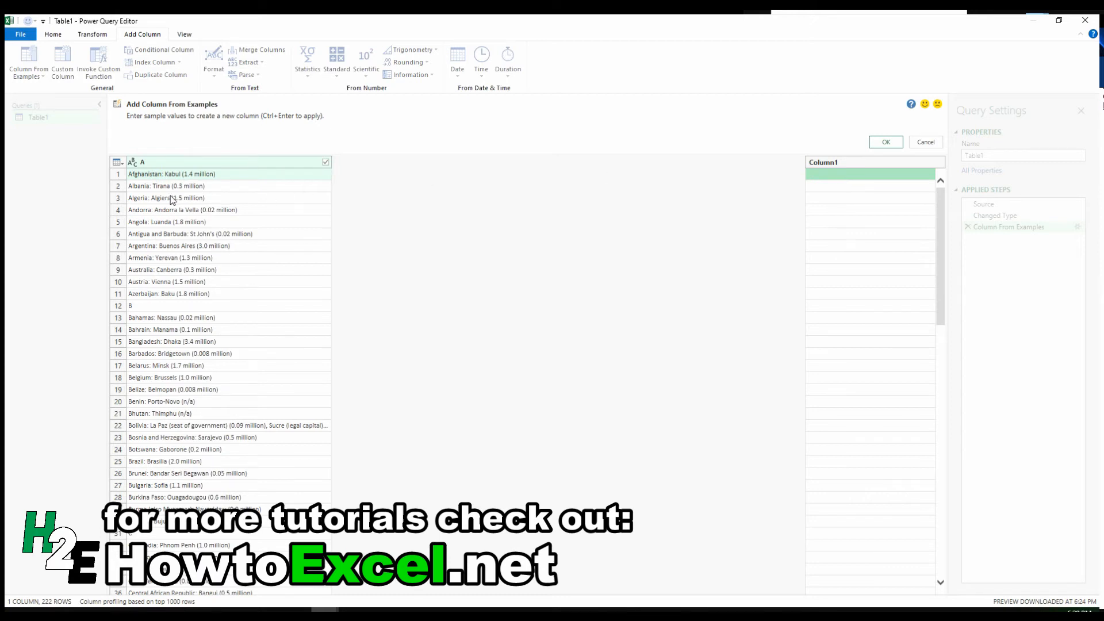
pyautogui.moveTo(614, 169)
pyautogui.write('Afghanistan')
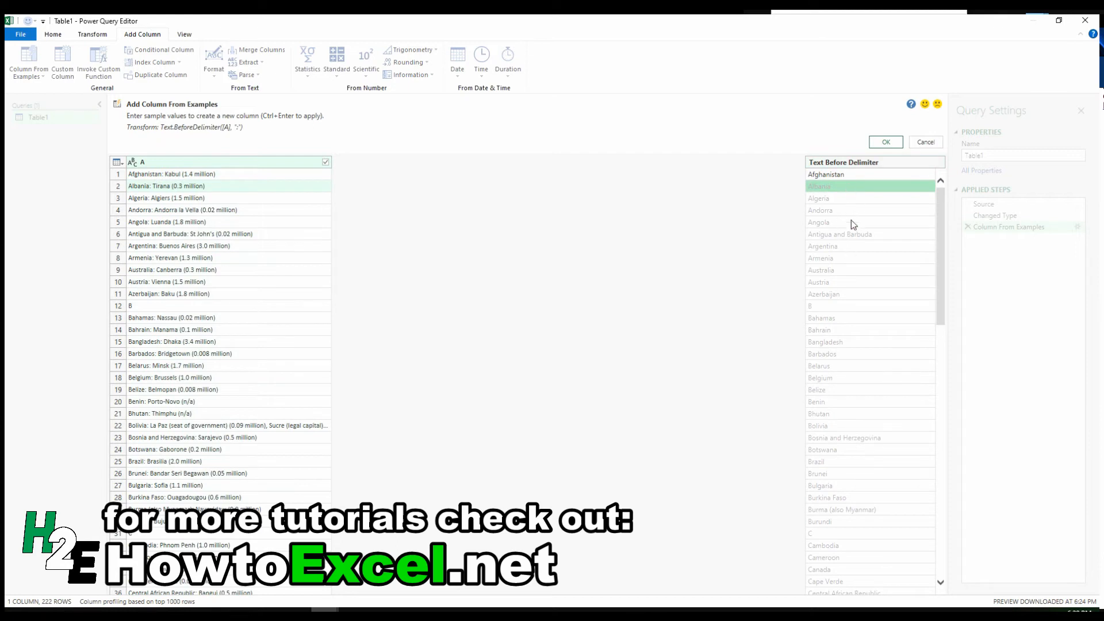
pyautogui.moveTo(399, 188)
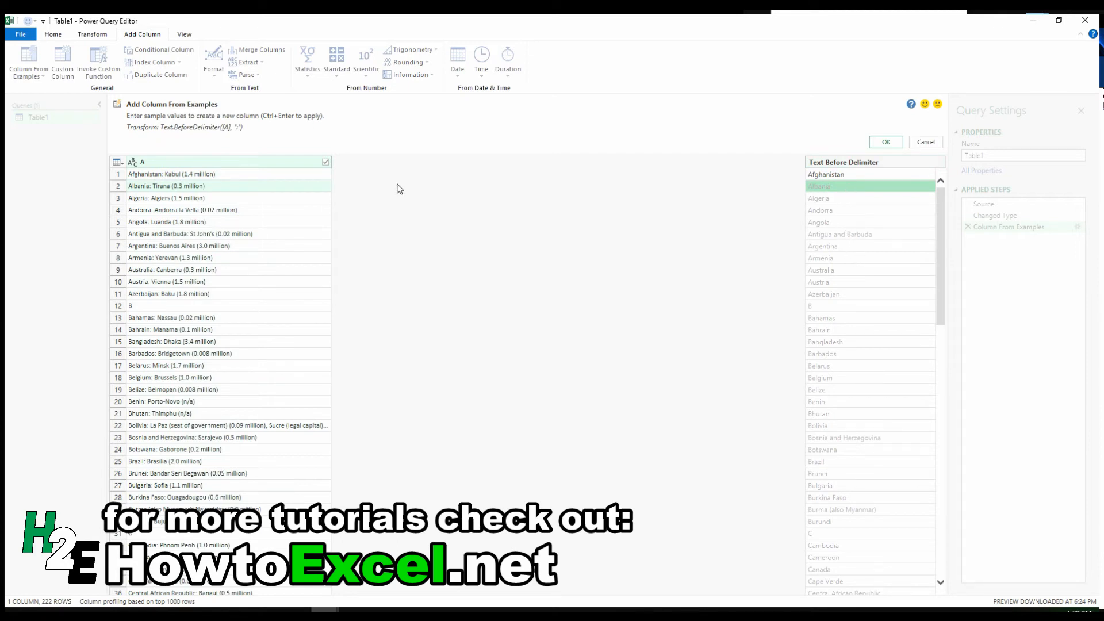
pyautogui.moveTo(219, 135)
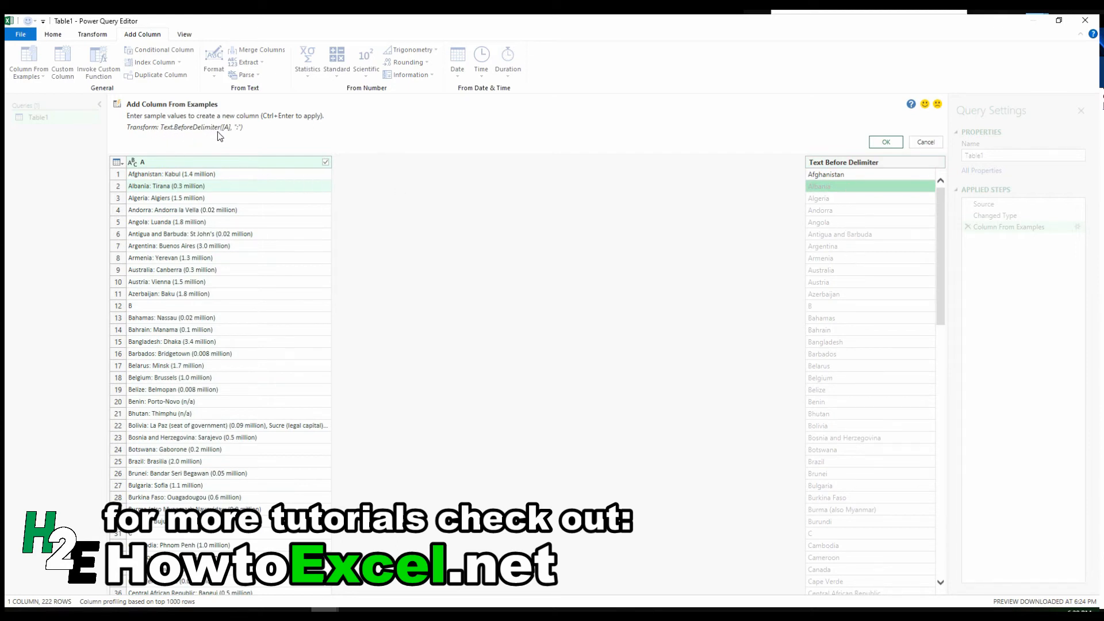
pyautogui.moveTo(159, 177)
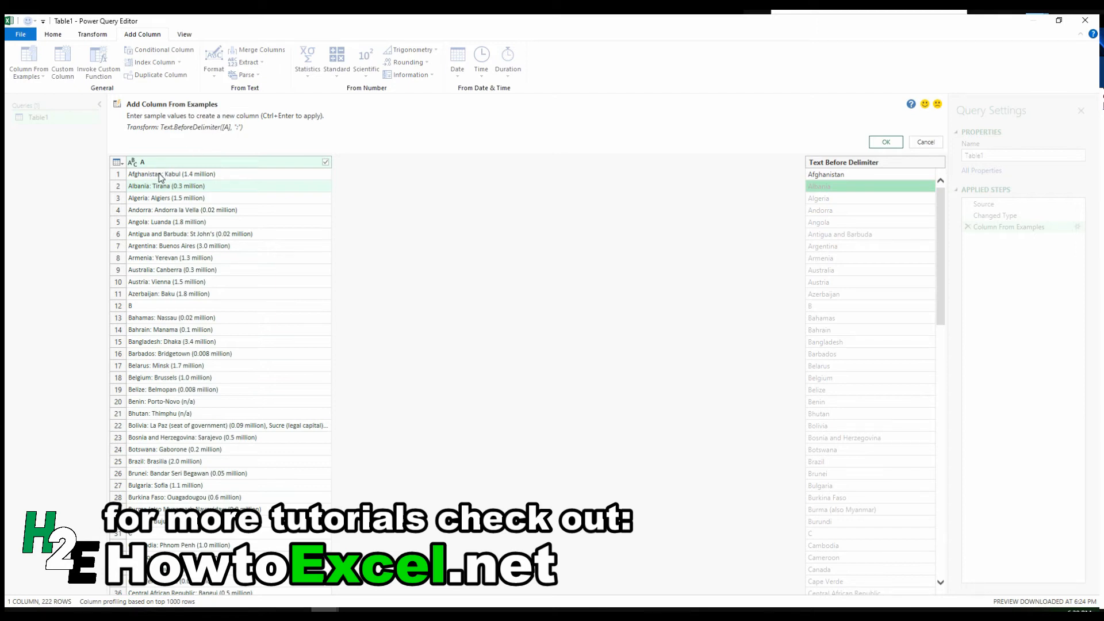
pyautogui.moveTo(947, 172)
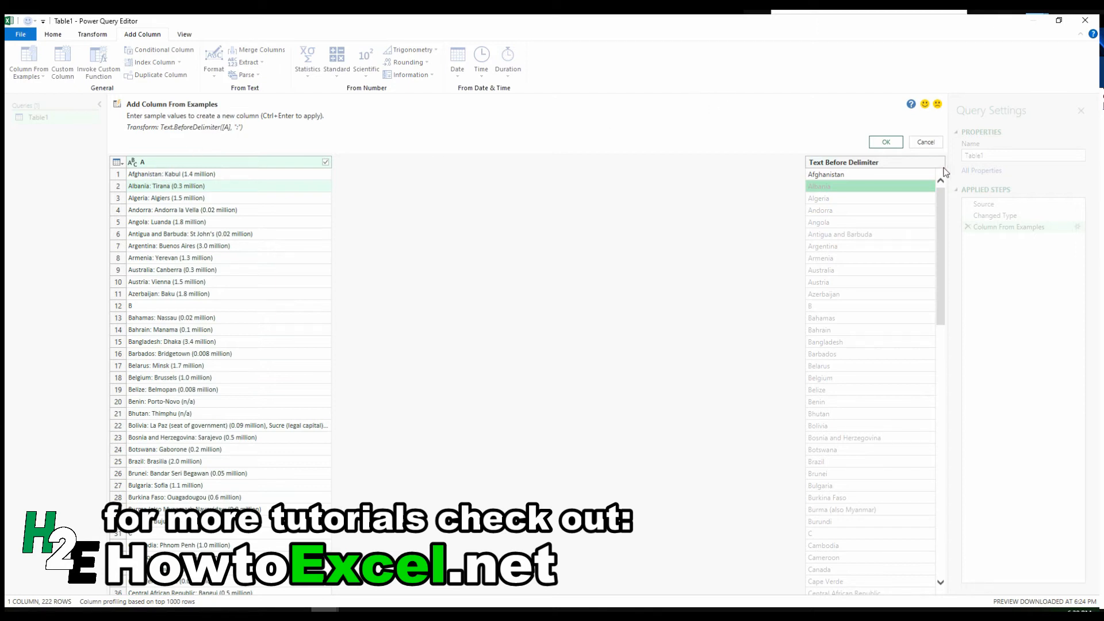
pyautogui.click(885, 141)
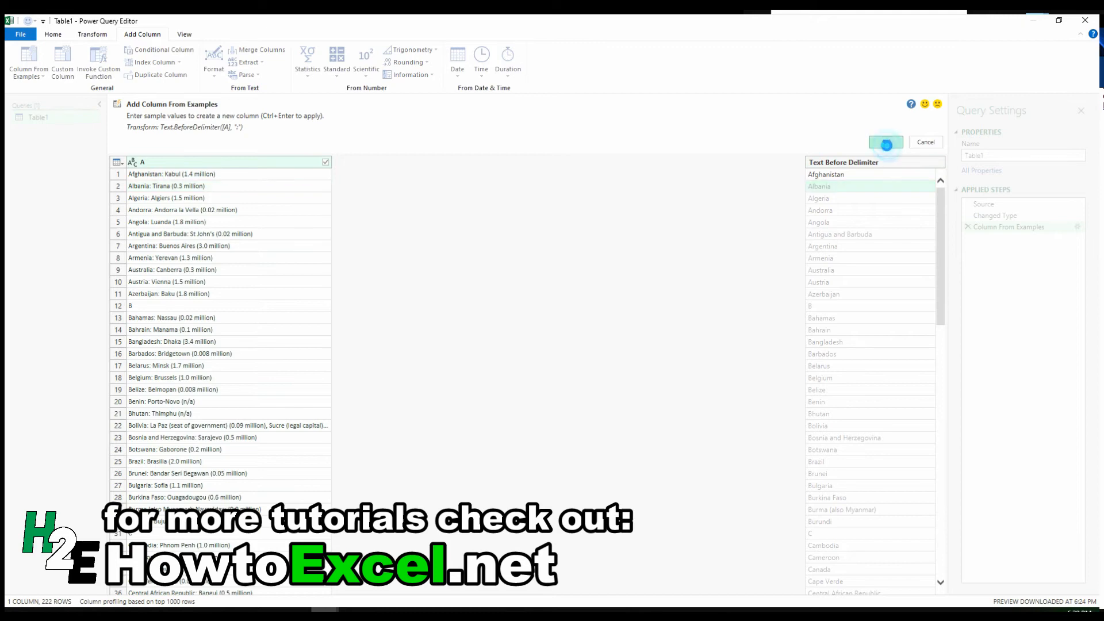
pyautogui.click(885, 141)
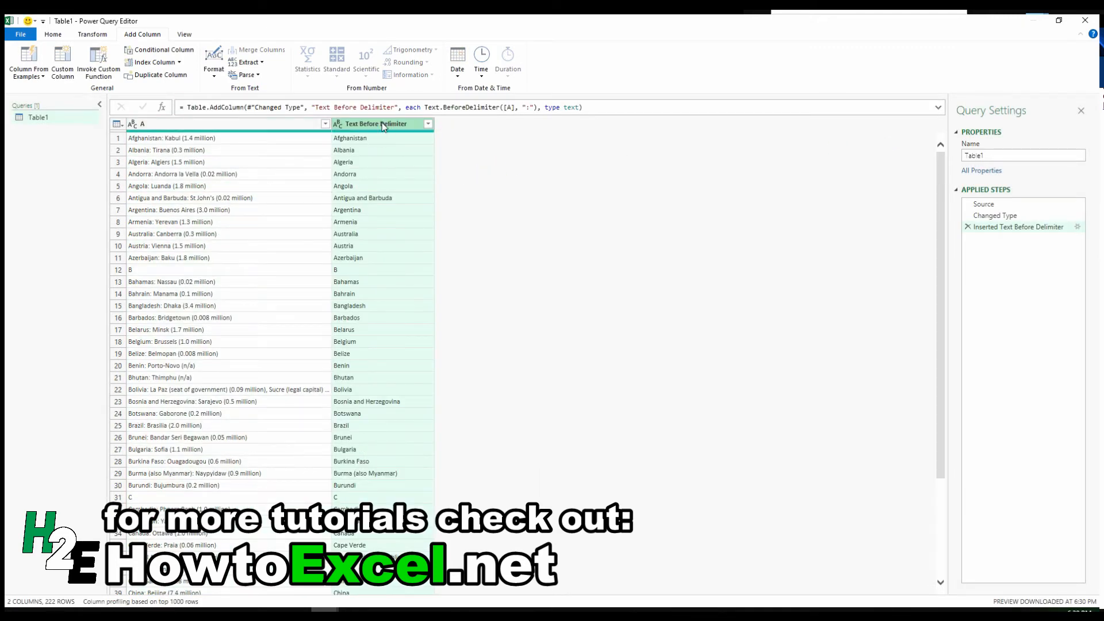
# Rename the Text Before Delimiter column to Country and begin another column from examples.
pyautogui.doubleClick(375, 123)
pyautogui.write('Country')
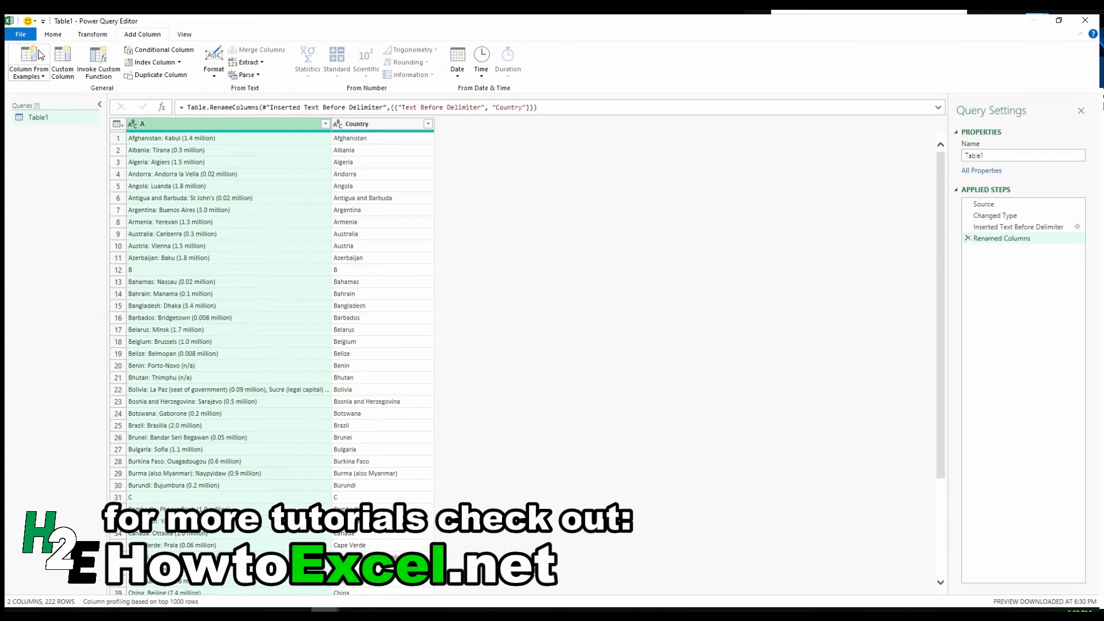
pyautogui.click(28, 64)
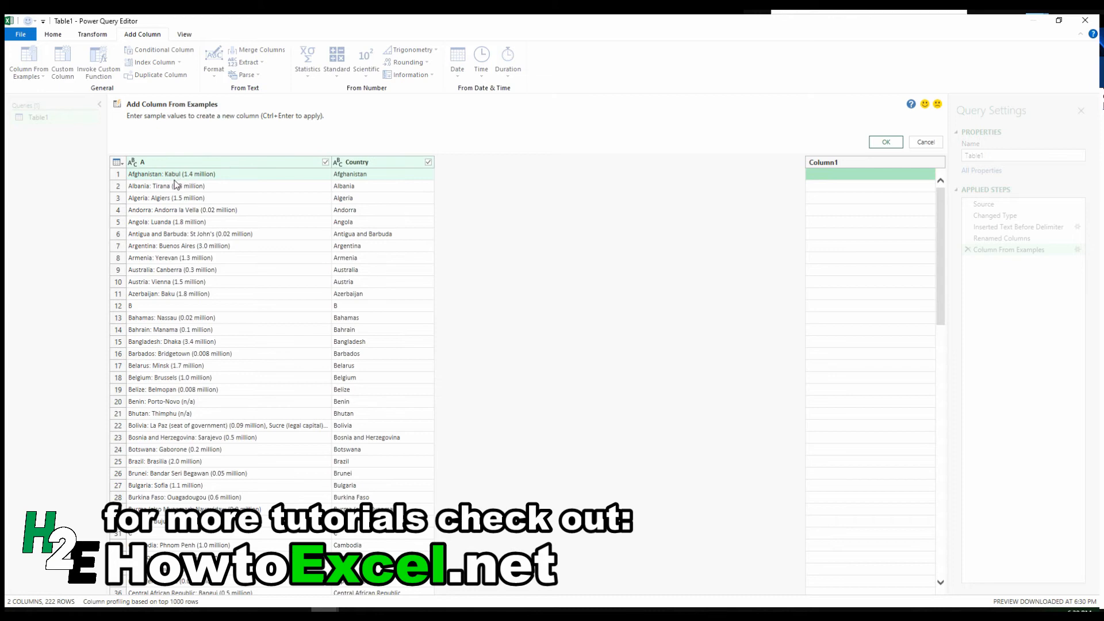
# Build a capital-city column from examples Kabul and Sarajevo, then apply it.
pyautogui.click(873, 174)
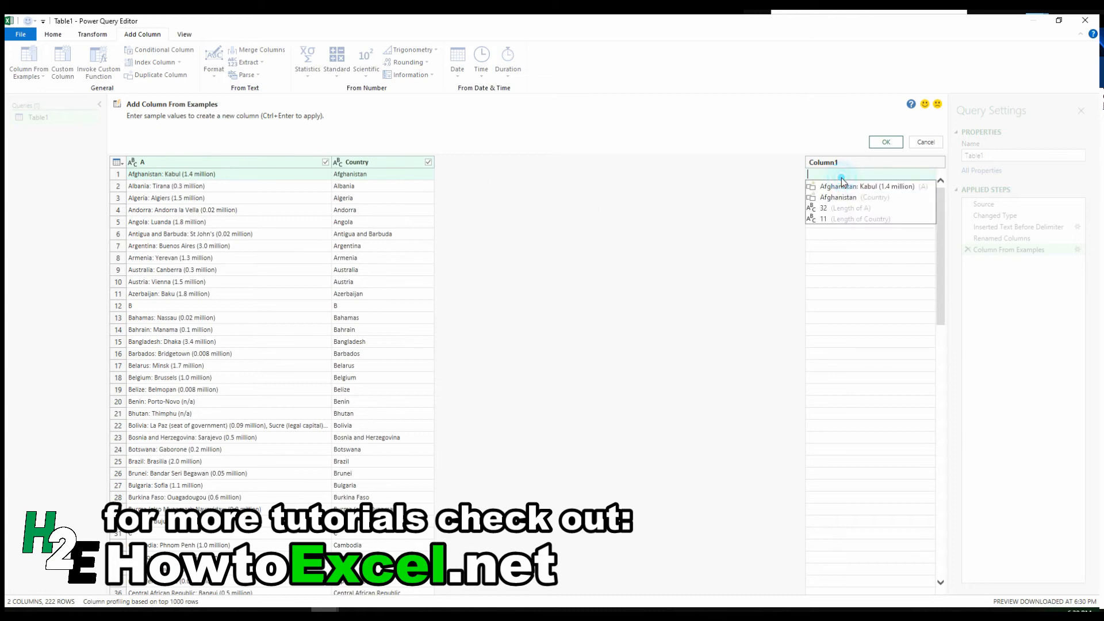
pyautogui.write('Kabul')
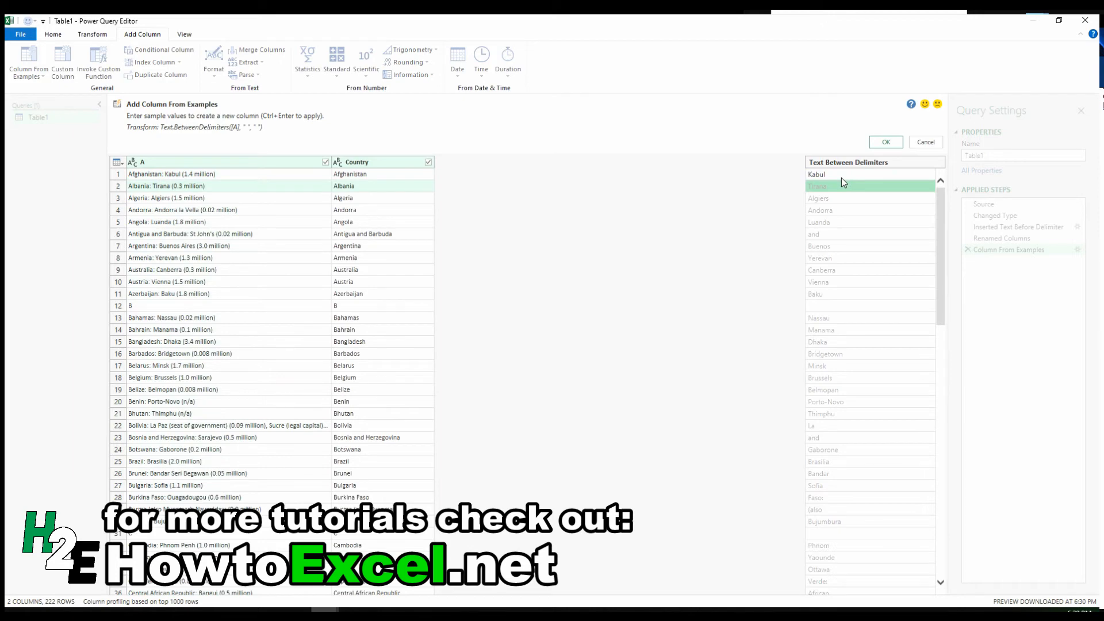
pyautogui.moveTo(857, 379)
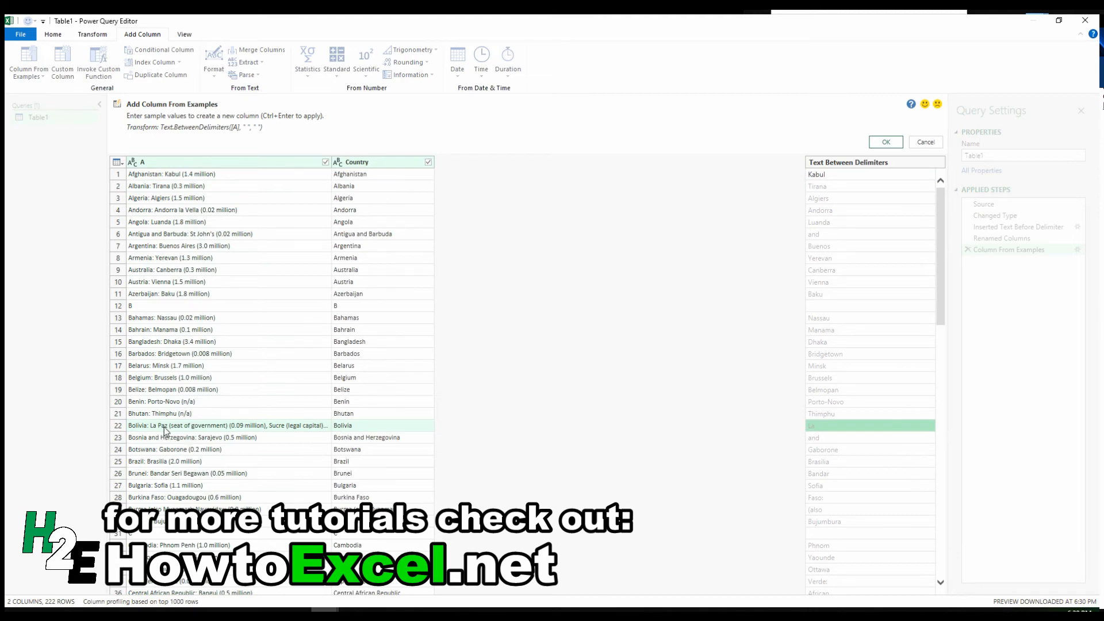
pyautogui.moveTo(823, 425)
pyautogui.write('La Paz')
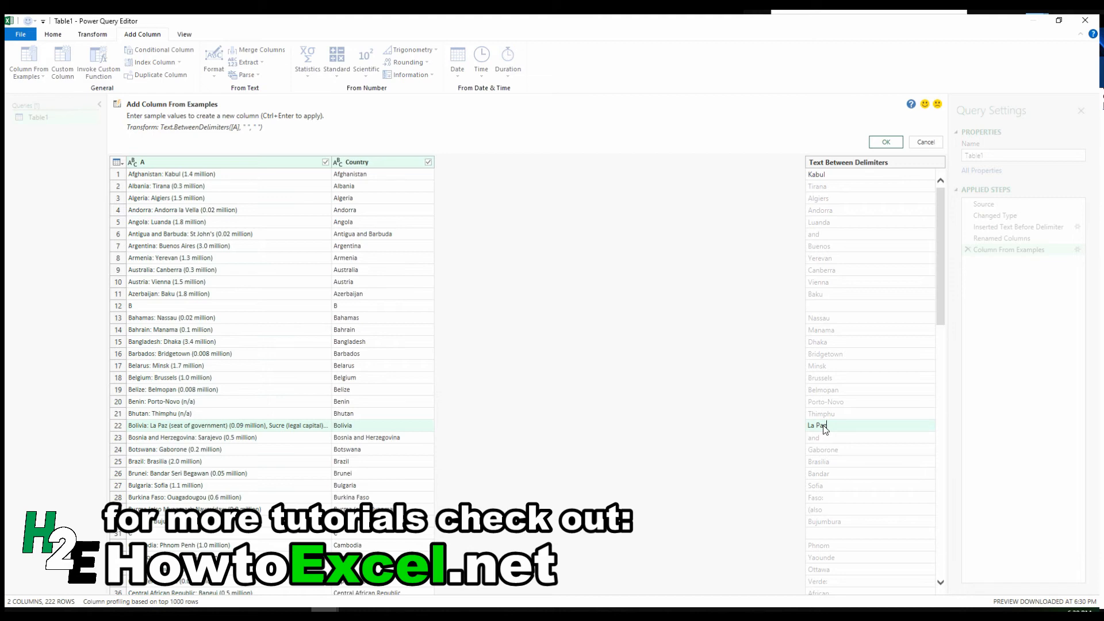
pyautogui.moveTo(843, 414)
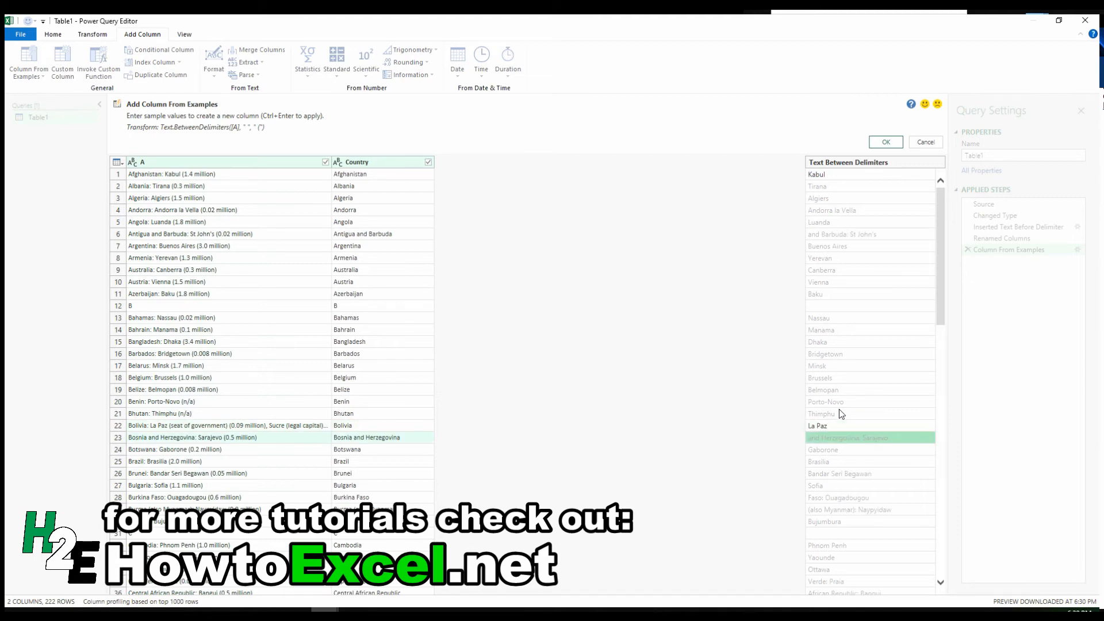
pyautogui.moveTo(854, 335)
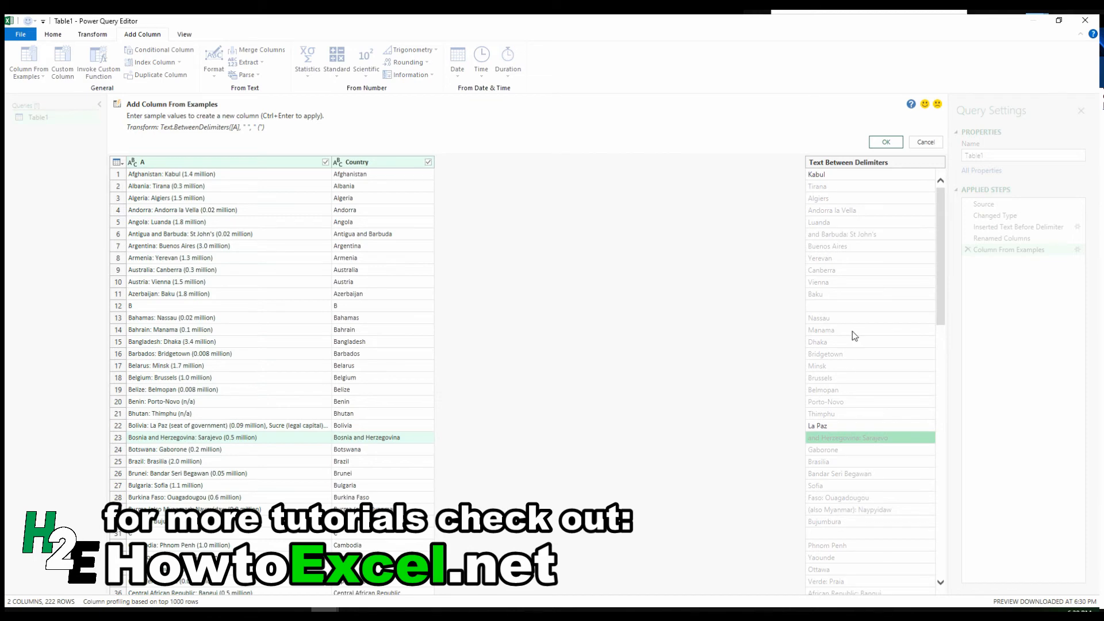
pyautogui.moveTo(852, 442)
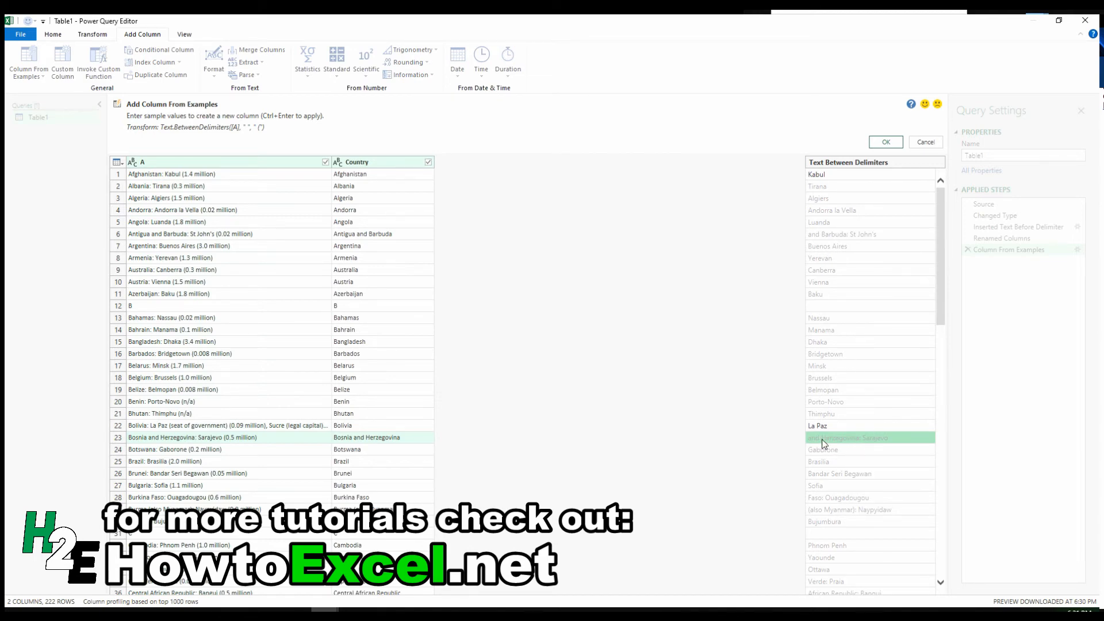
pyautogui.moveTo(831, 449)
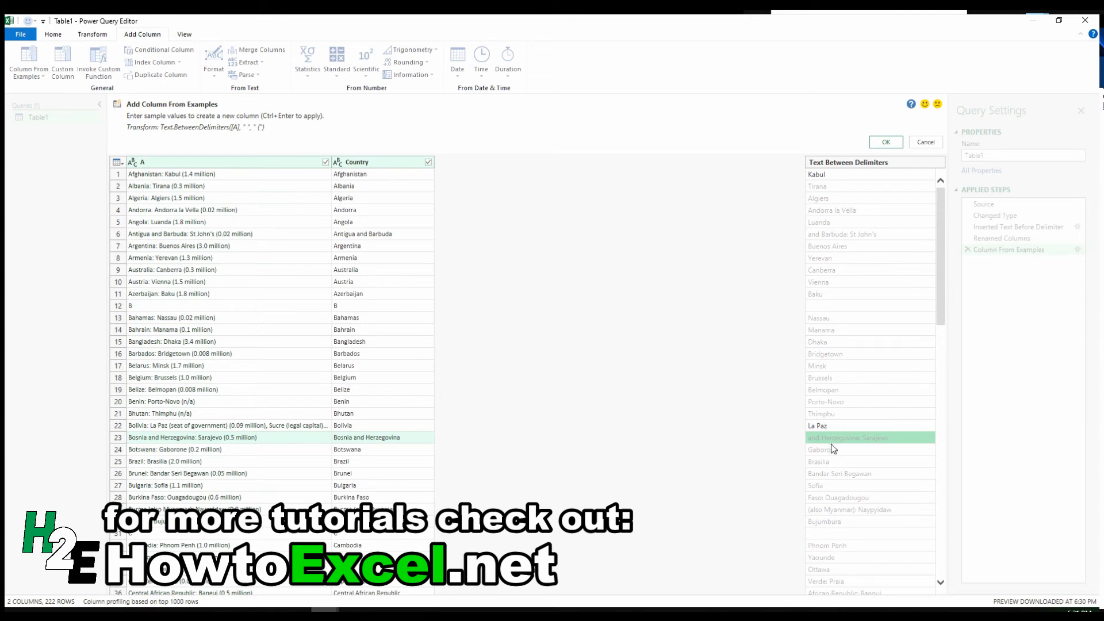
pyautogui.click(849, 436)
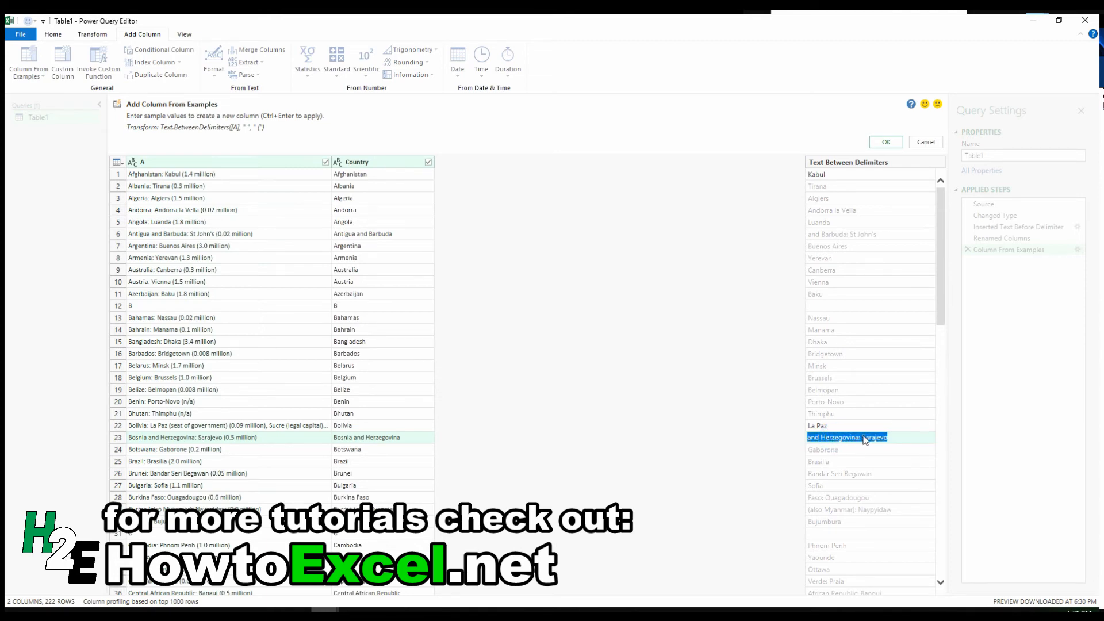
pyautogui.click(848, 436)
pyautogui.write('Sarajevo')
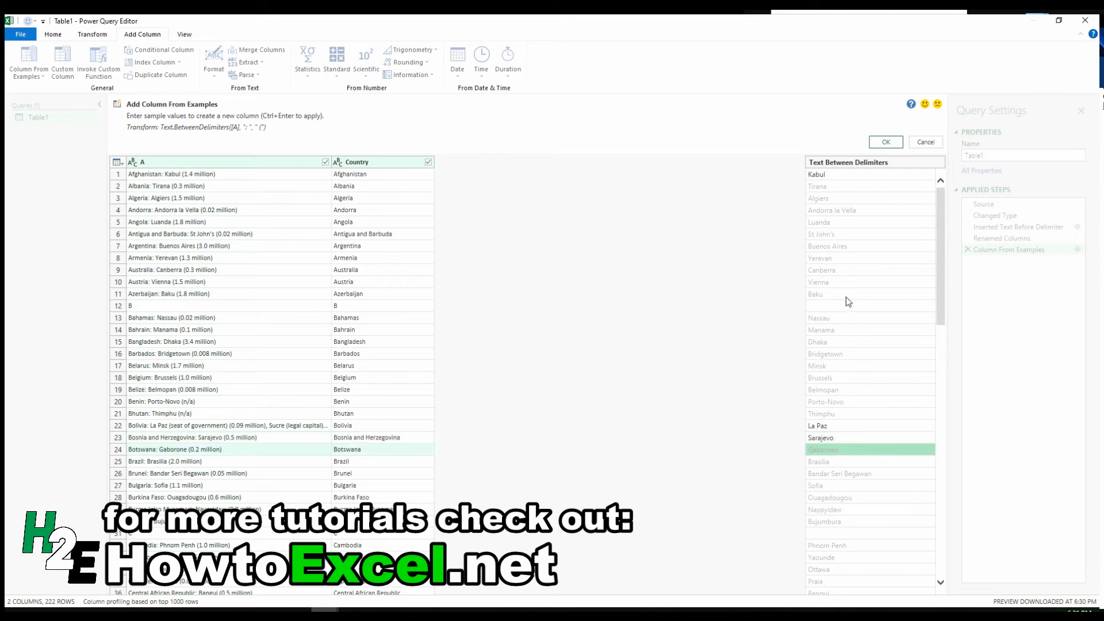
pyautogui.scroll(-3)
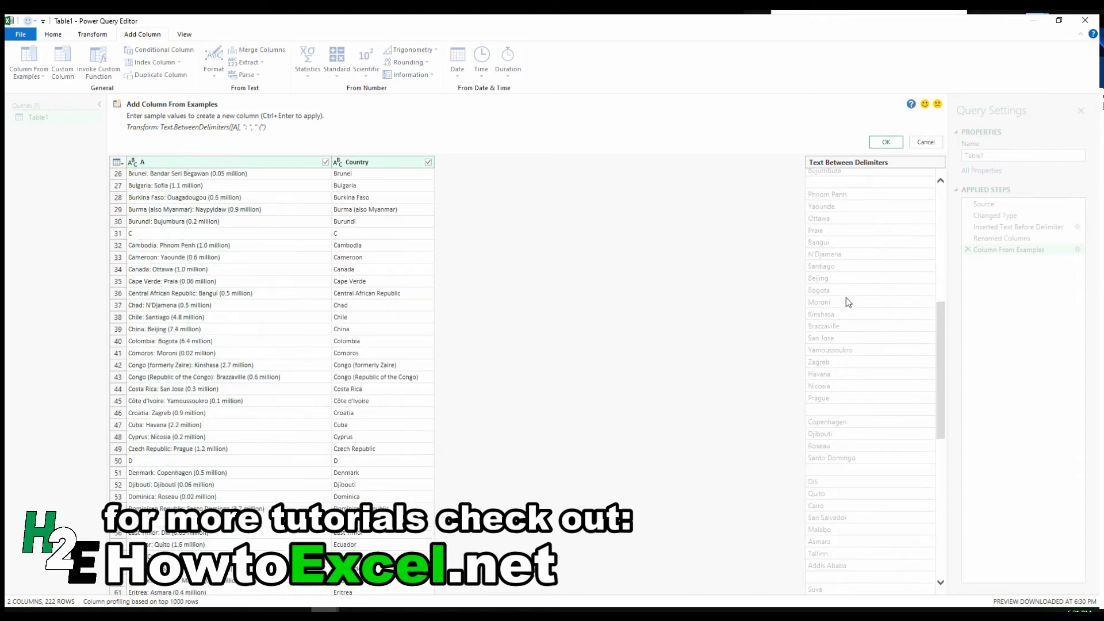
pyautogui.scroll(-3)
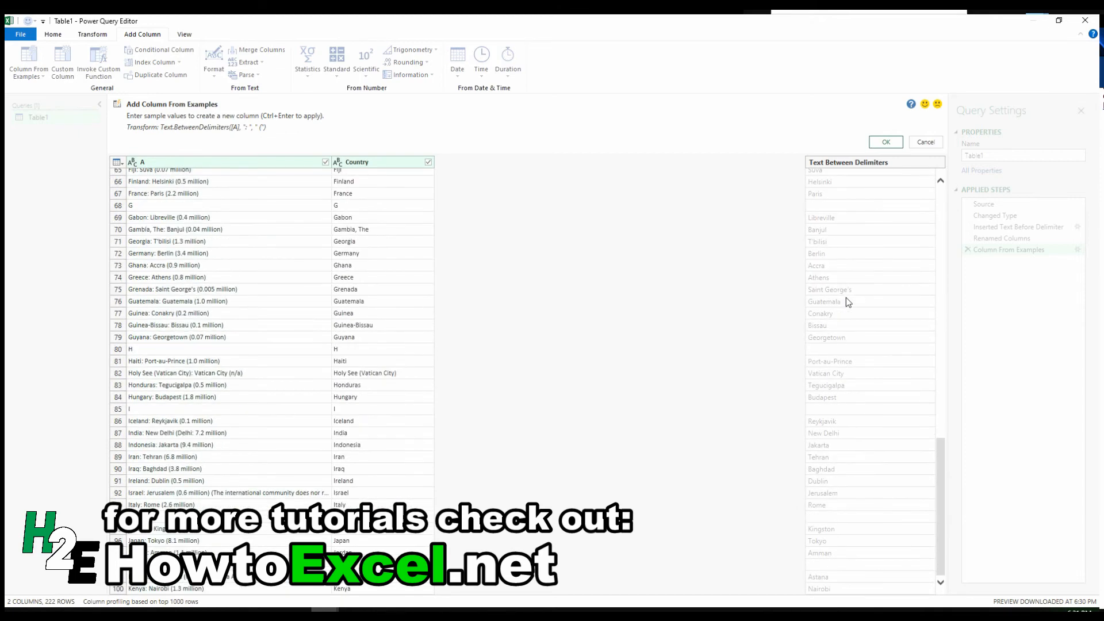
pyautogui.scroll(3)
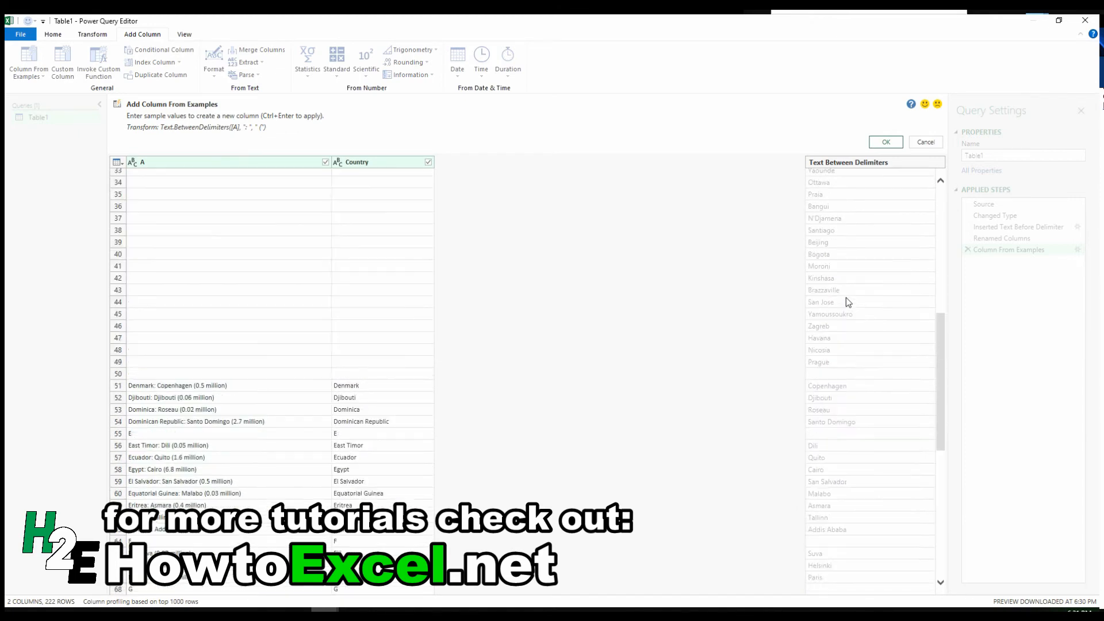
pyautogui.scroll(3)
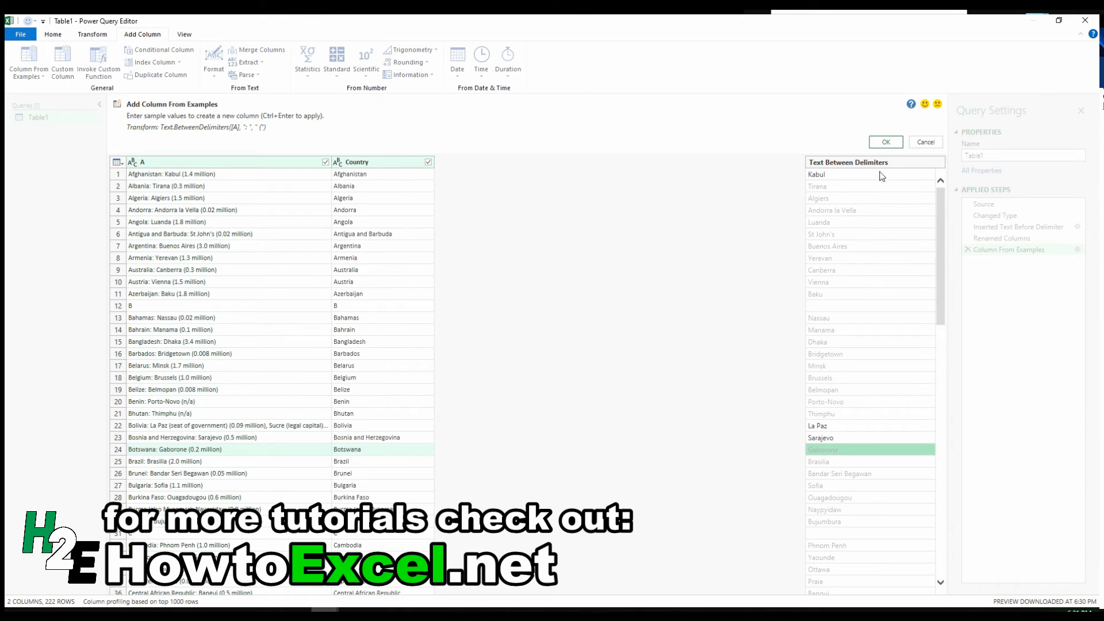
pyautogui.click(885, 141)
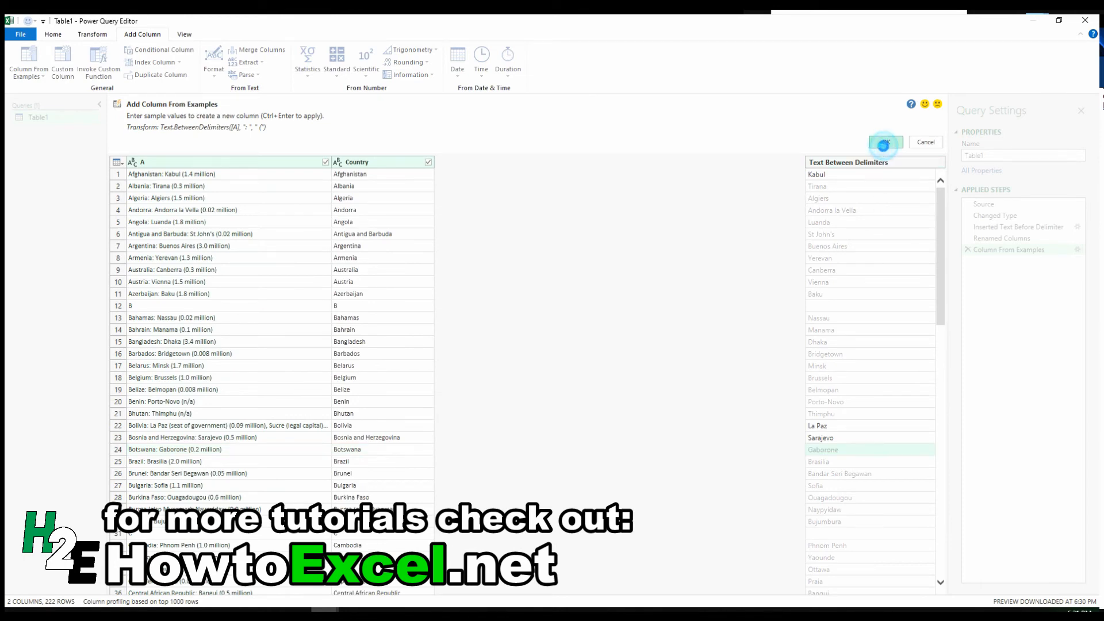
pyautogui.click(885, 141)
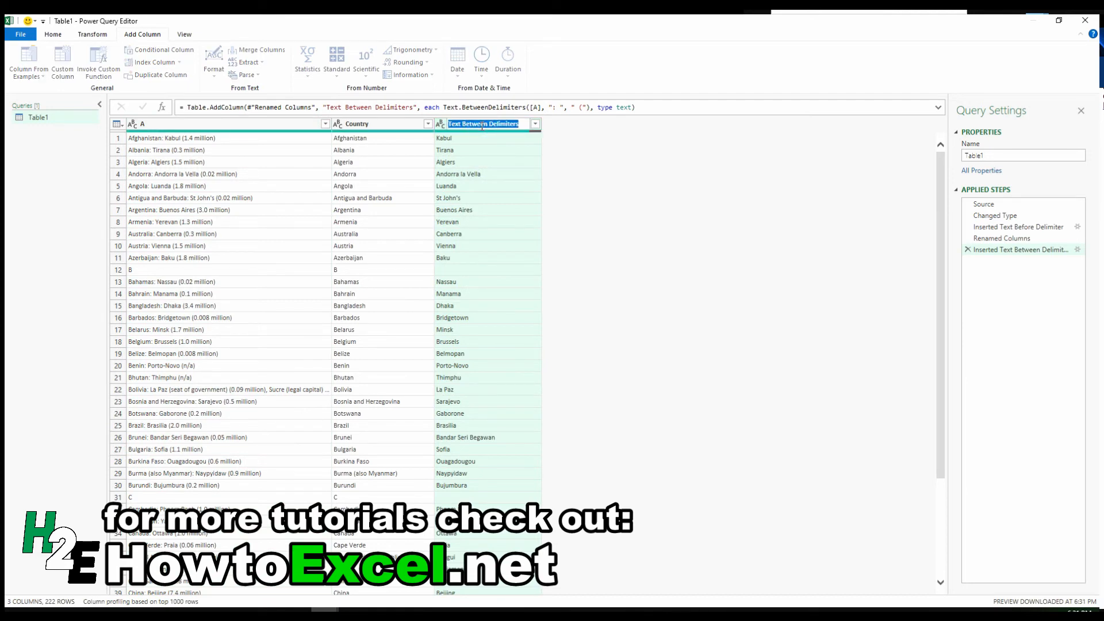
# Rename the Text Between Delimiters column to City.
pyautogui.doubleClick(482, 124)
pyautogui.write('City')
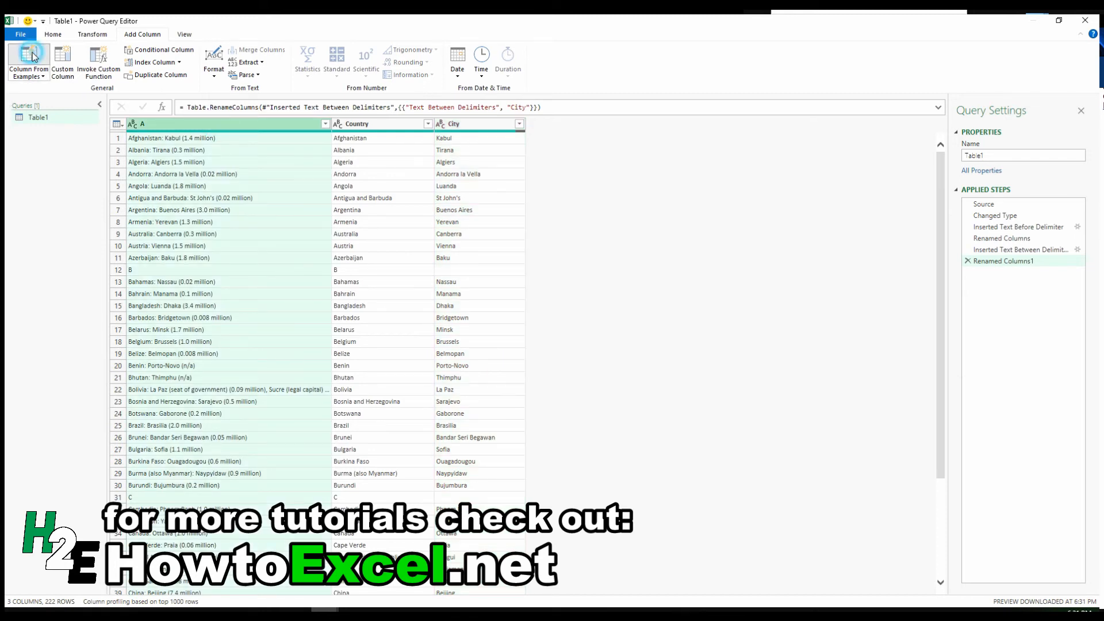
# Start a new column from examples with 1.4 million as the first row's population.
pyautogui.click(28, 62)
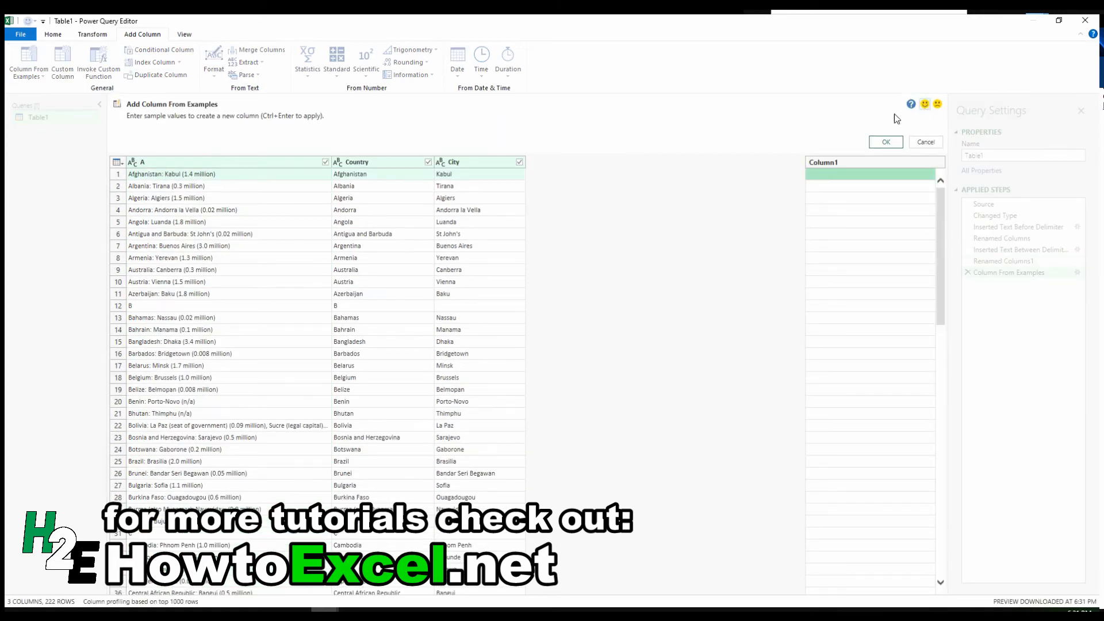
pyautogui.click(873, 174)
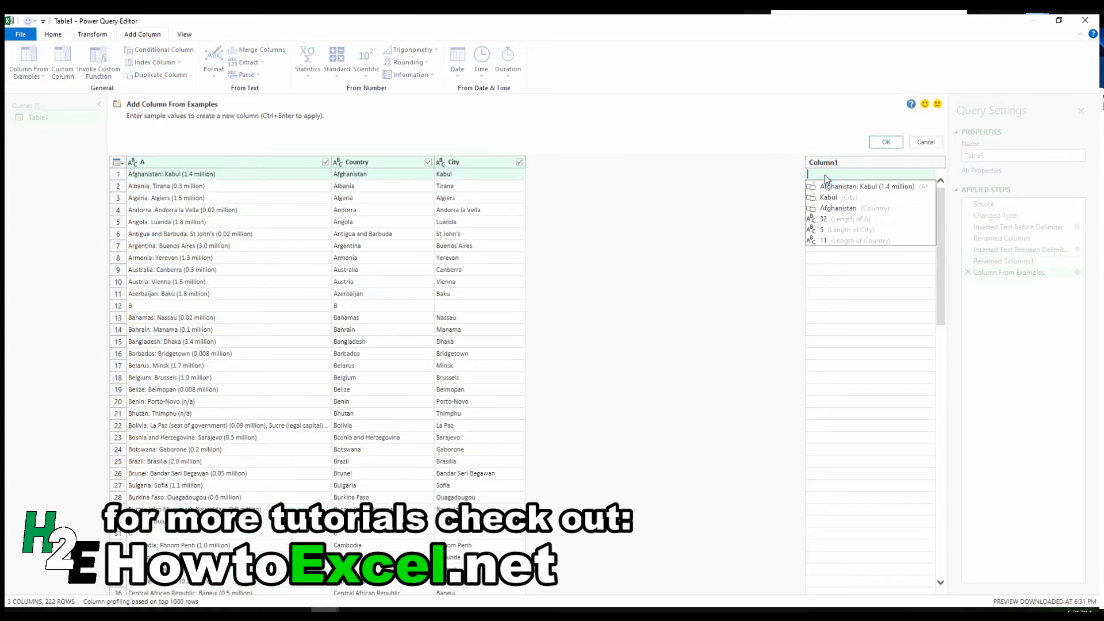
pyautogui.write('1.4')
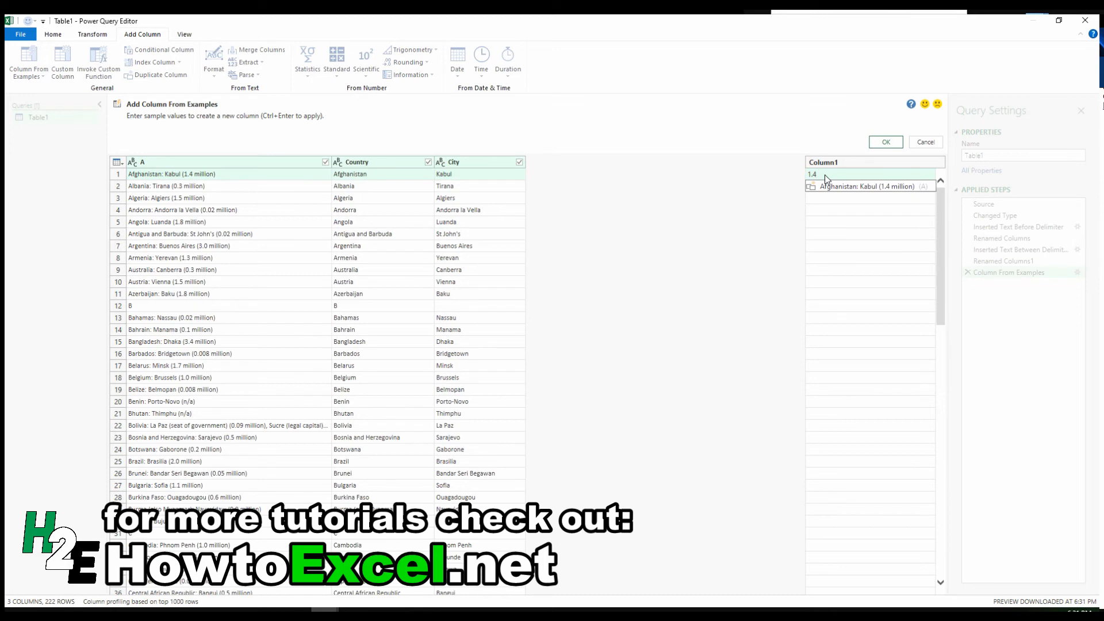
pyautogui.write('1.4 million')
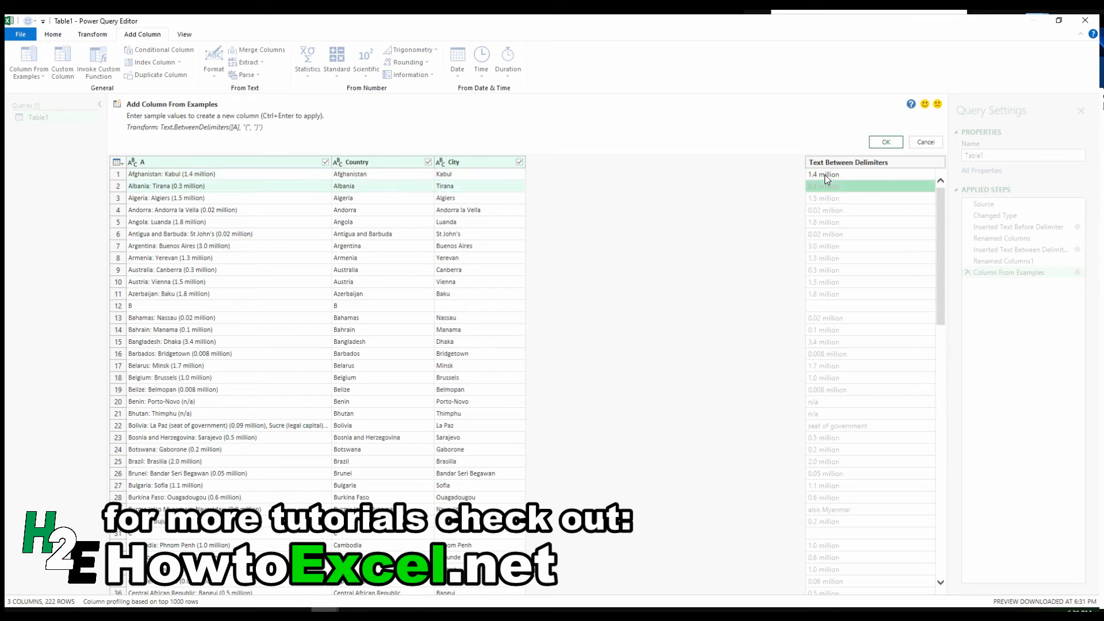
pyautogui.moveTo(863, 430)
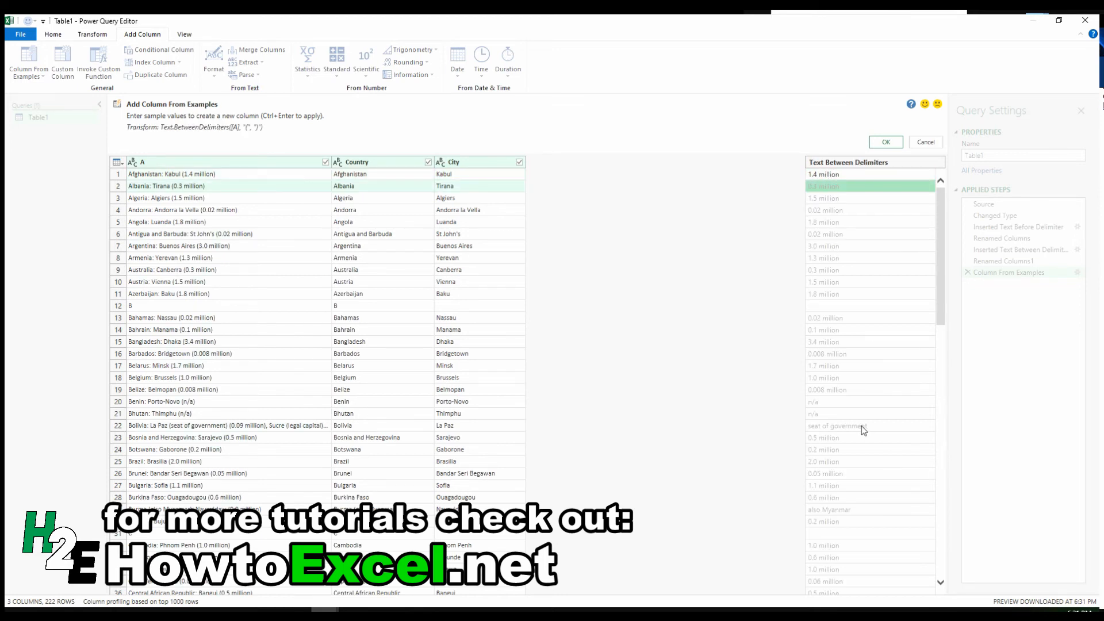
# Correct population examples: Bolivia 0.2 million, Bhutan n/a, India 7.2 million, and review previews.
pyautogui.click(845, 425)
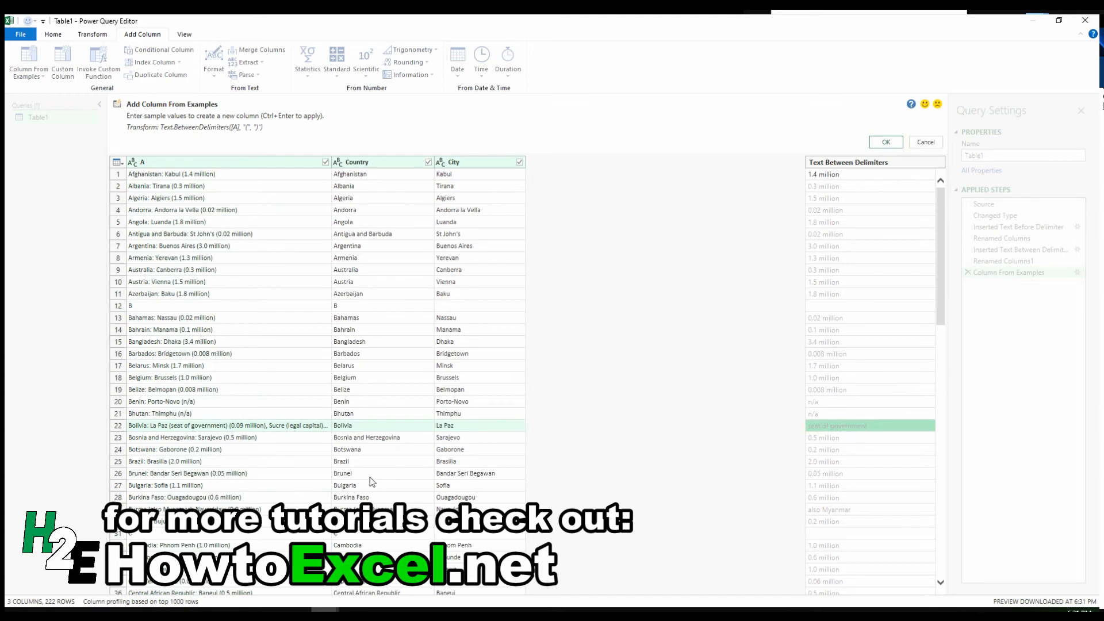
pyautogui.moveTo(219, 432)
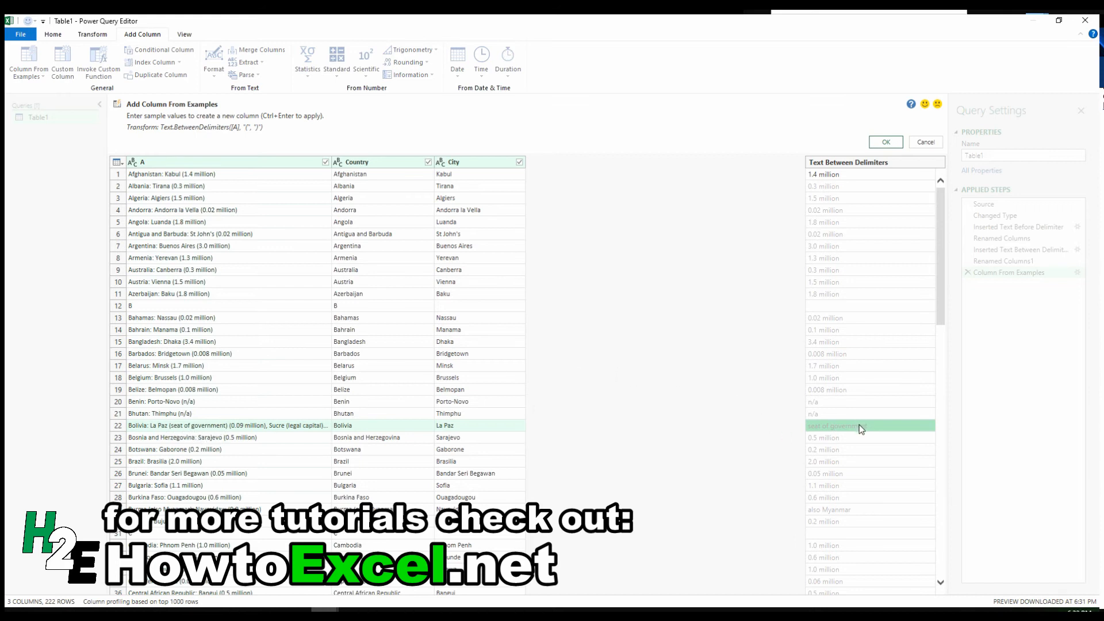
pyautogui.moveTo(333, 184)
pyautogui.write('0.2')
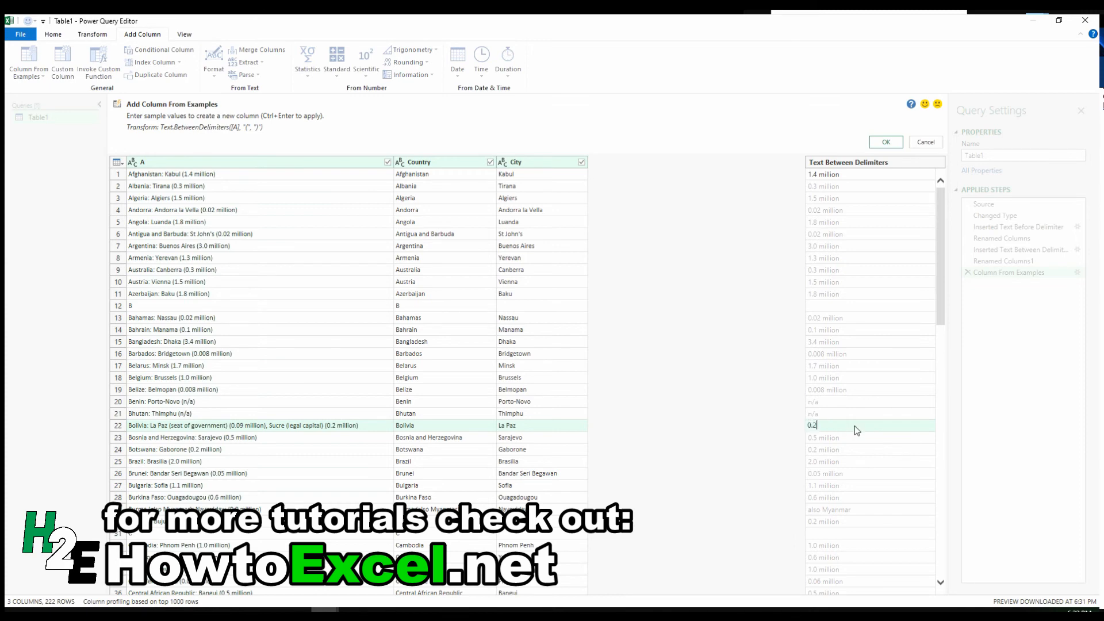
pyautogui.write('million')
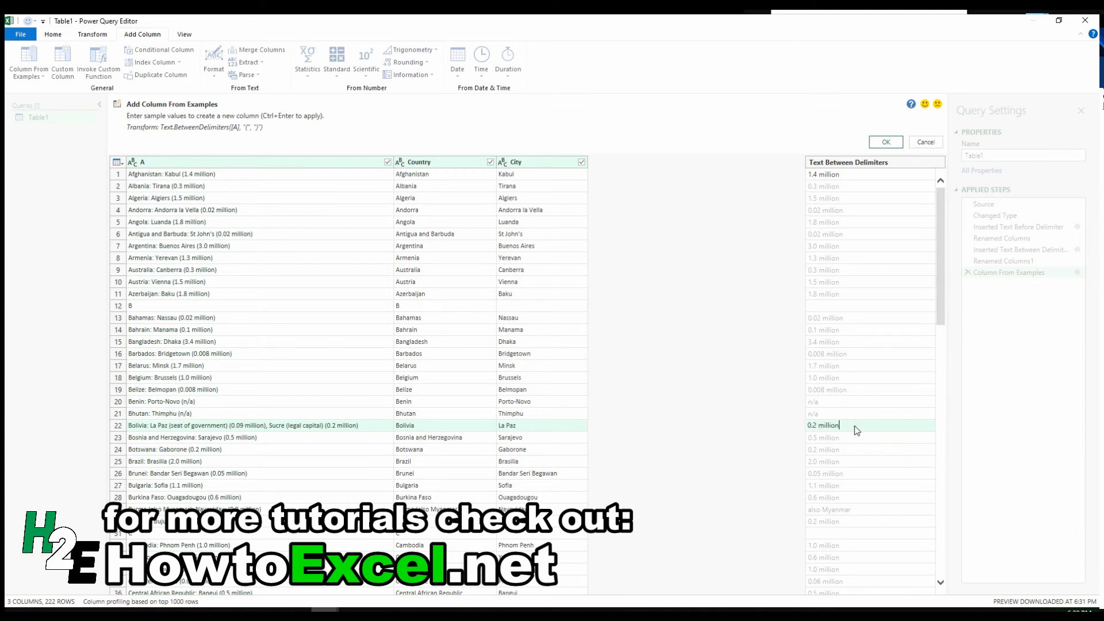
pyautogui.click(838, 436)
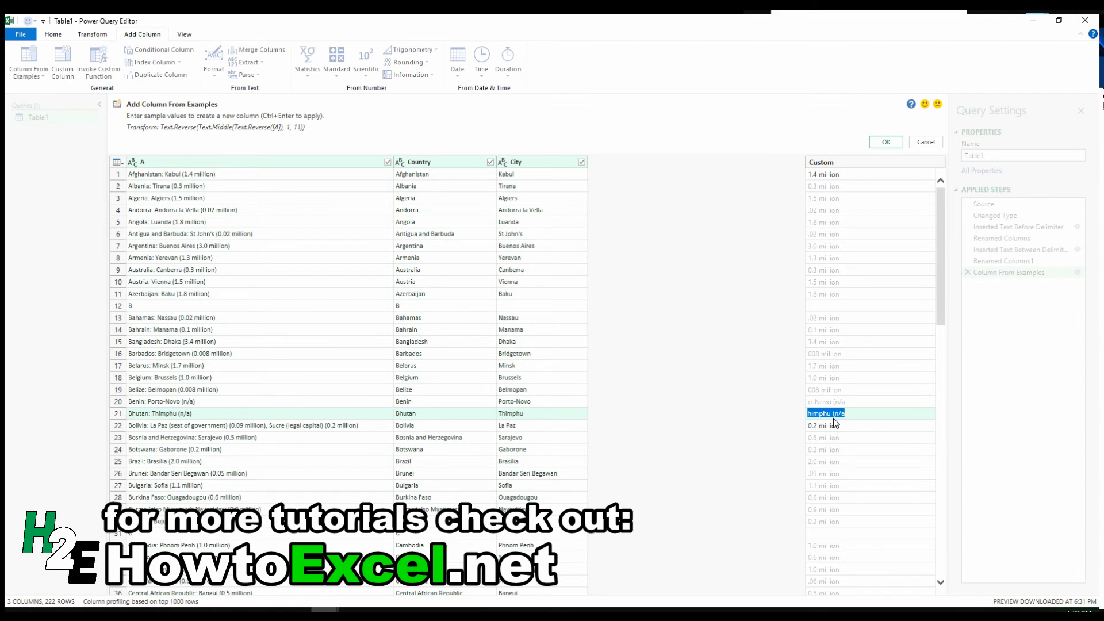
pyautogui.click(831, 425)
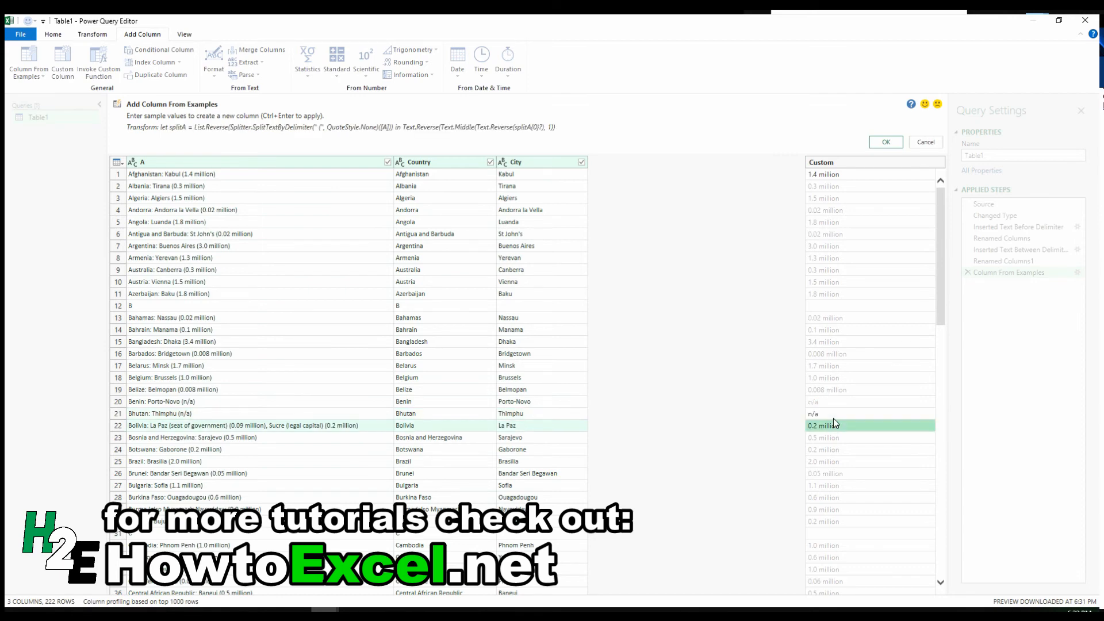
pyautogui.moveTo(879, 342)
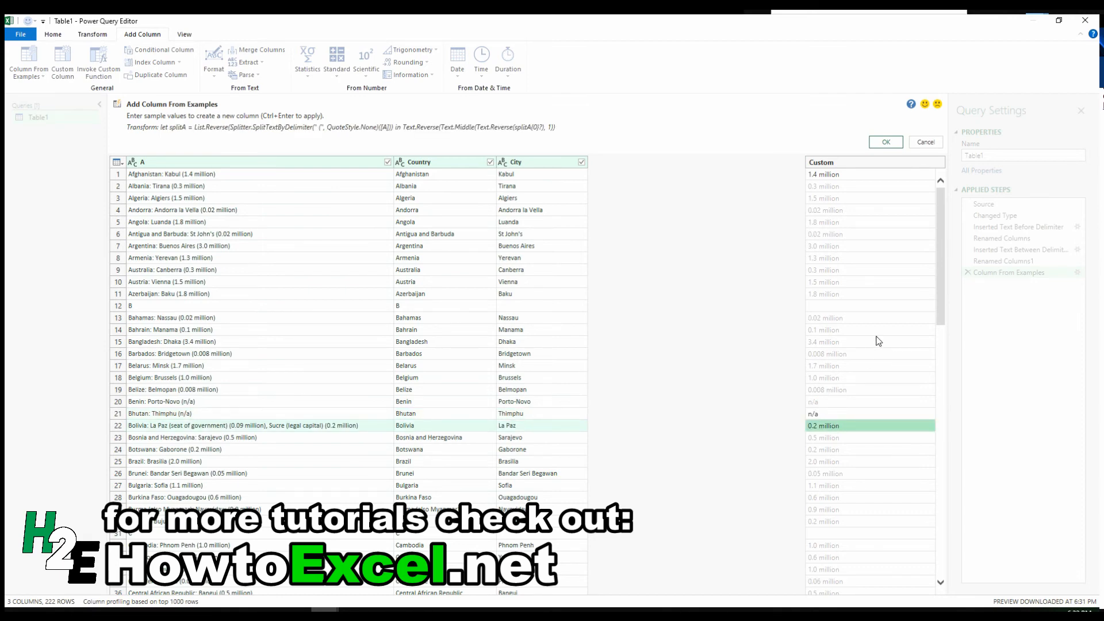
pyautogui.scroll(-3)
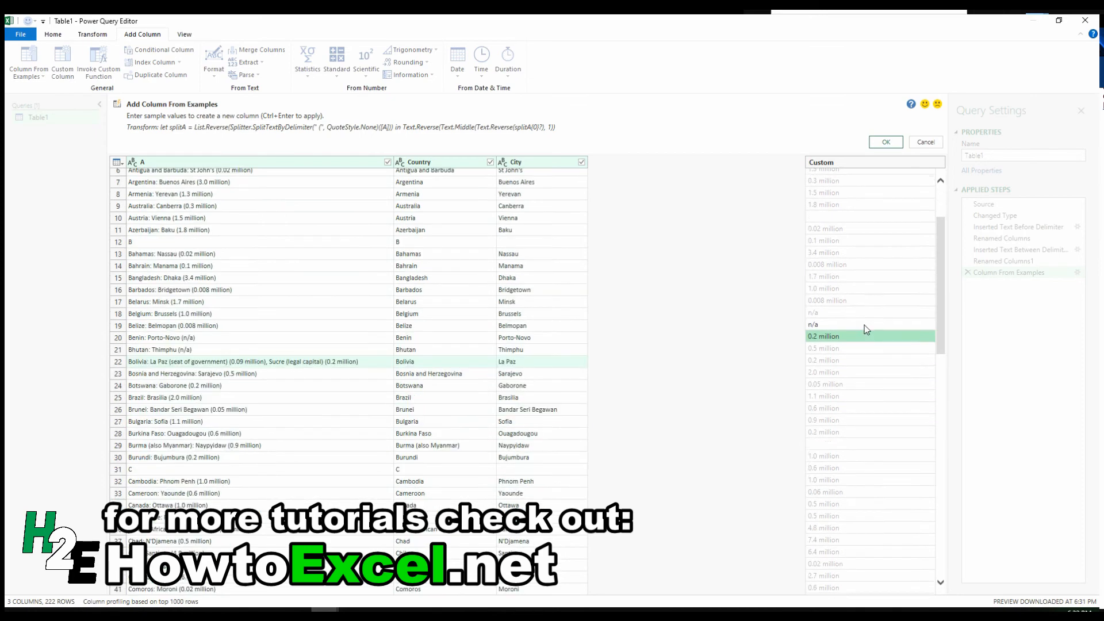
pyautogui.scroll(-3)
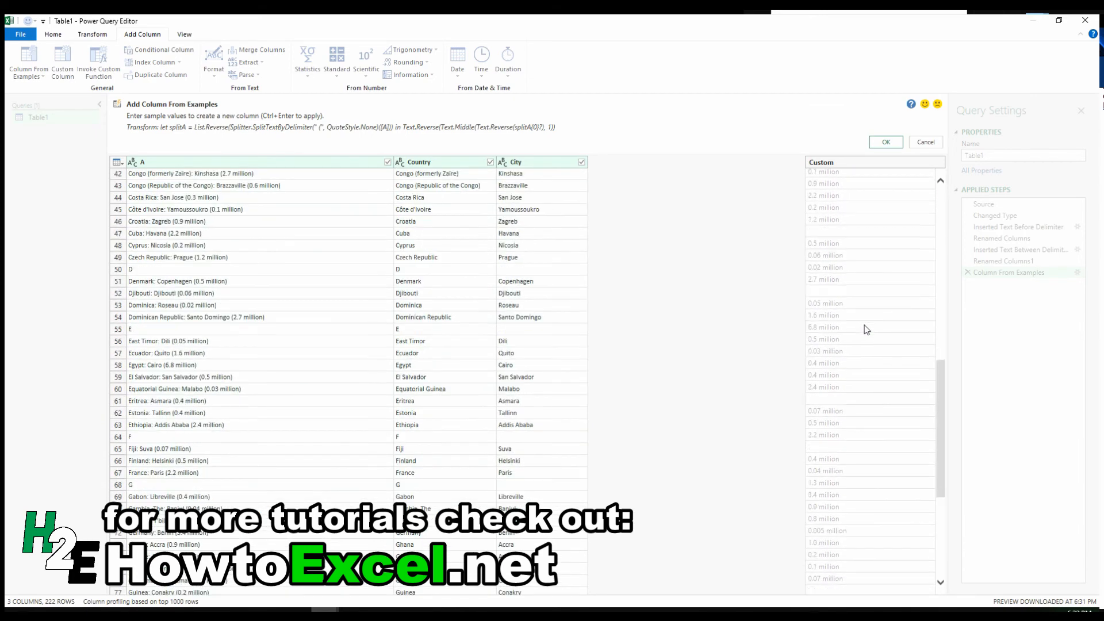
pyautogui.scroll(-3)
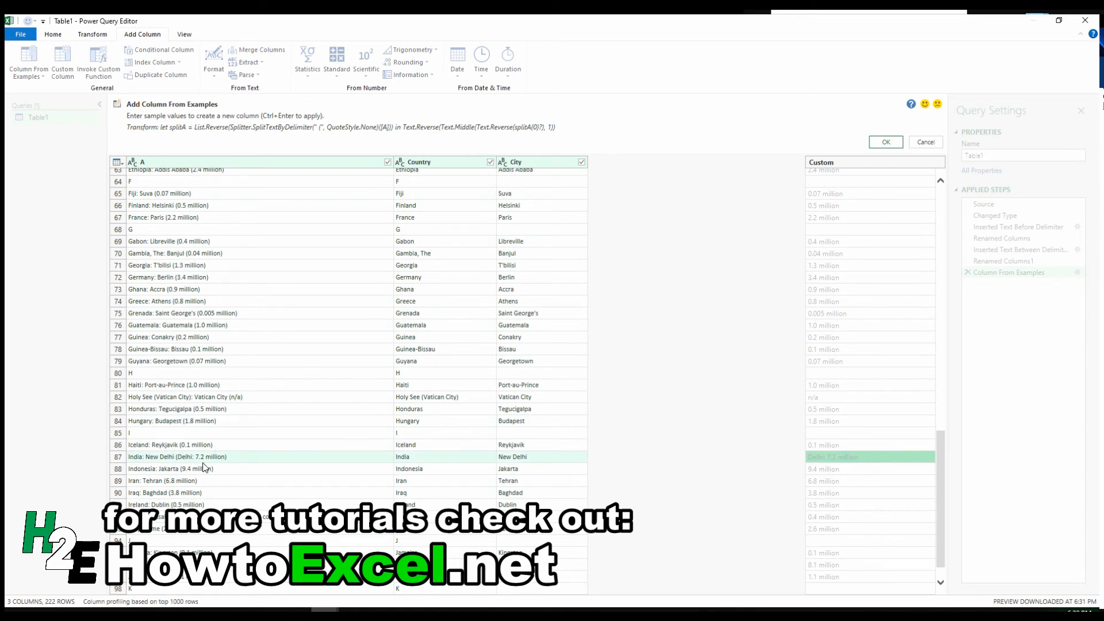
pyautogui.moveTo(836, 438)
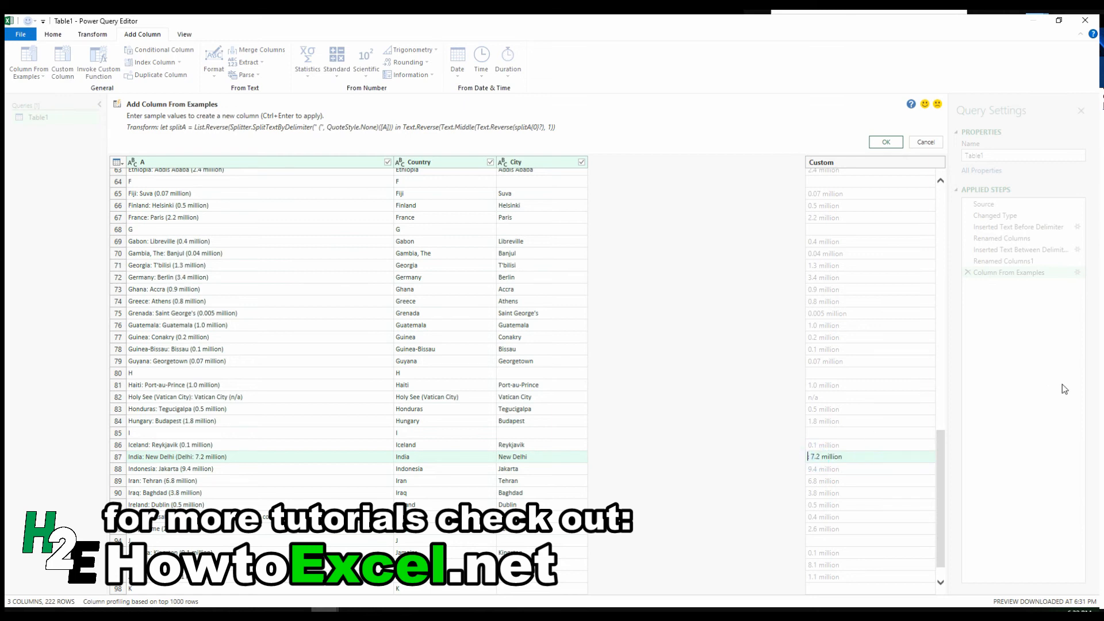
pyautogui.click(845, 468)
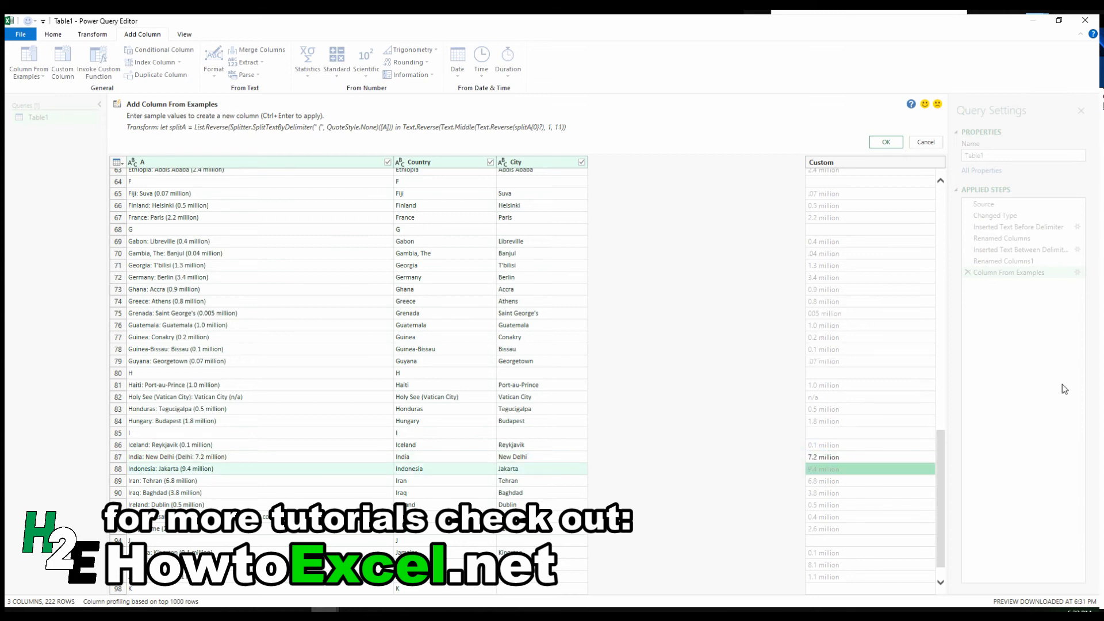
pyautogui.moveTo(854, 367)
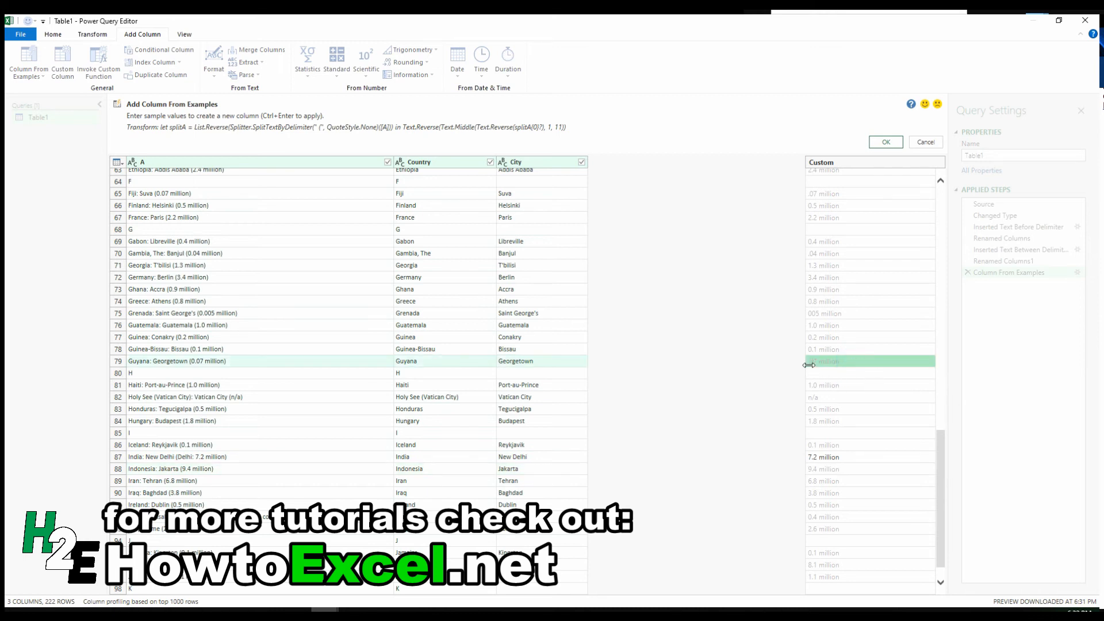
pyautogui.moveTo(821, 364)
pyautogui.write('0.07 million')
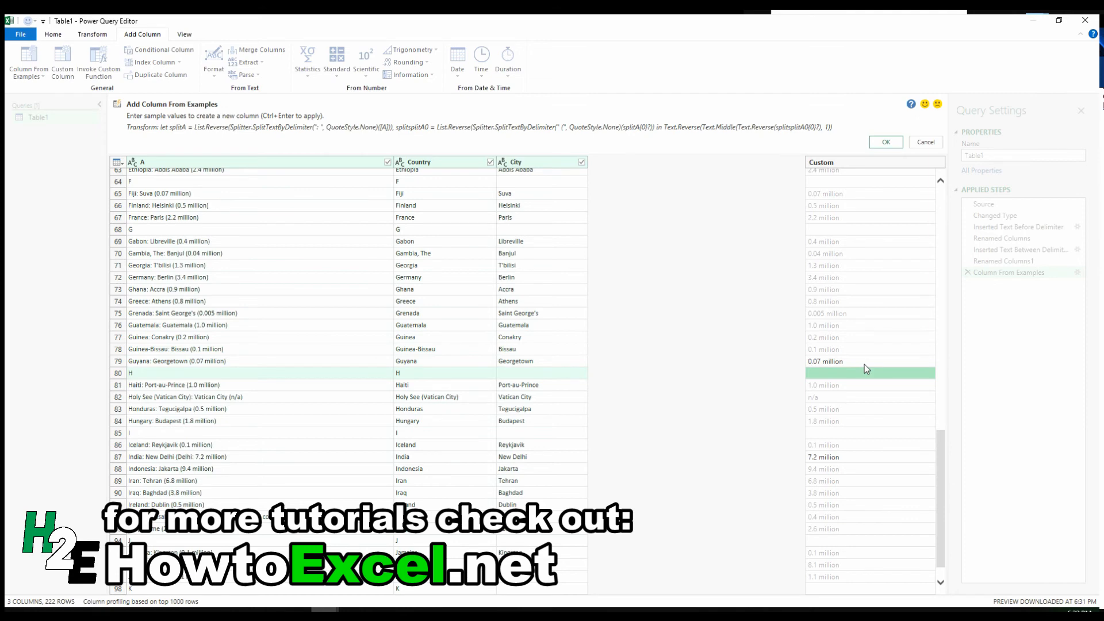
pyautogui.scroll(3)
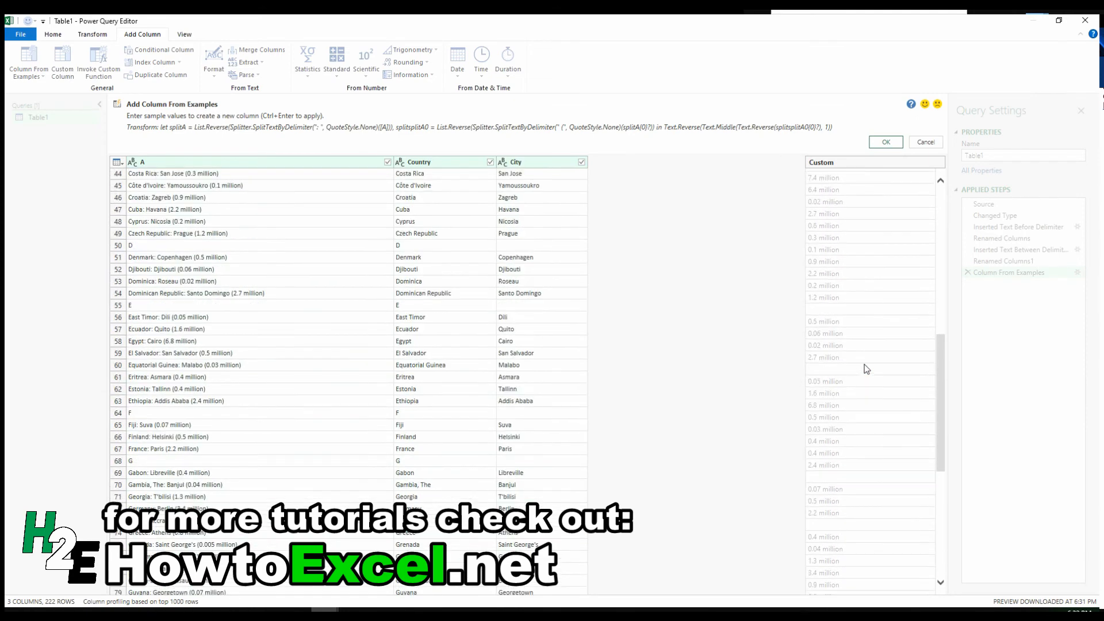
pyautogui.scroll(3)
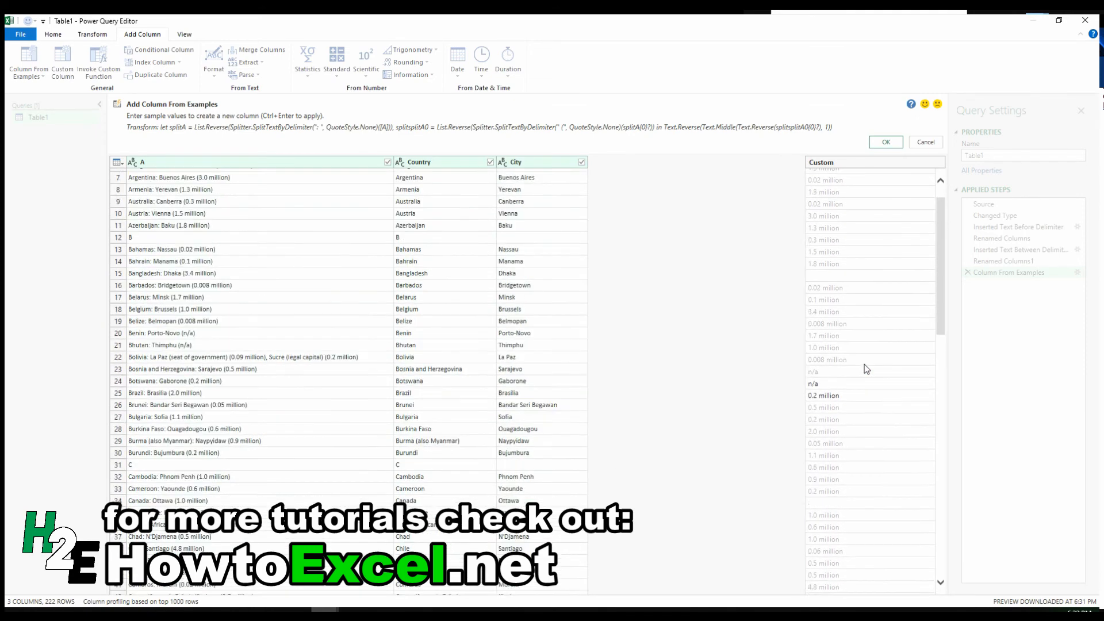
pyautogui.scroll(3)
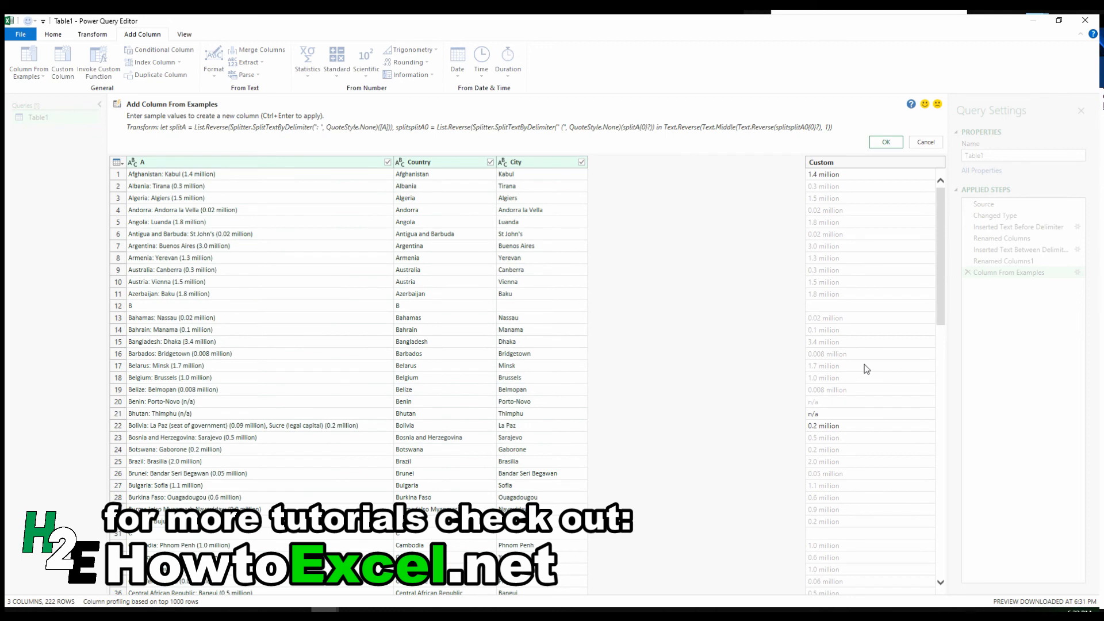
pyautogui.moveTo(193, 143)
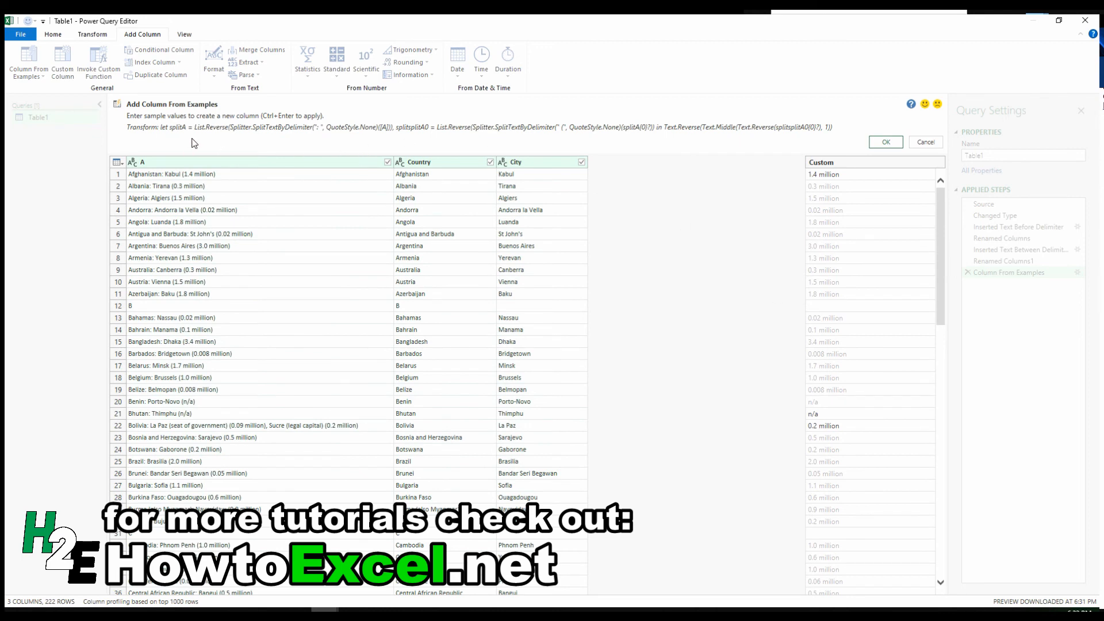
pyautogui.moveTo(204, 138)
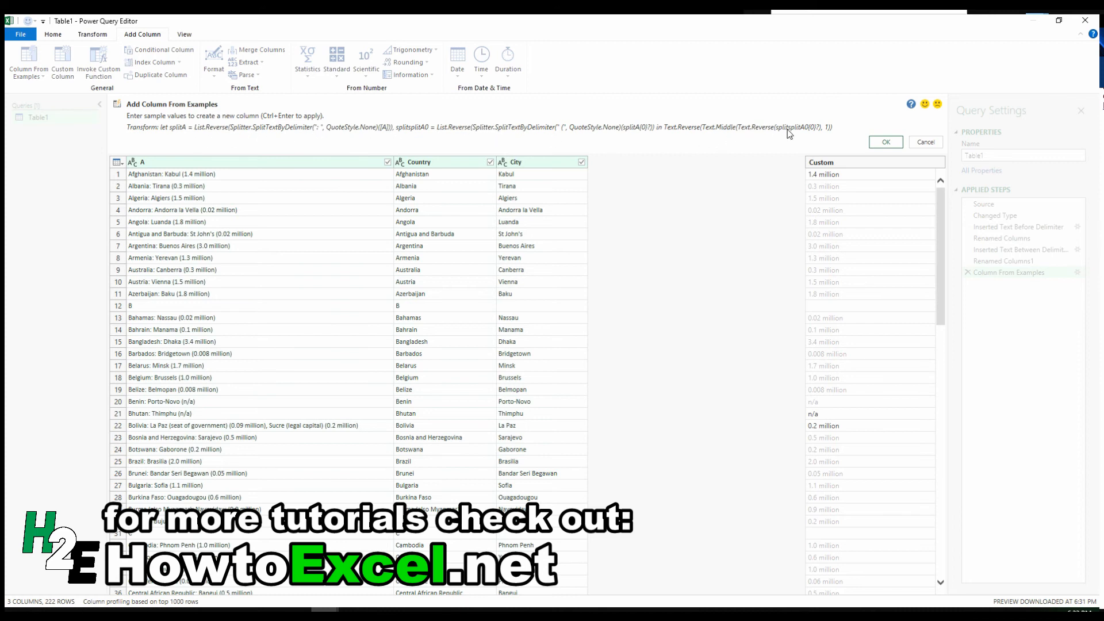
pyautogui.moveTo(808, 138)
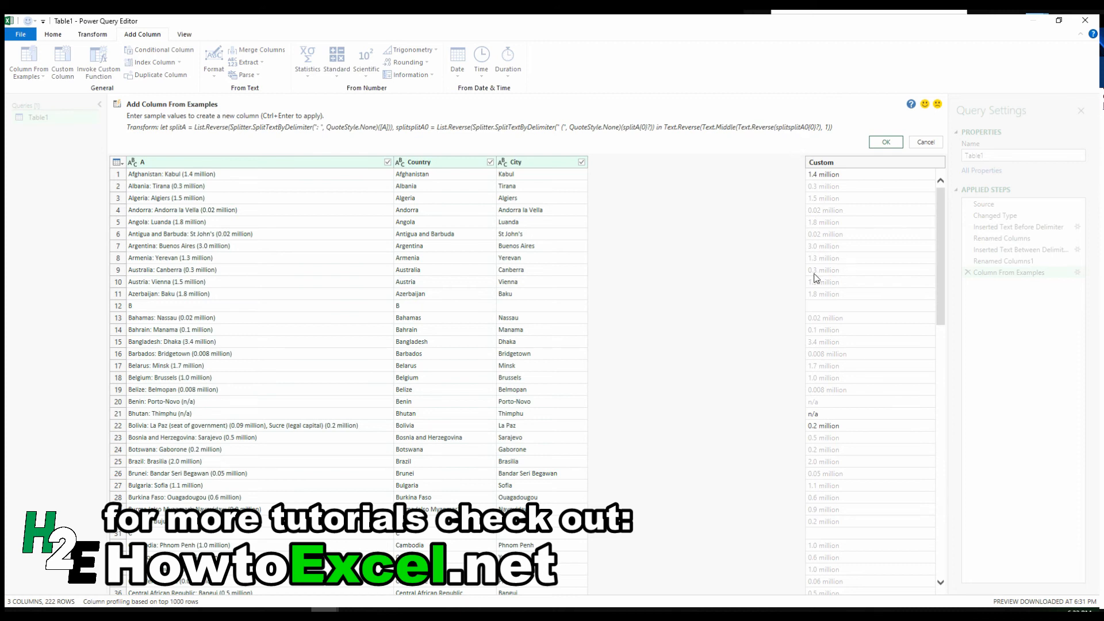
pyautogui.moveTo(316, 346)
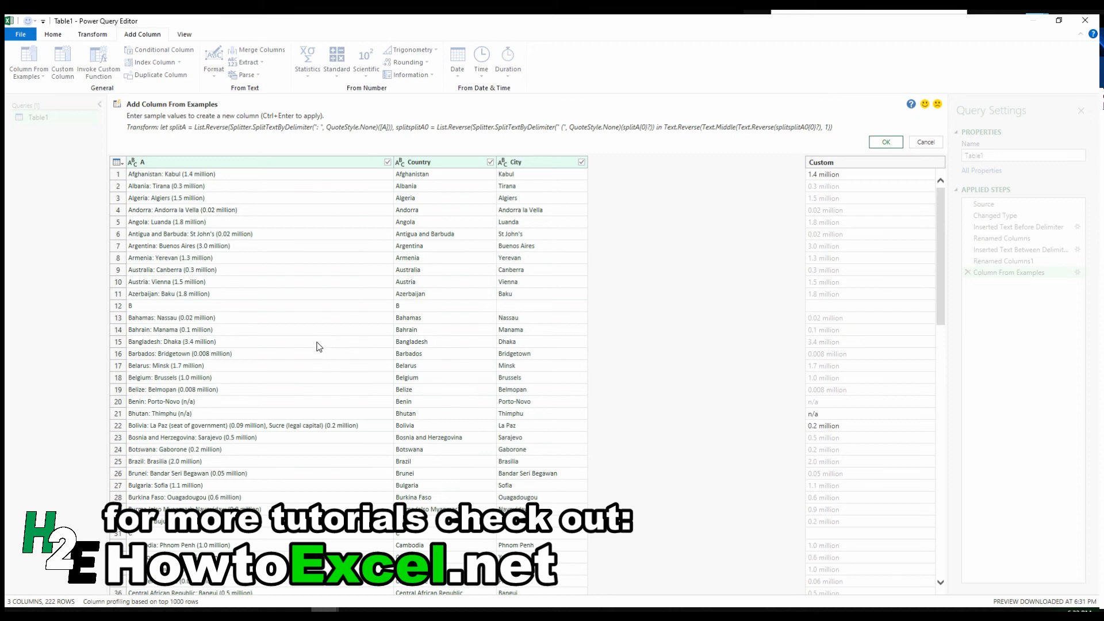
pyautogui.moveTo(275, 394)
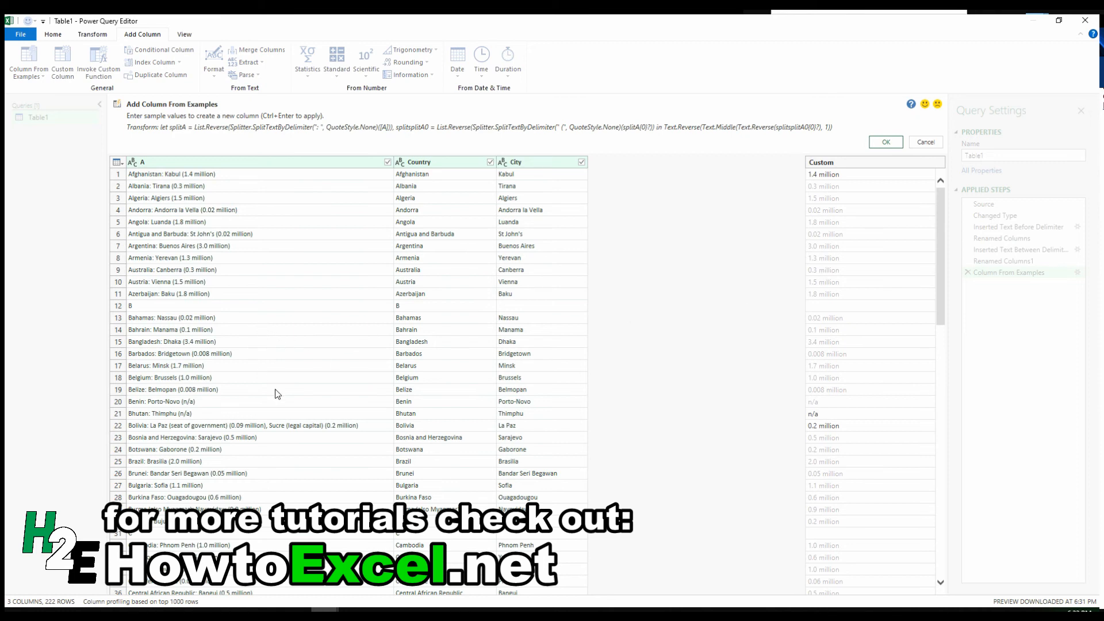
pyautogui.moveTo(251, 399)
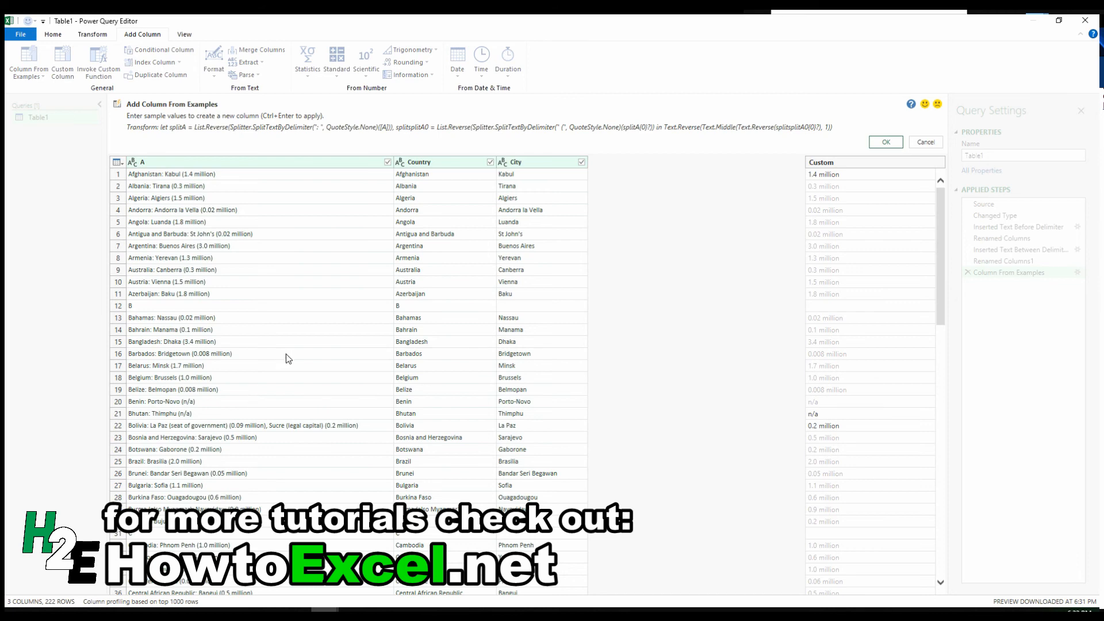
pyautogui.scroll(-3)
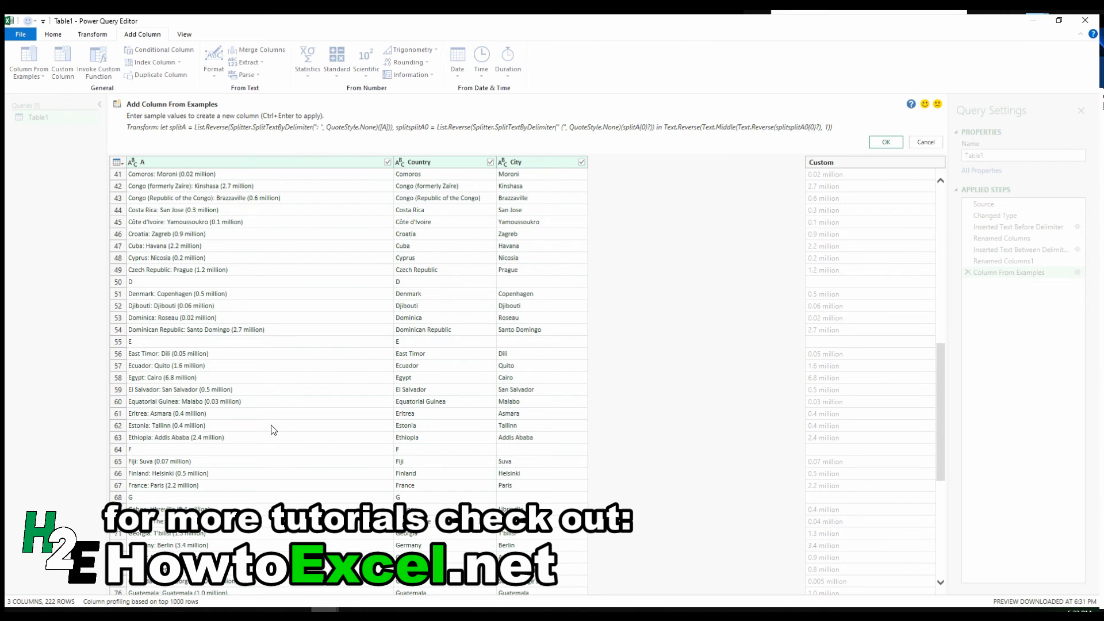
pyautogui.moveTo(464, 156)
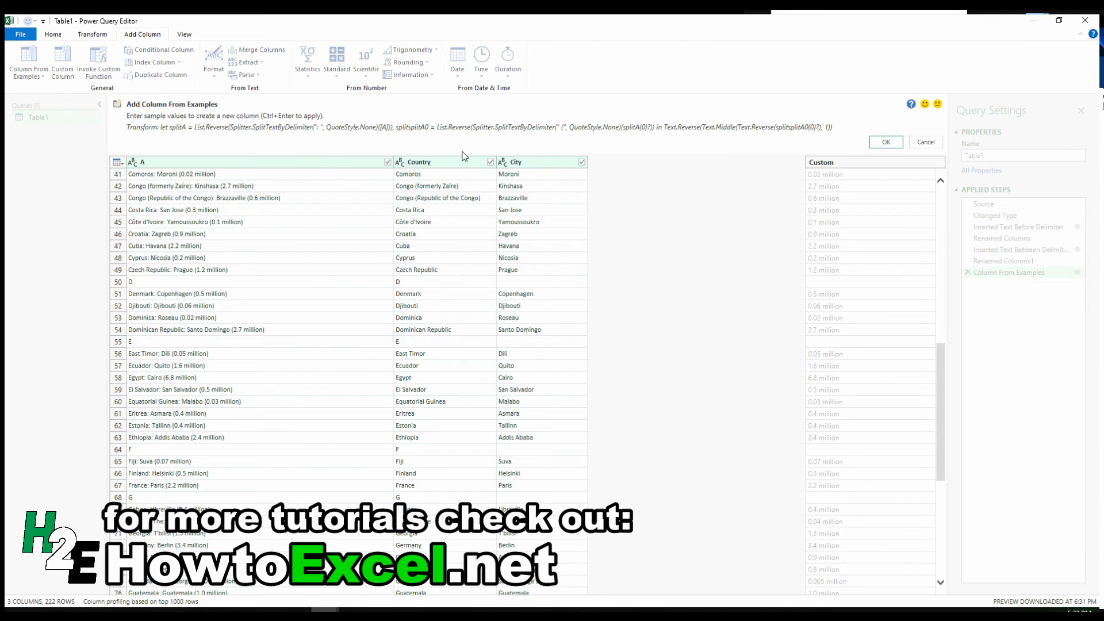
pyautogui.moveTo(571, 138)
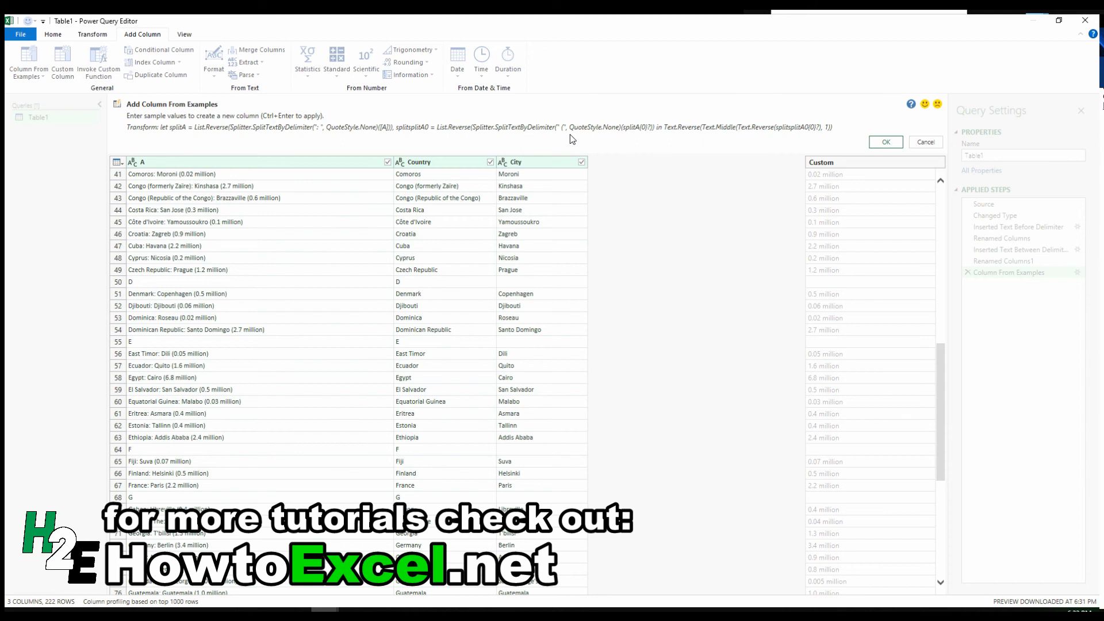
pyautogui.moveTo(567, 146)
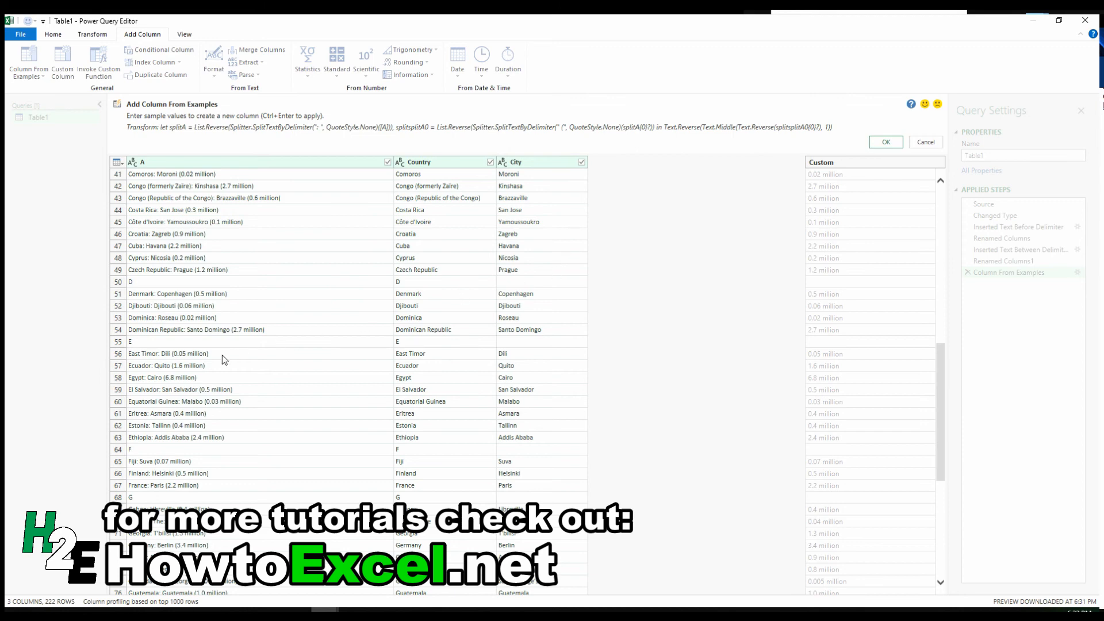
pyautogui.moveTo(276, 287)
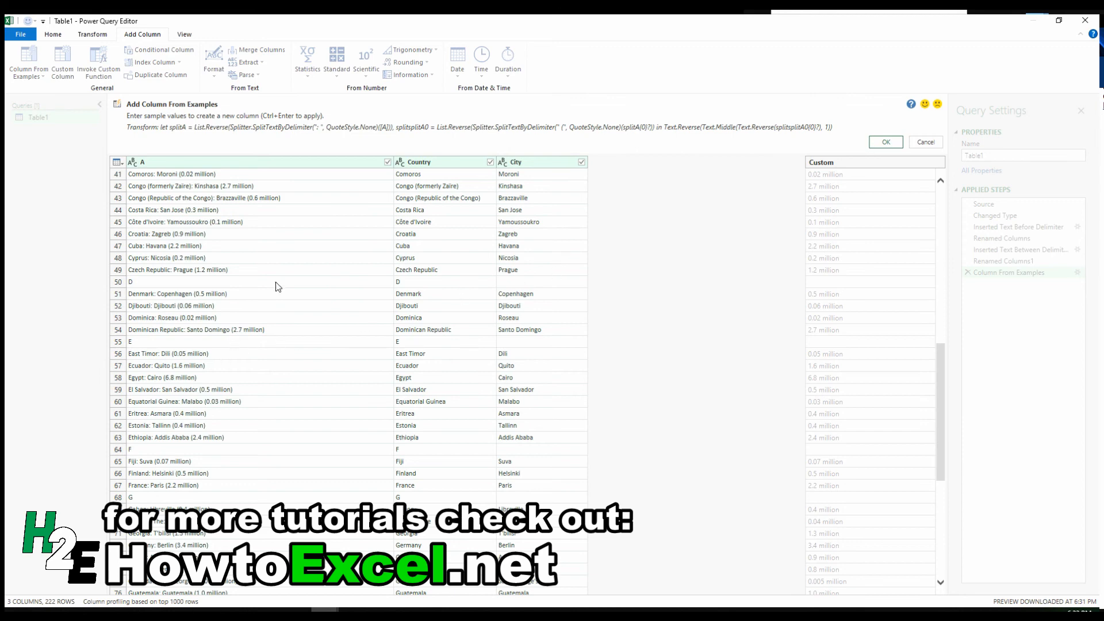
pyautogui.moveTo(627, 140)
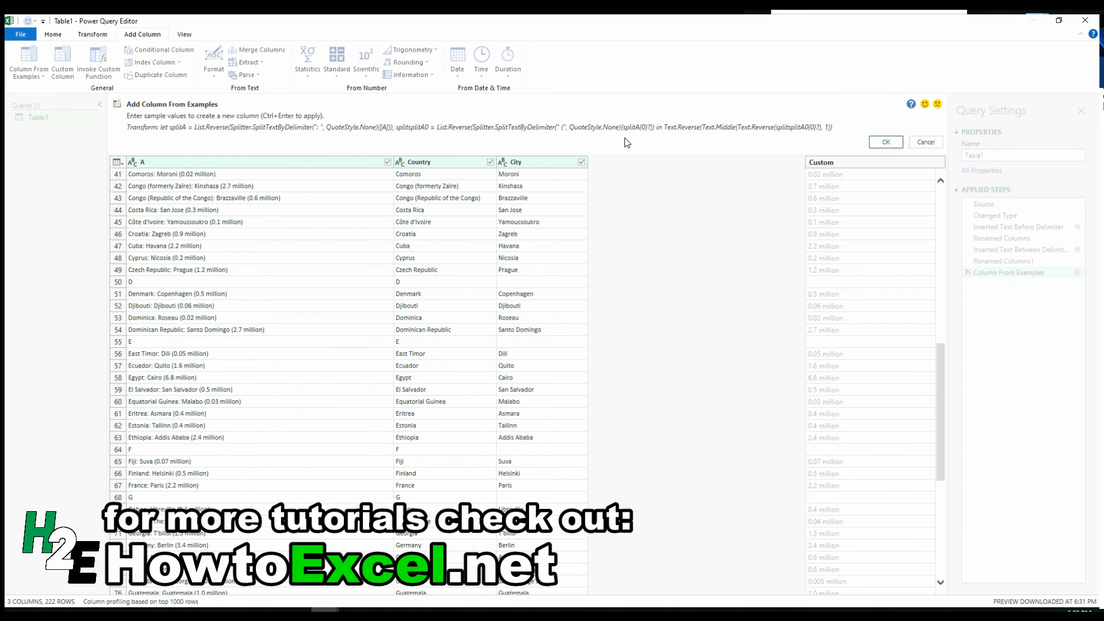
pyautogui.moveTo(249, 62)
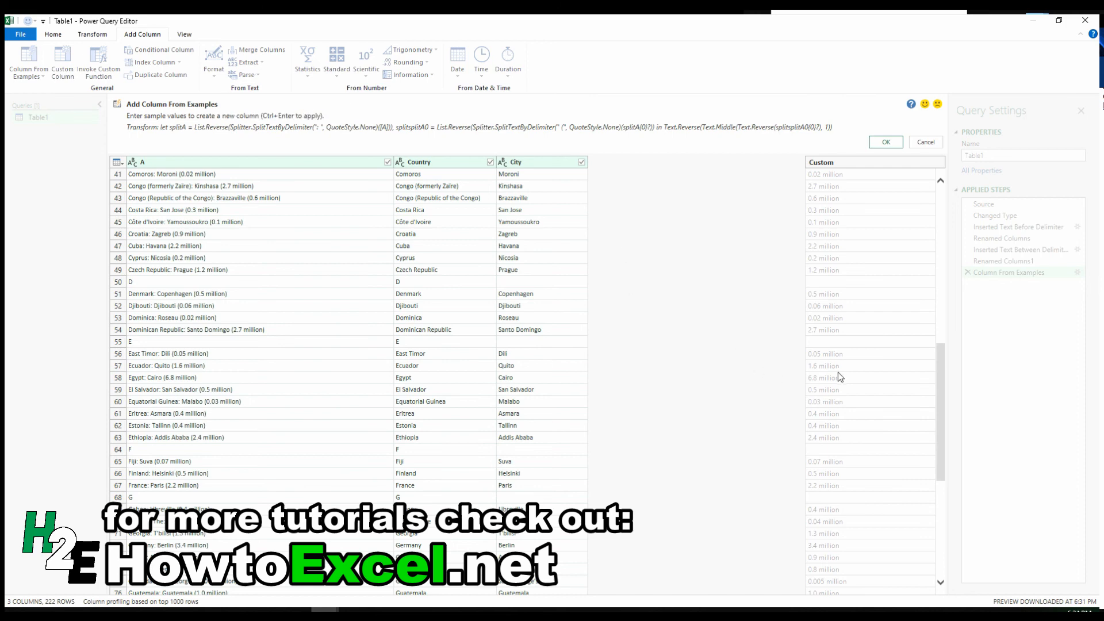
pyautogui.scroll(-3)
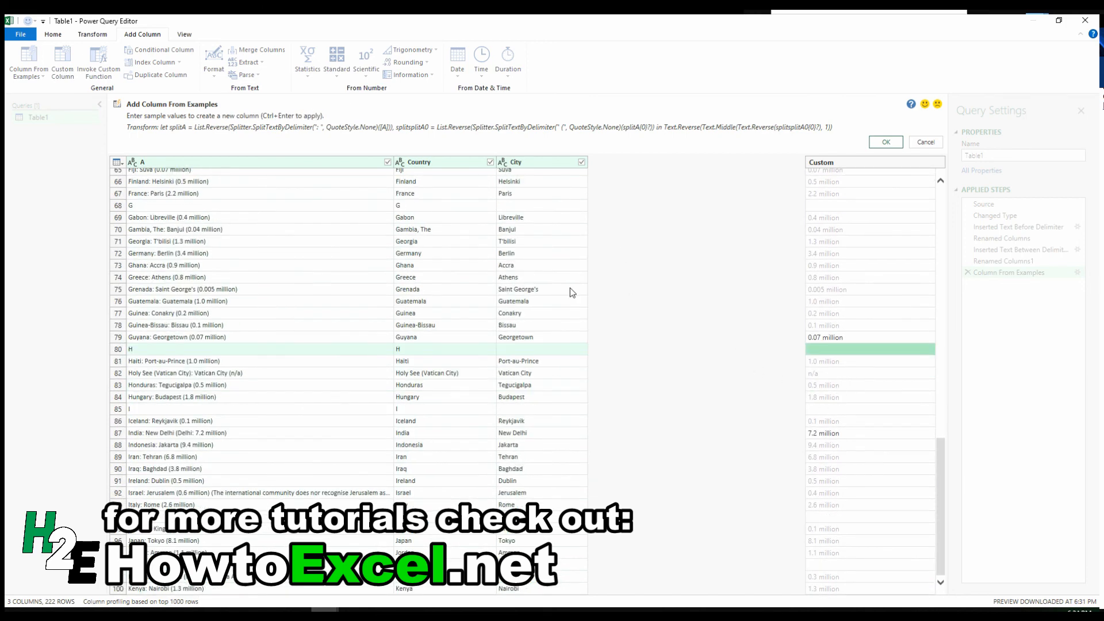
pyautogui.moveTo(822, 312)
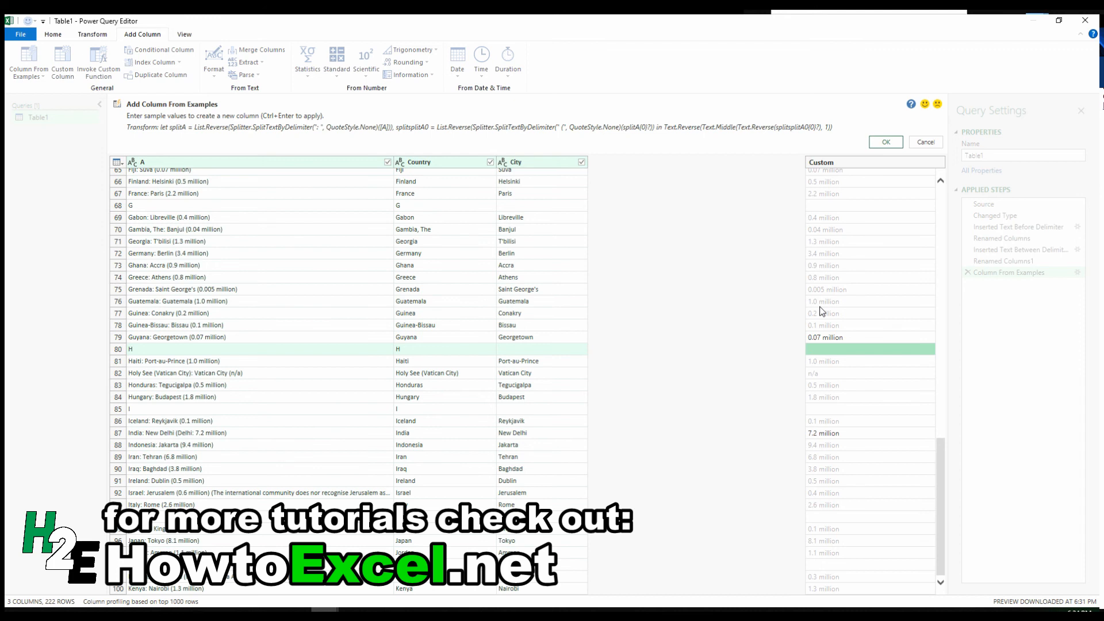
pyautogui.moveTo(832, 284)
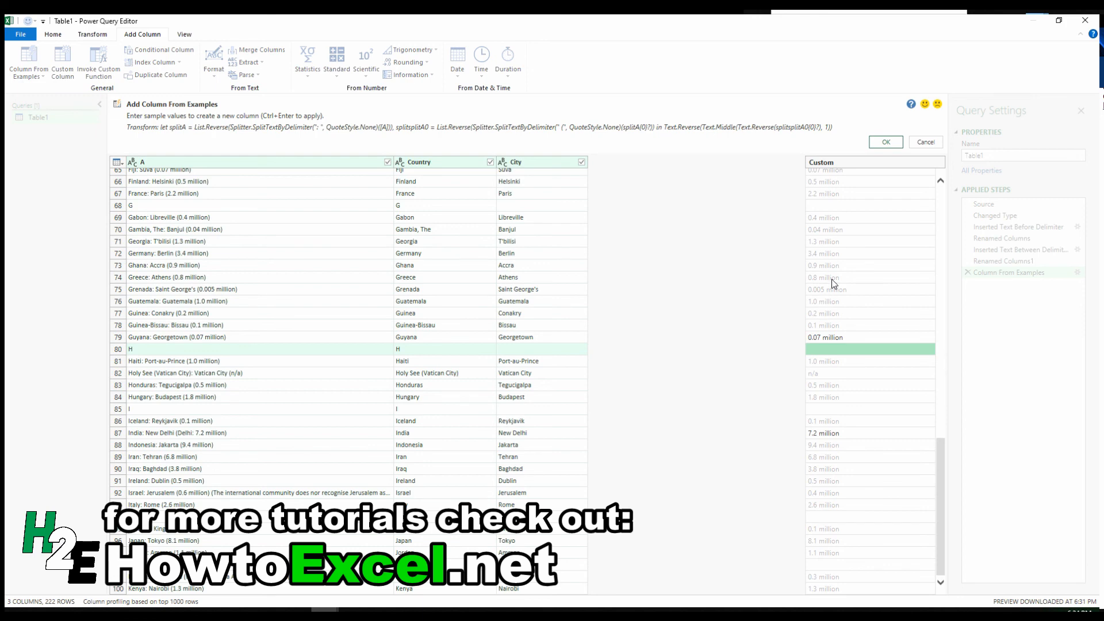
pyautogui.moveTo(843, 241)
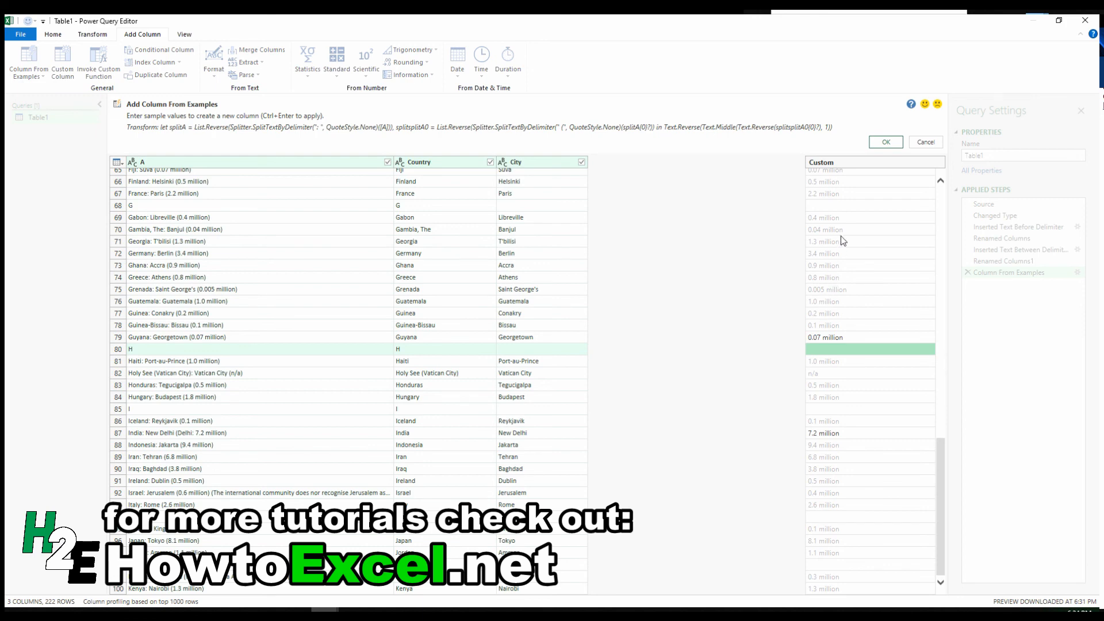
pyautogui.click(885, 141)
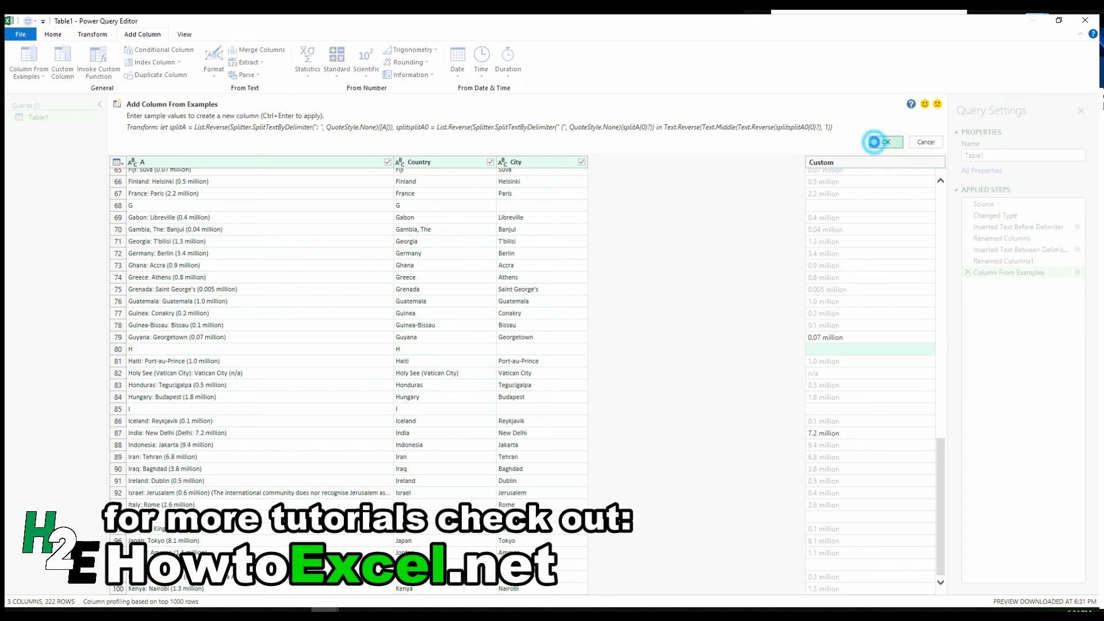
# Apply the population column and rename the Custom column to Population.
pyautogui.click(883, 141)
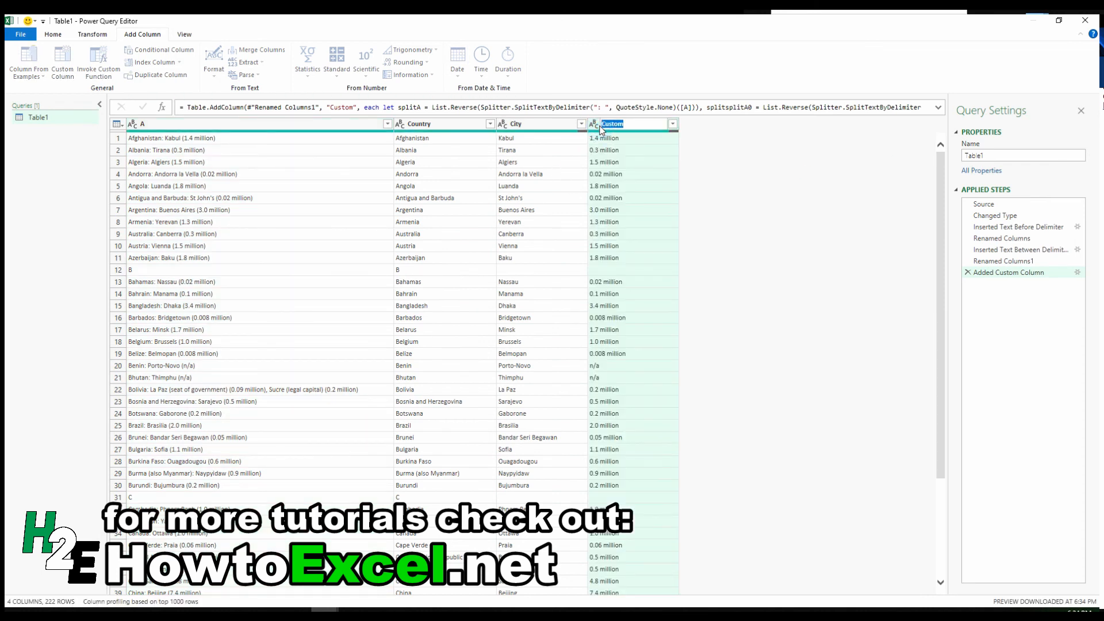
pyautogui.write('Population')
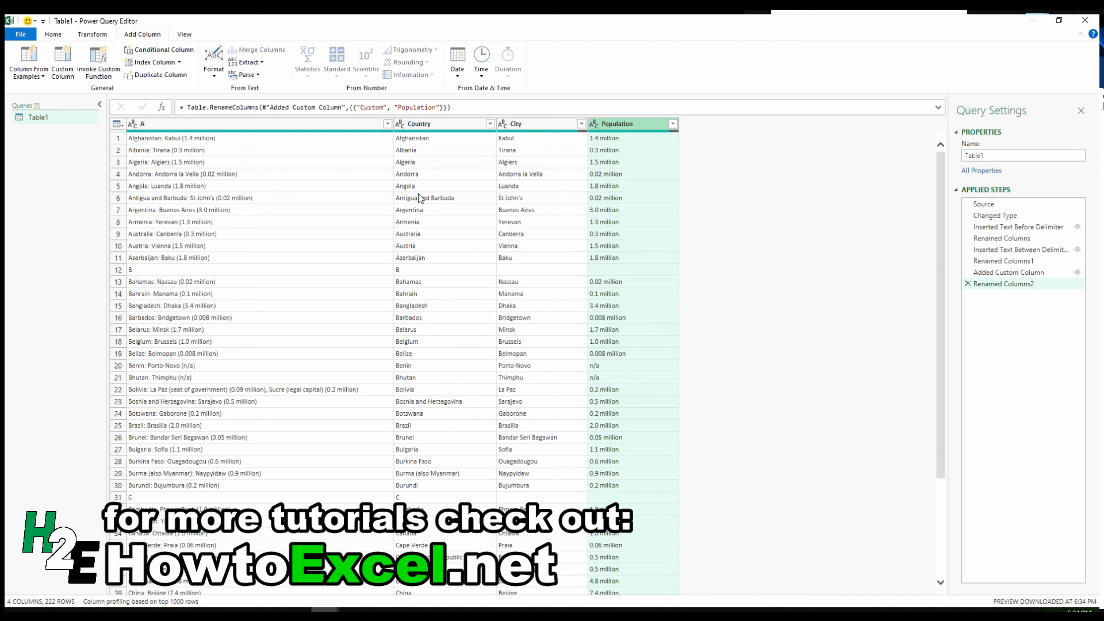
pyautogui.moveTo(628, 155)
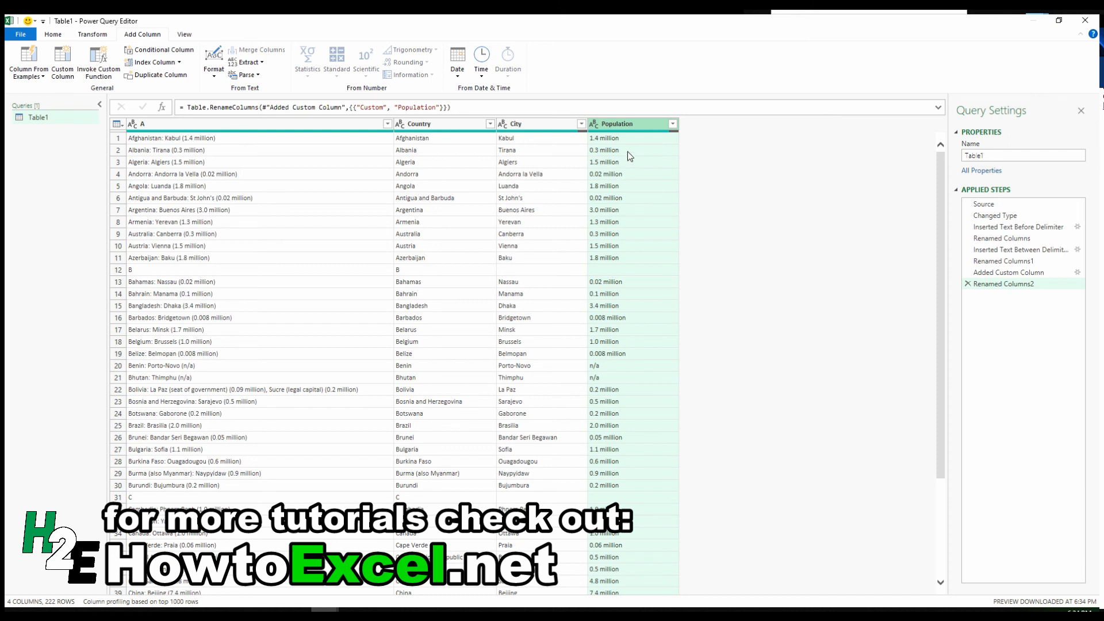
pyautogui.moveTo(632, 173)
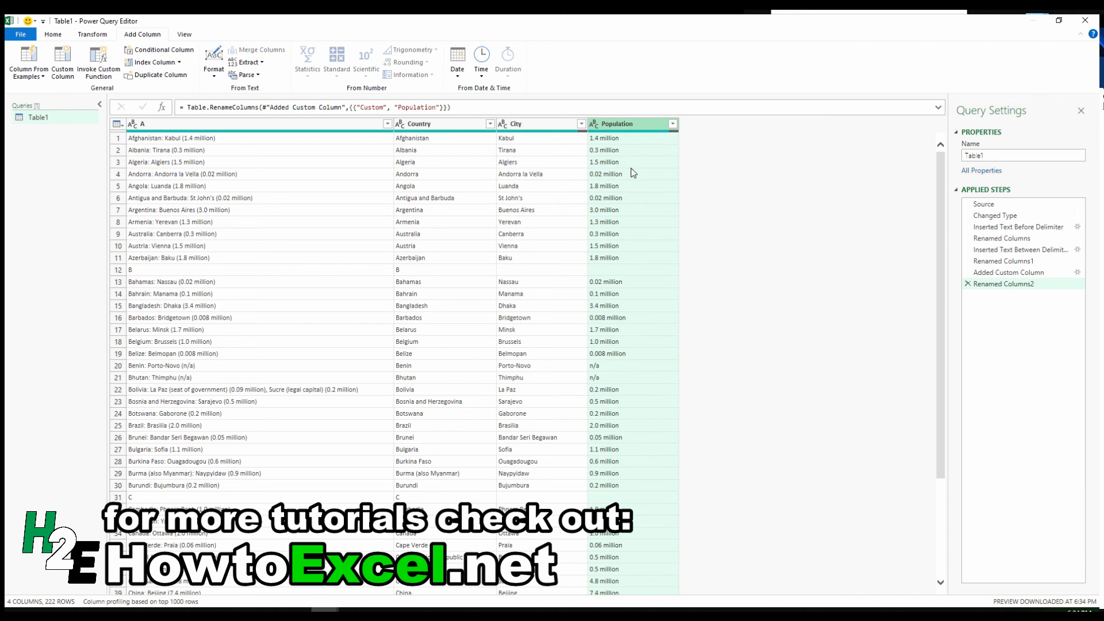
pyautogui.moveTo(261, 213)
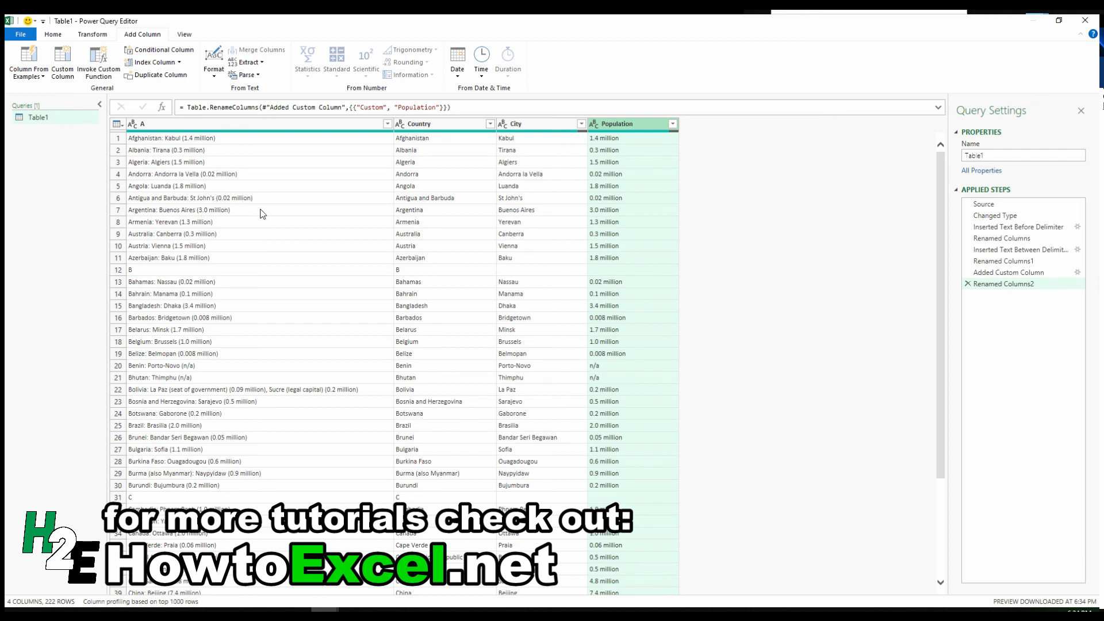
pyautogui.moveTo(28, 59)
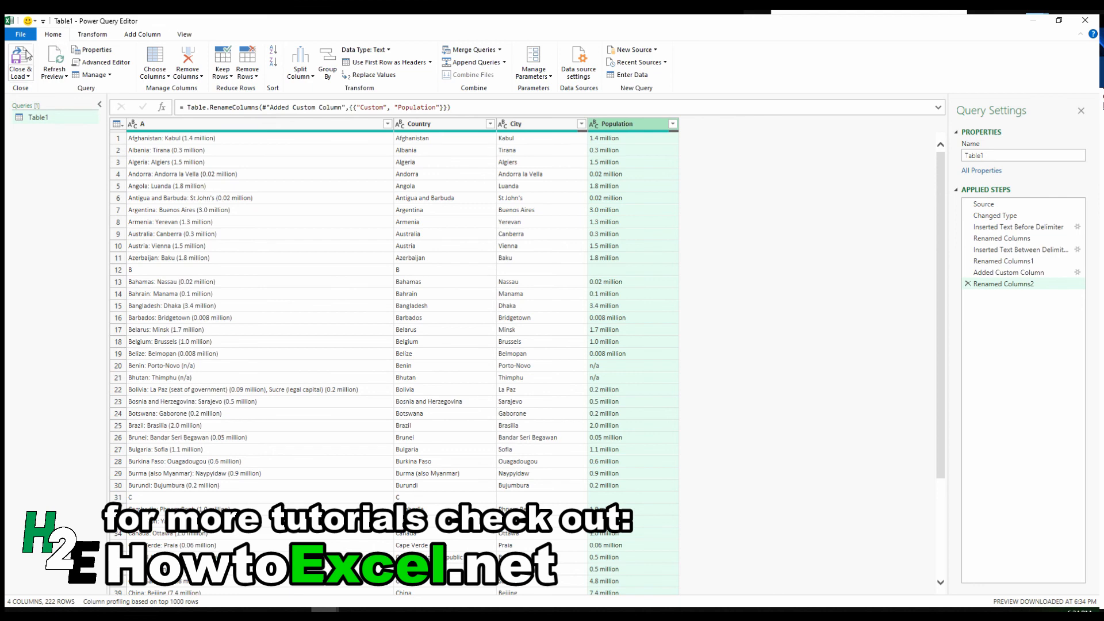
# Close & Load the query into a 222-row worksheet table with A, Country, City and Population columns.
pyautogui.click(21, 62)
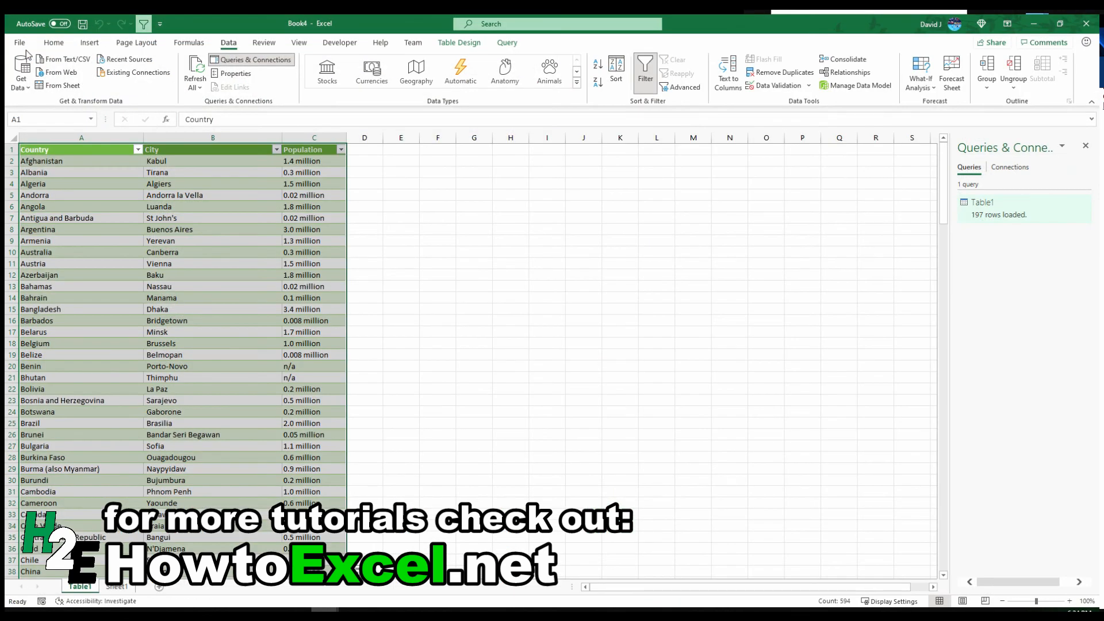
pyautogui.moveTo(340, 216)
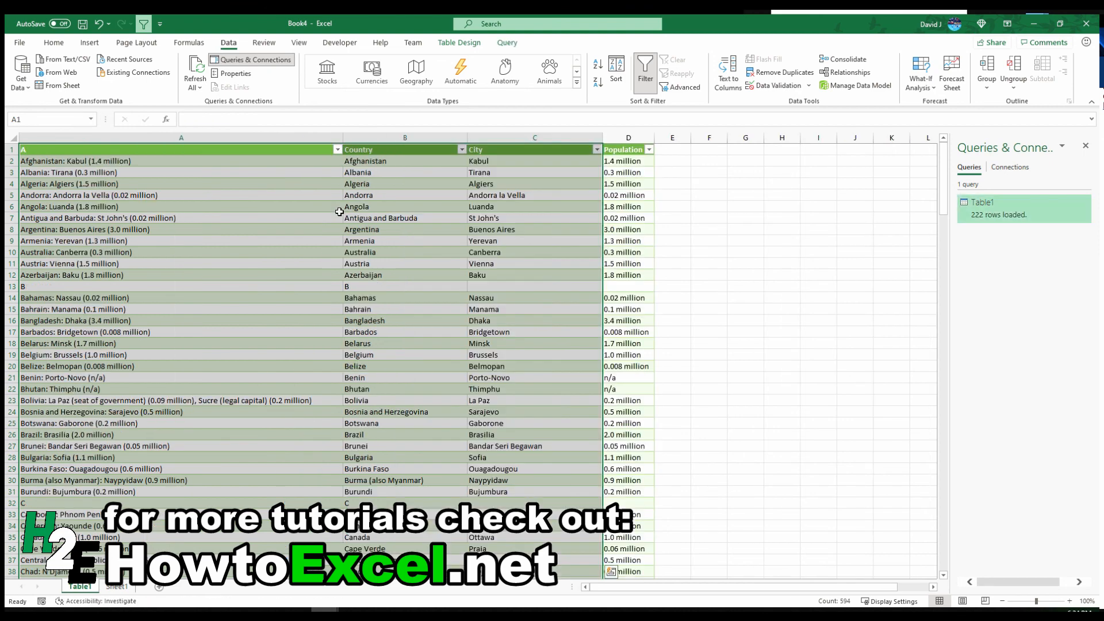
pyautogui.click(181, 229)
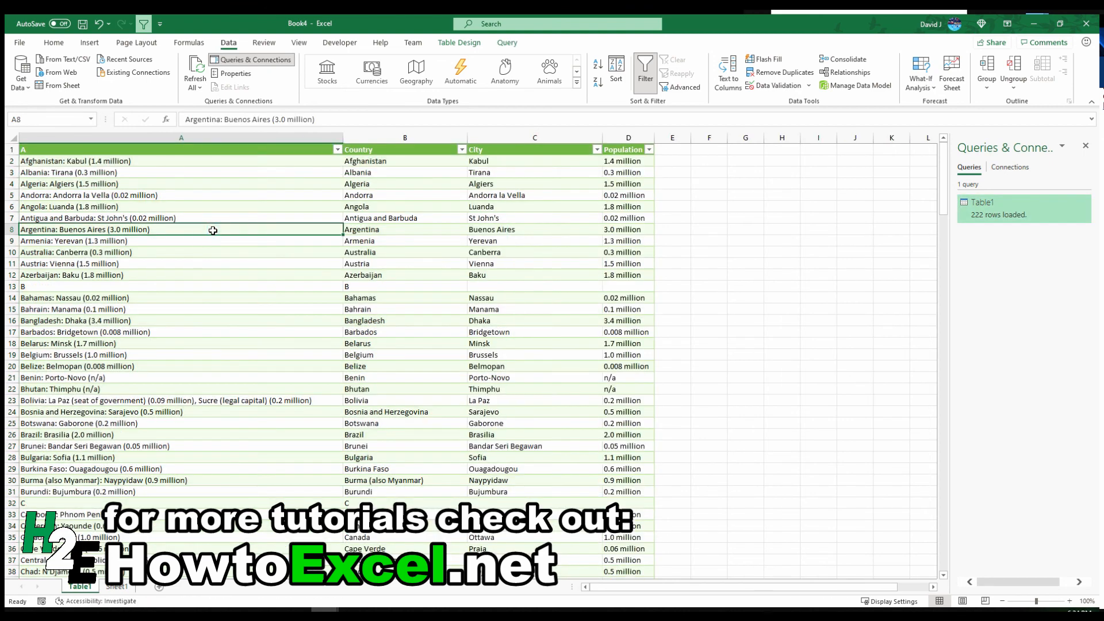
pyautogui.moveTo(207, 219)
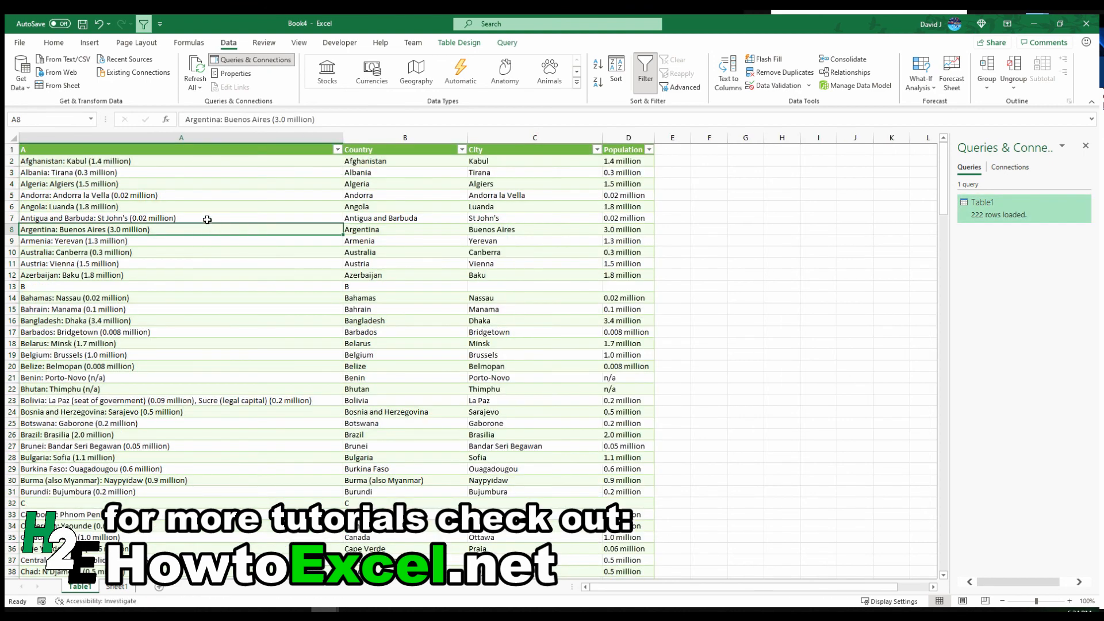